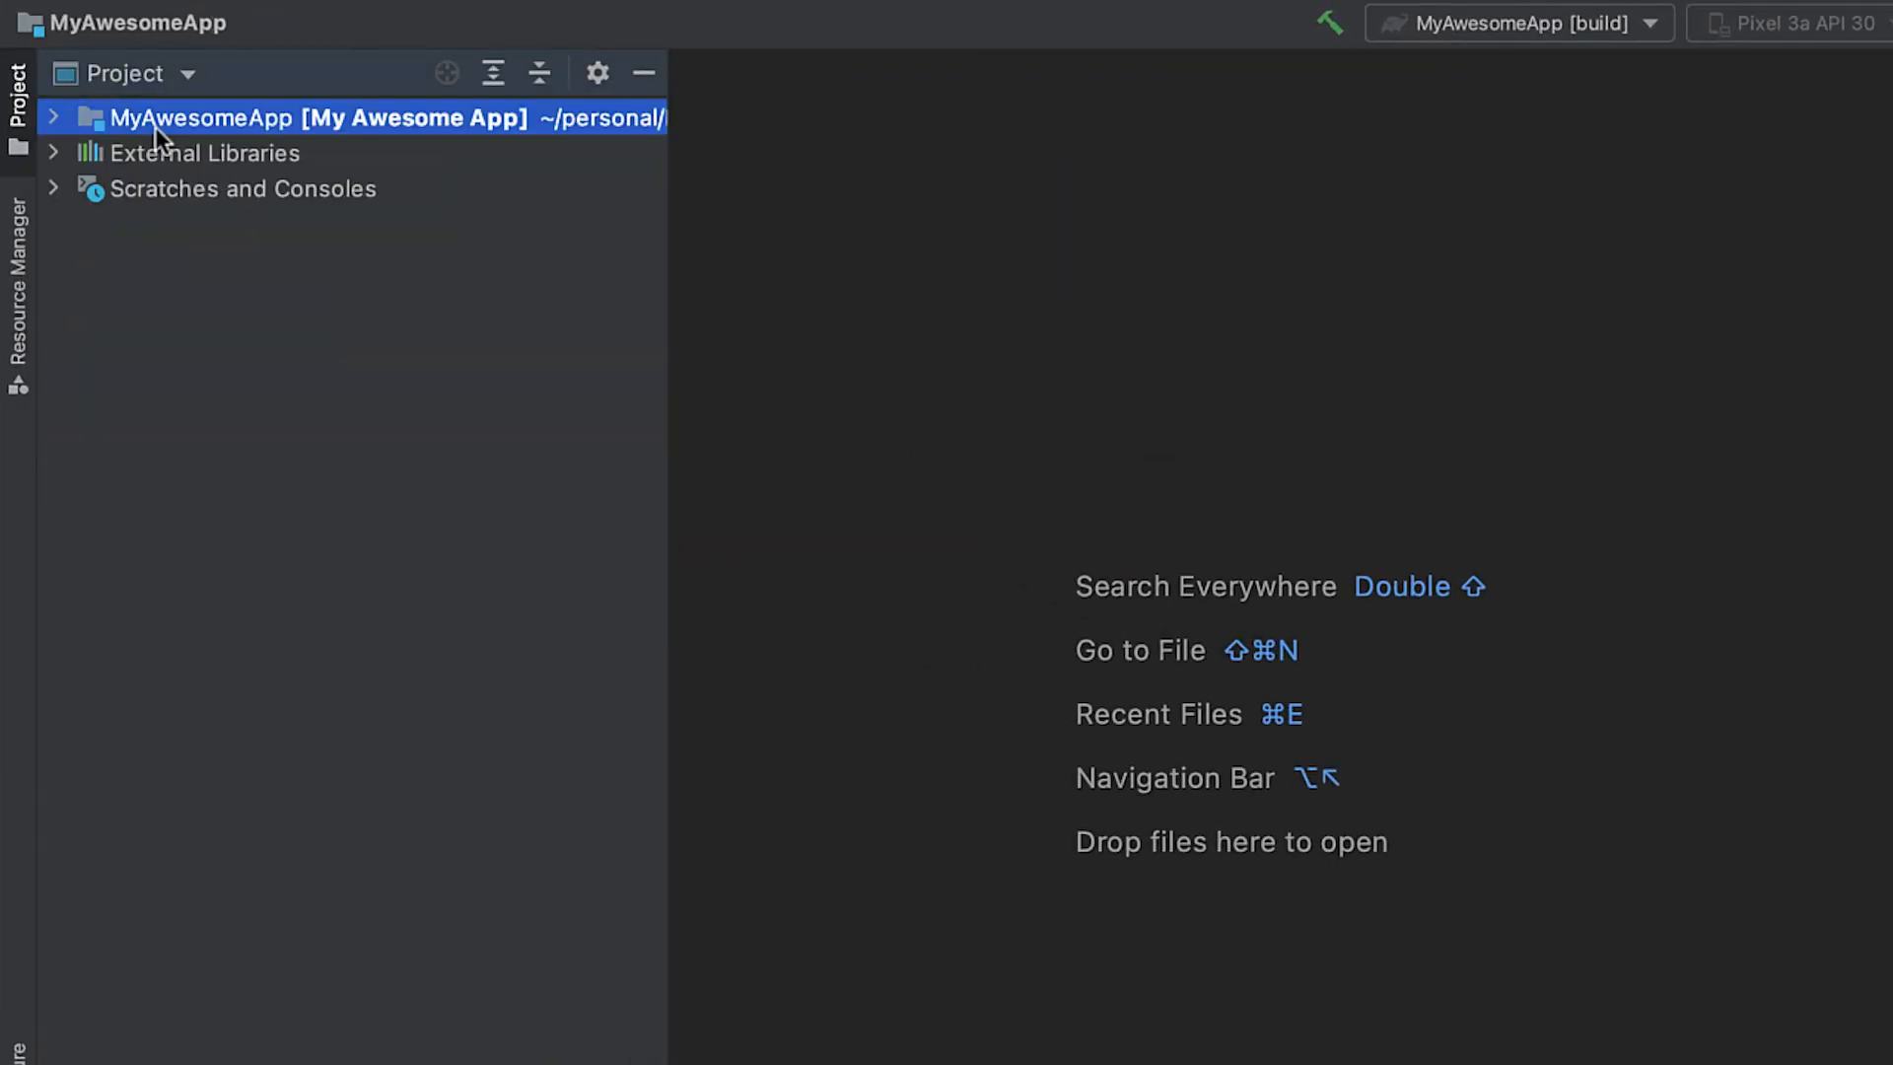
# Browse the MyAwesomeApp tree's root build.gradle, app module and settings.gradle, then start a local terminal.
pyautogui.click(53, 116)
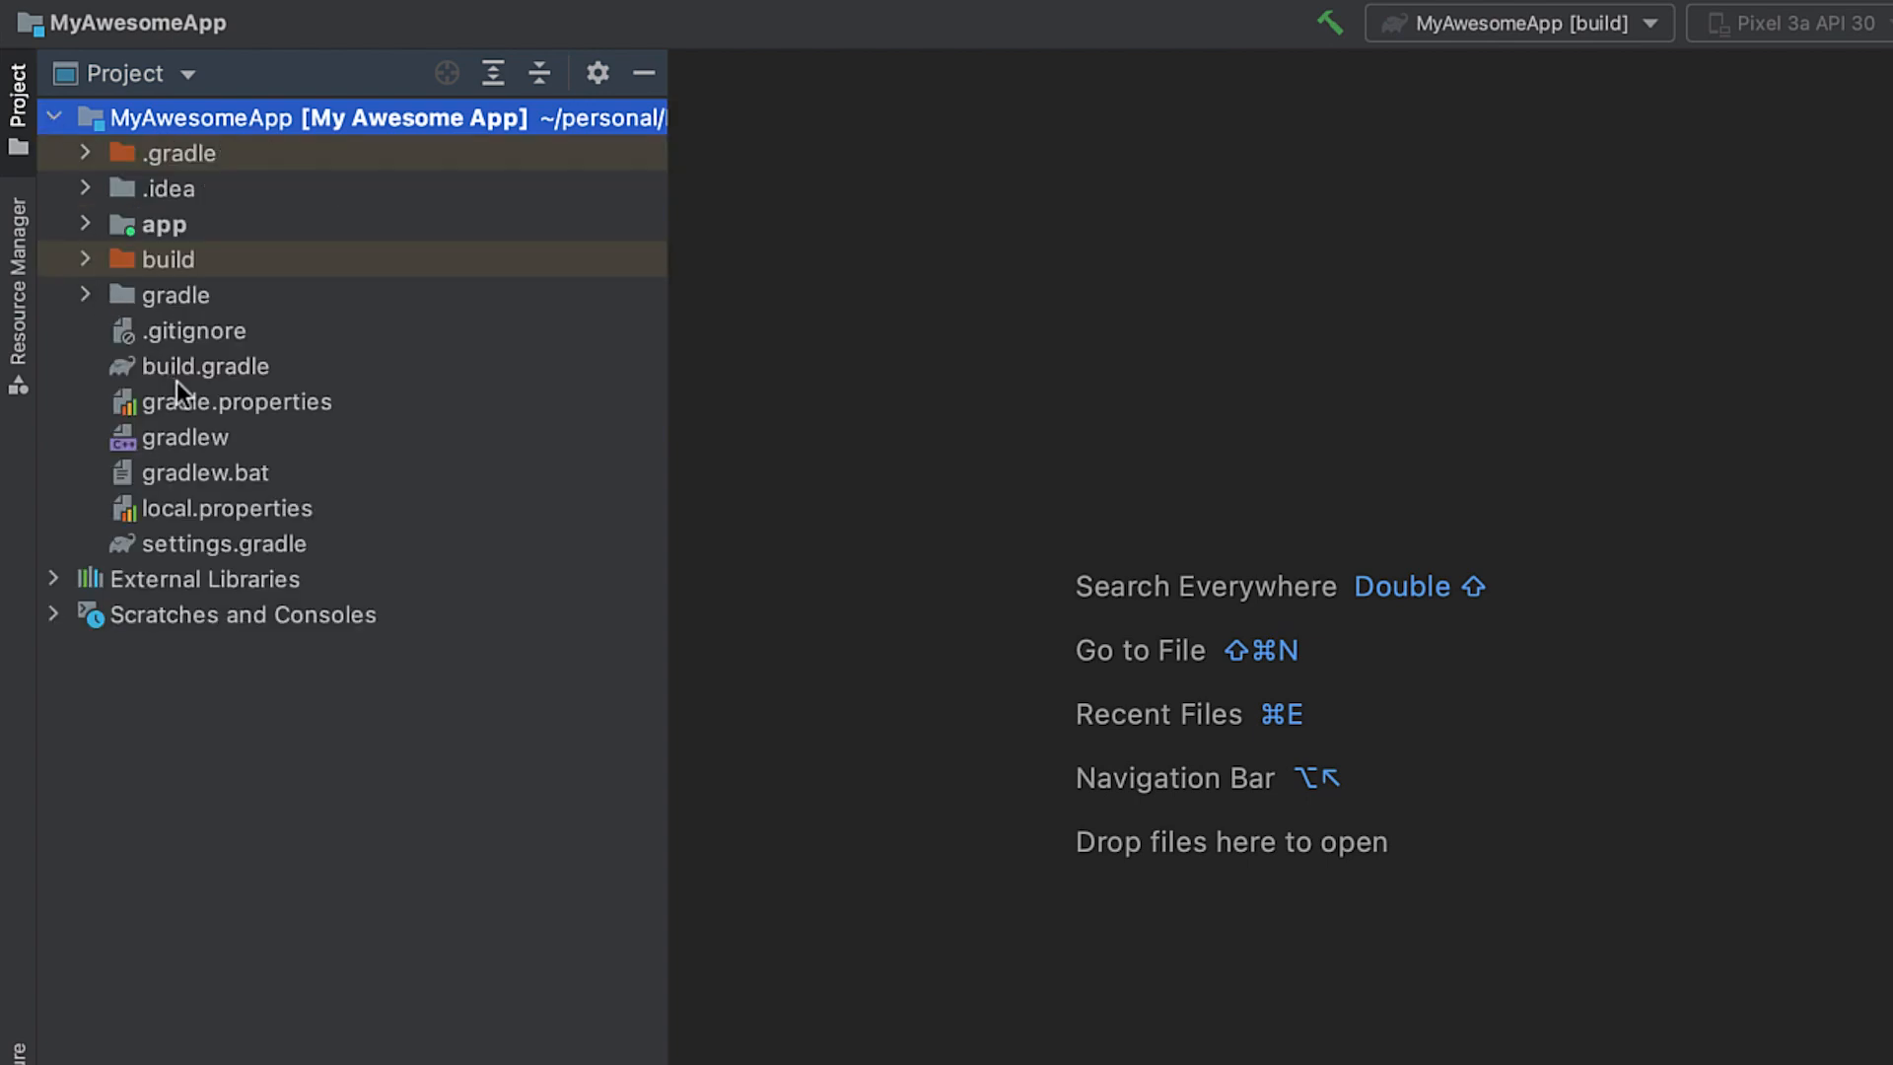
pyautogui.click(203, 367)
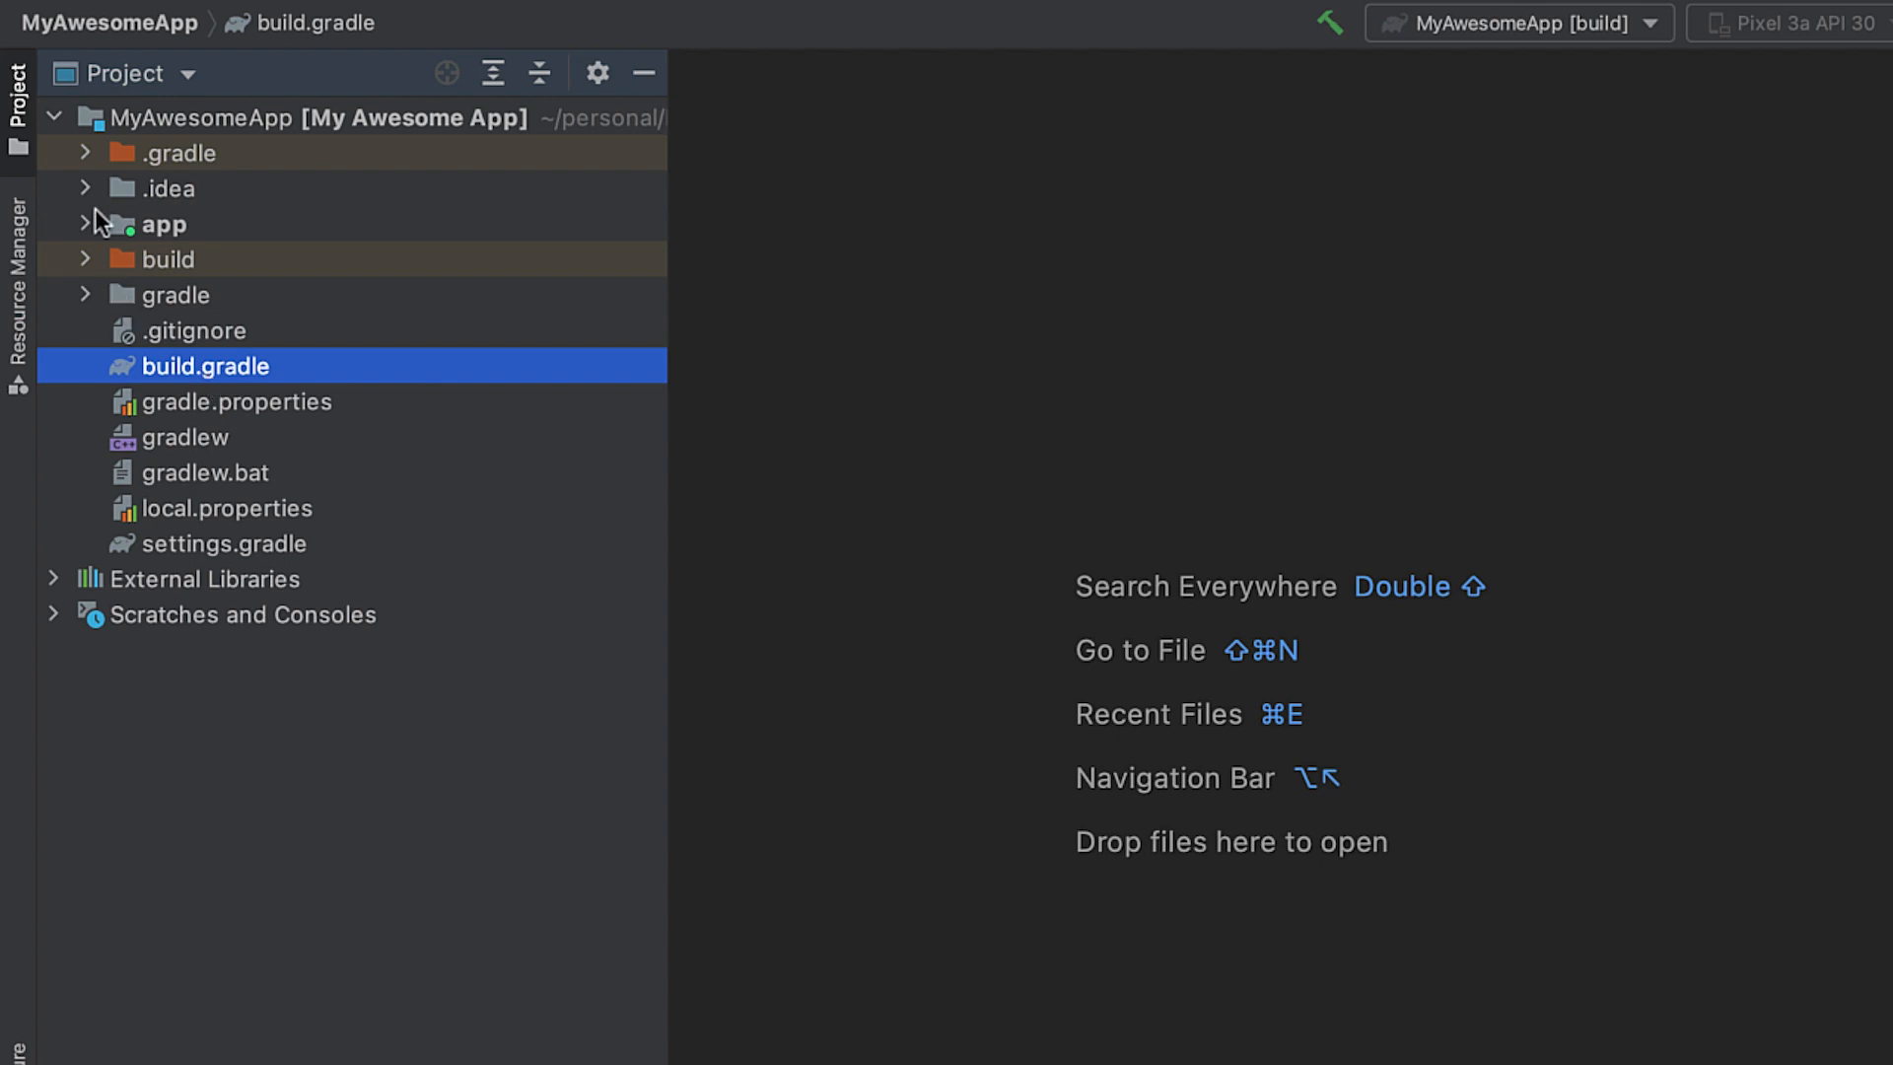
pyautogui.click(85, 225)
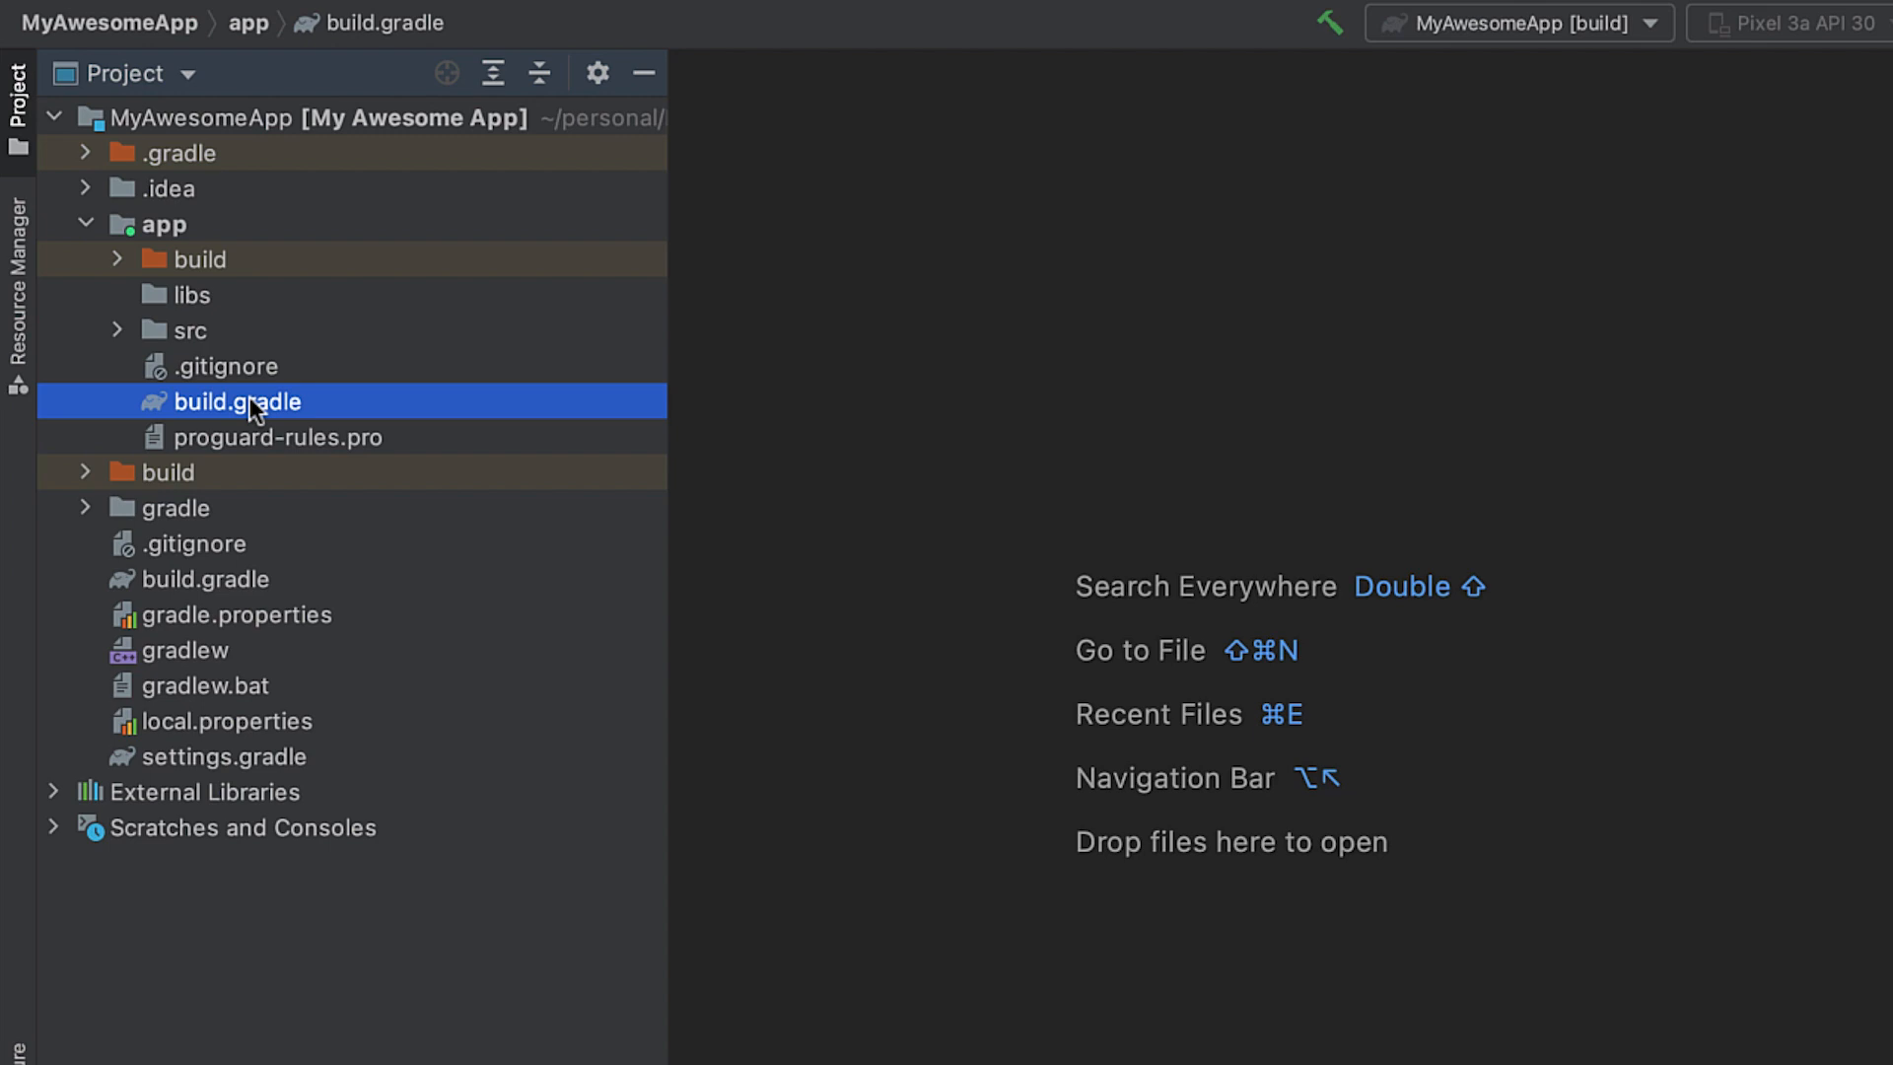
pyautogui.moveTo(207, 568)
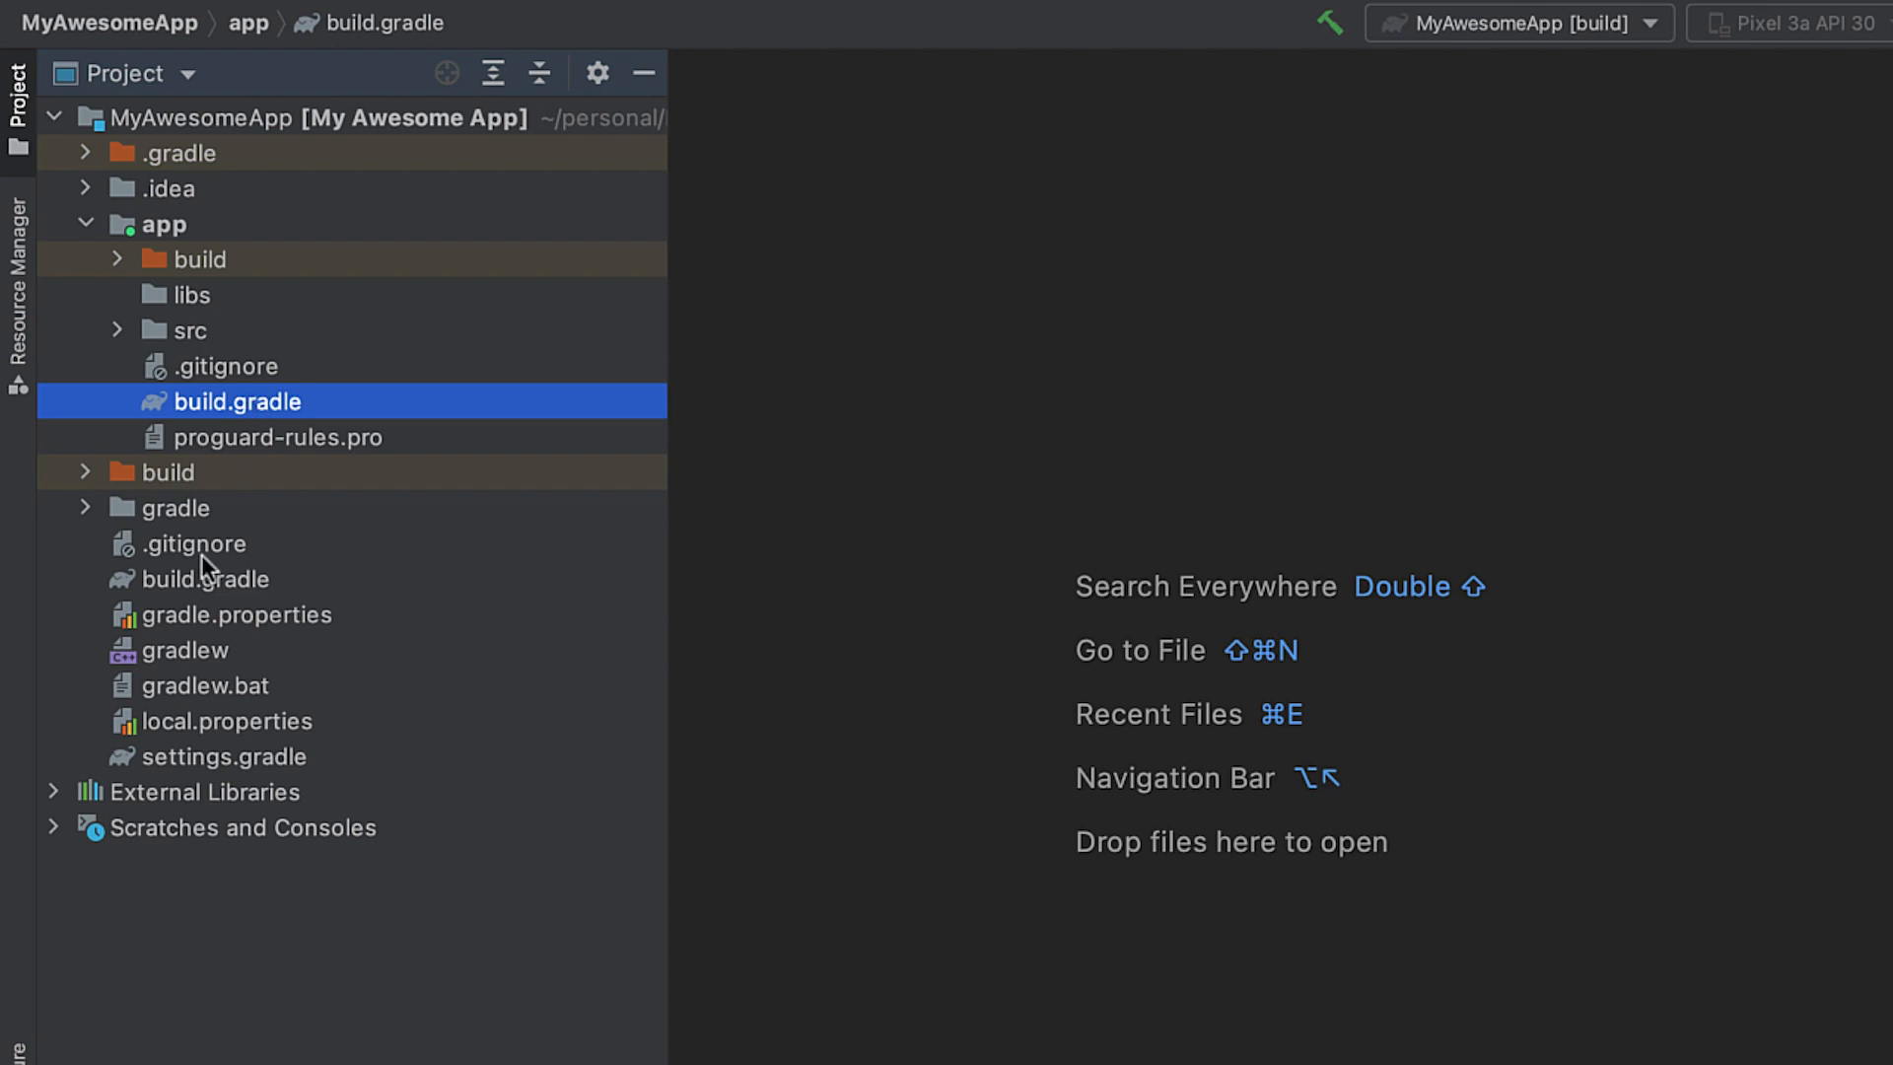
pyautogui.click(225, 755)
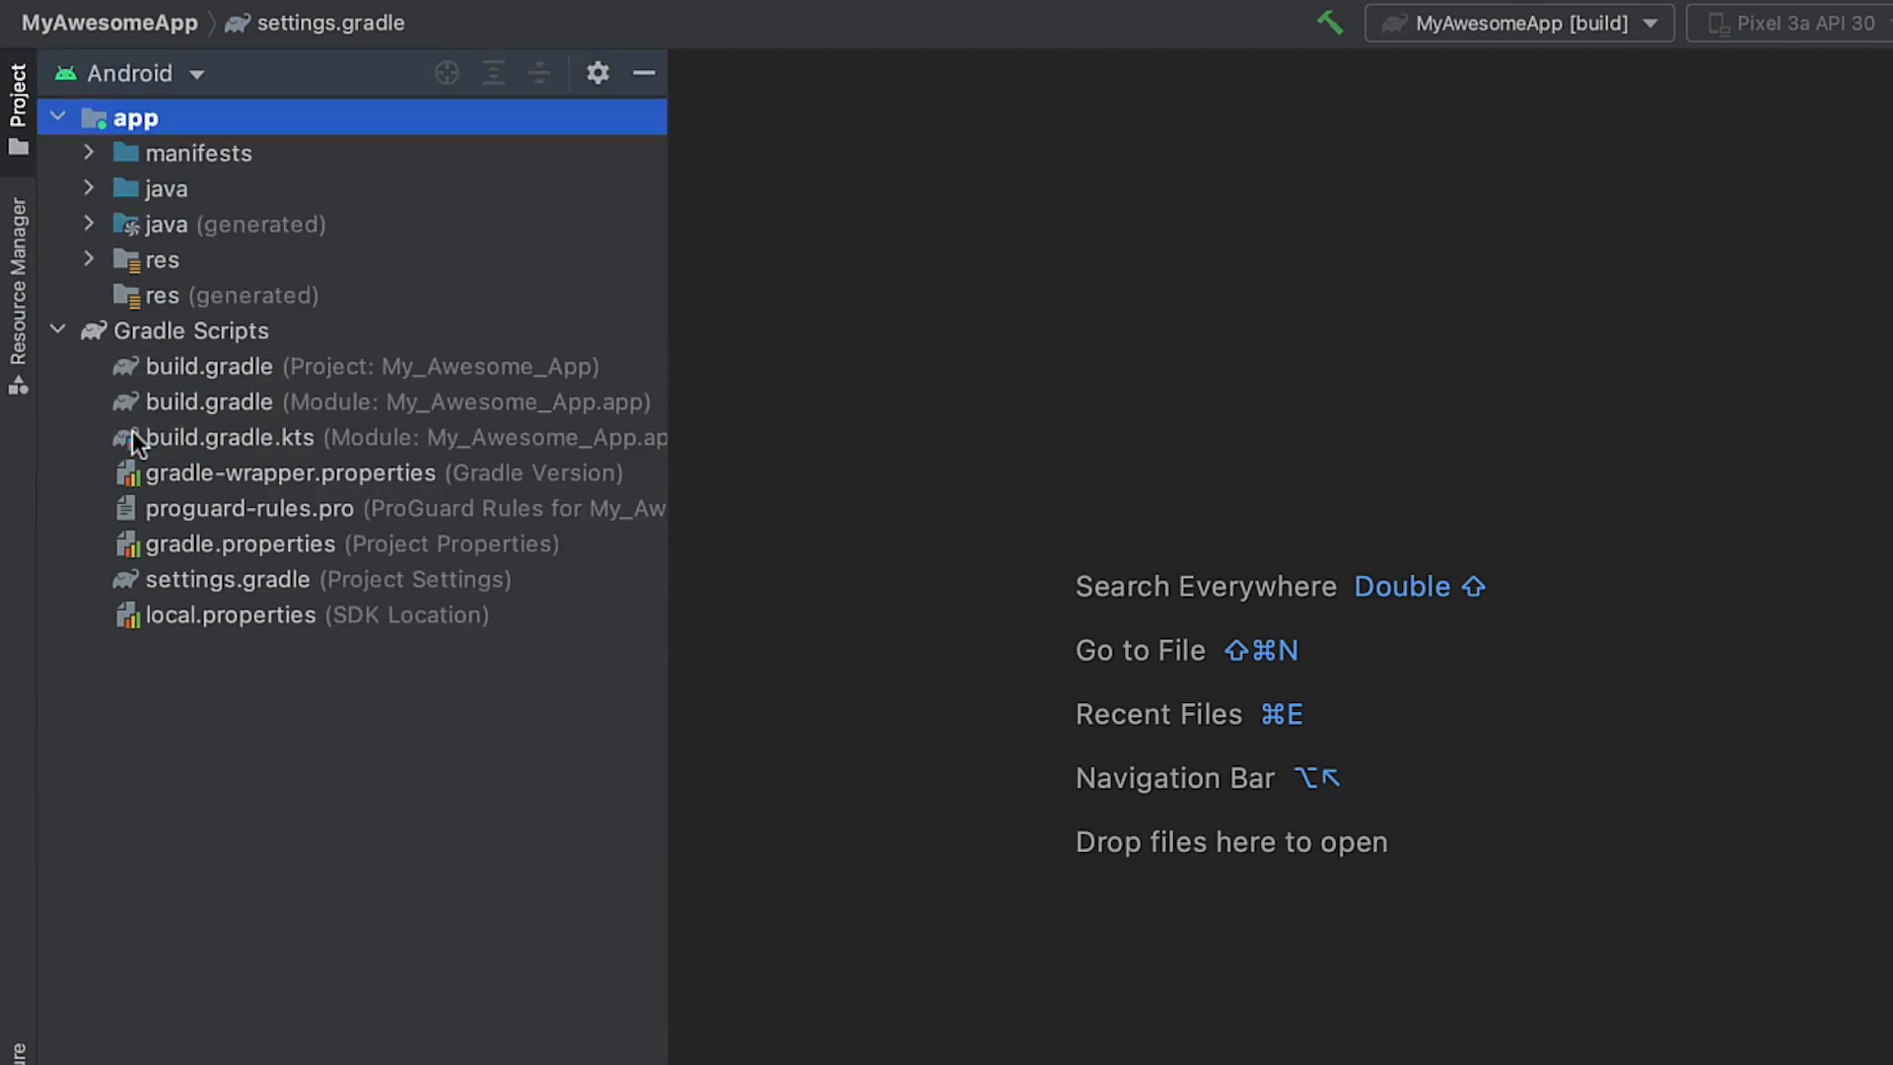
pyautogui.click(211, 400)
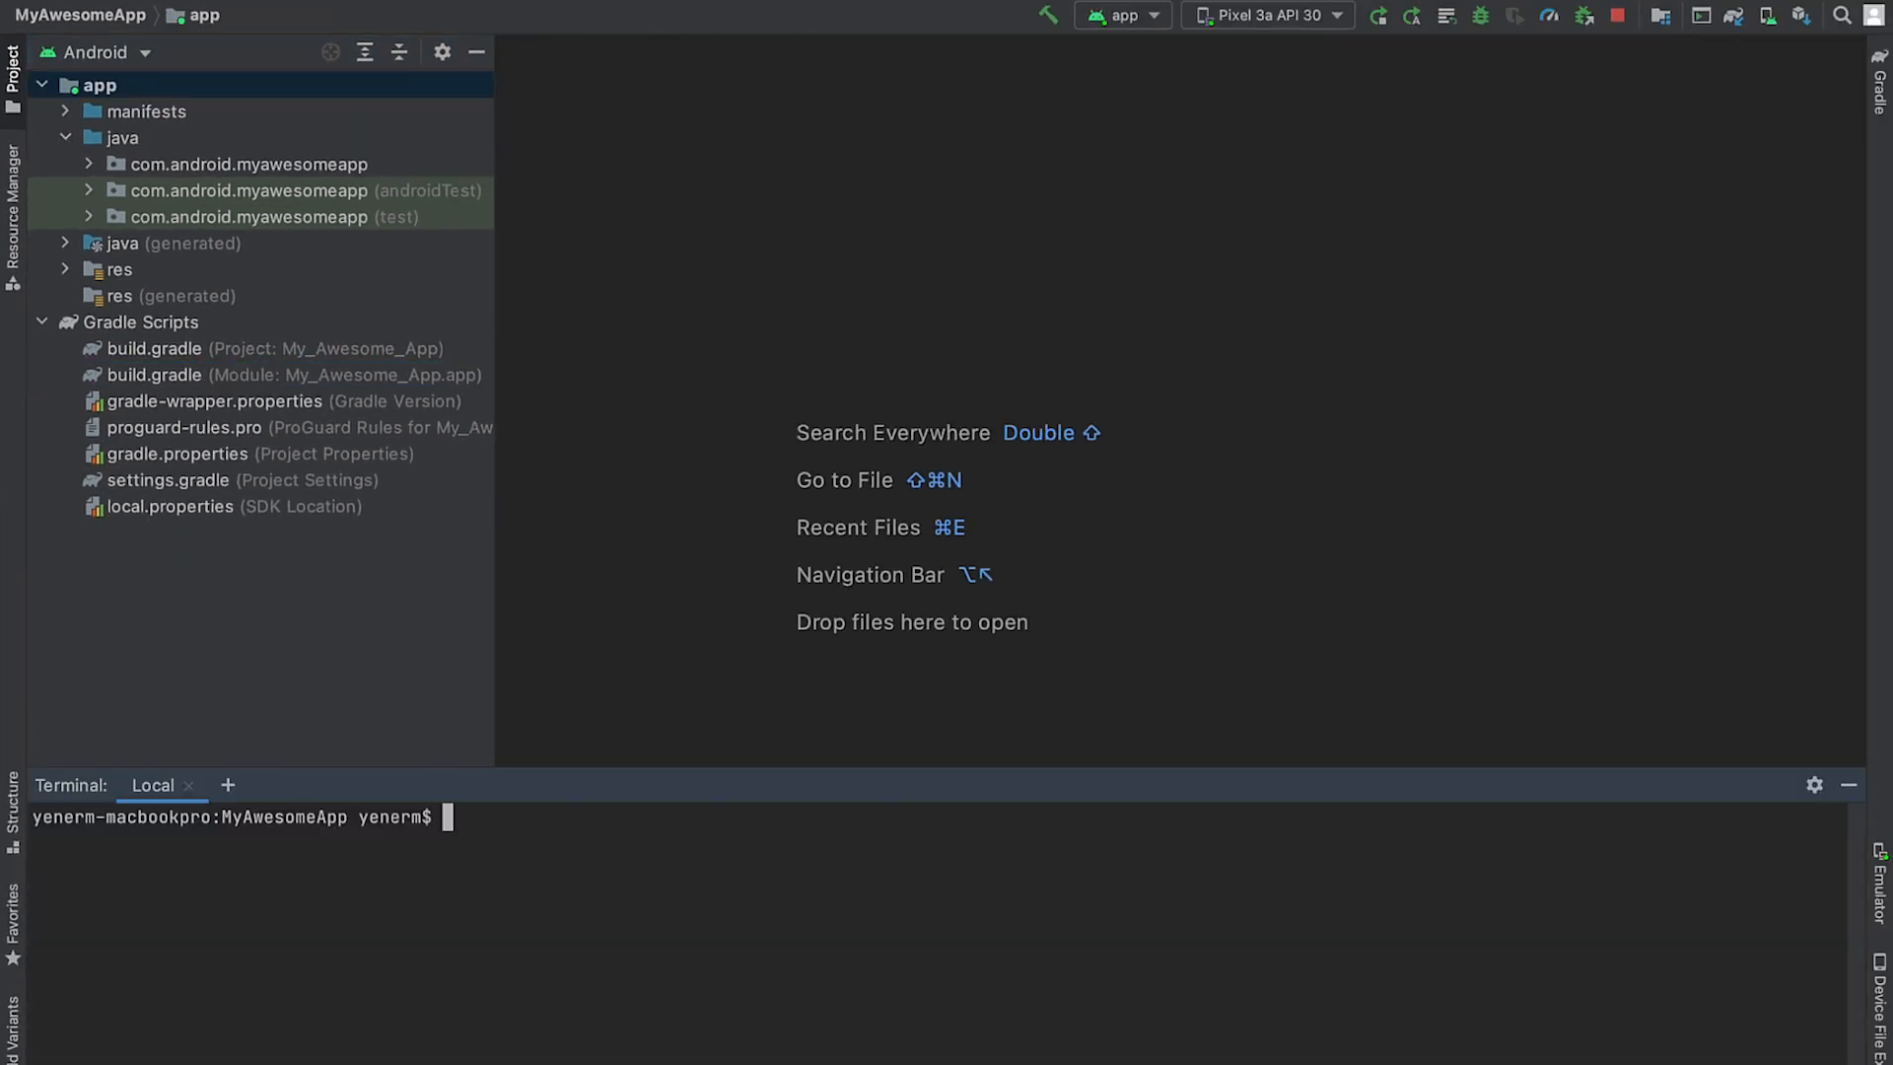
# Run ./gradlew --help in the terminal and bring up the project-level build.gradle with its buildscript dependencies.
pyautogui.write('./gradle')
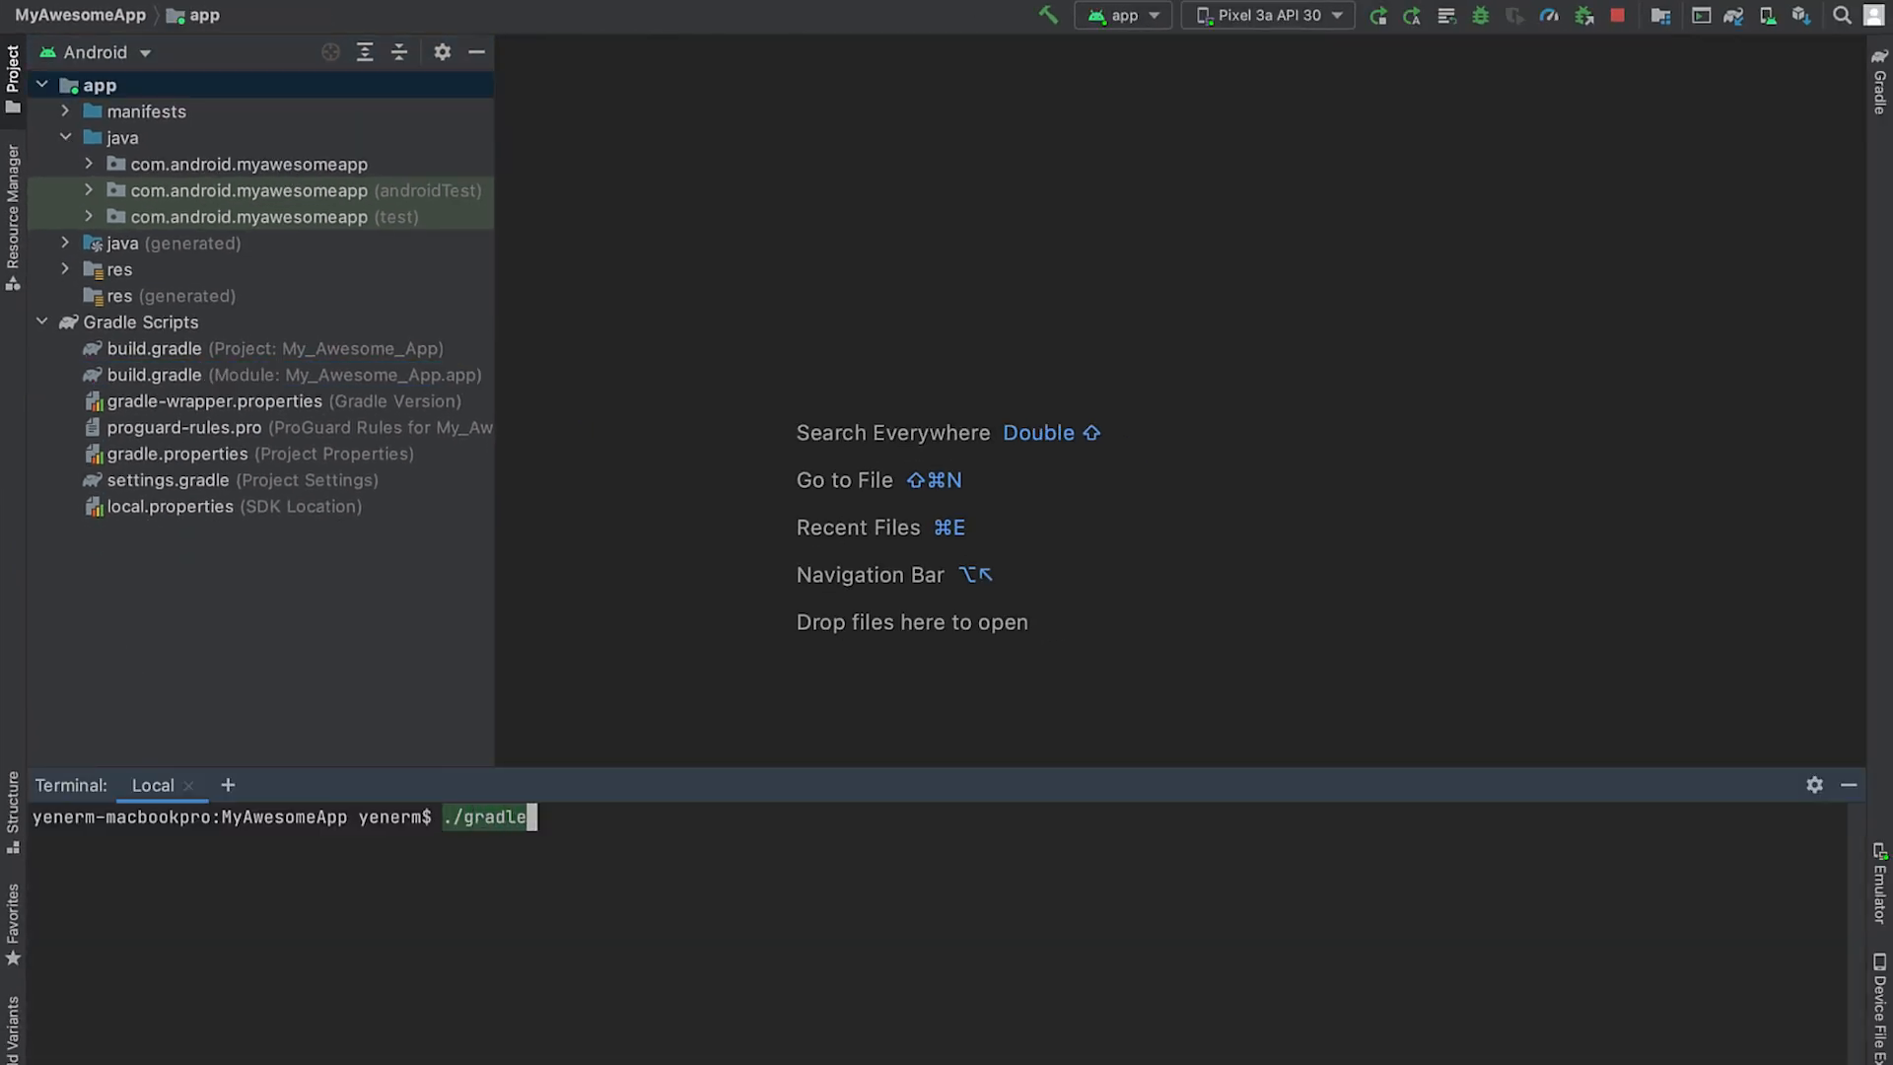
pyautogui.write('w --help')
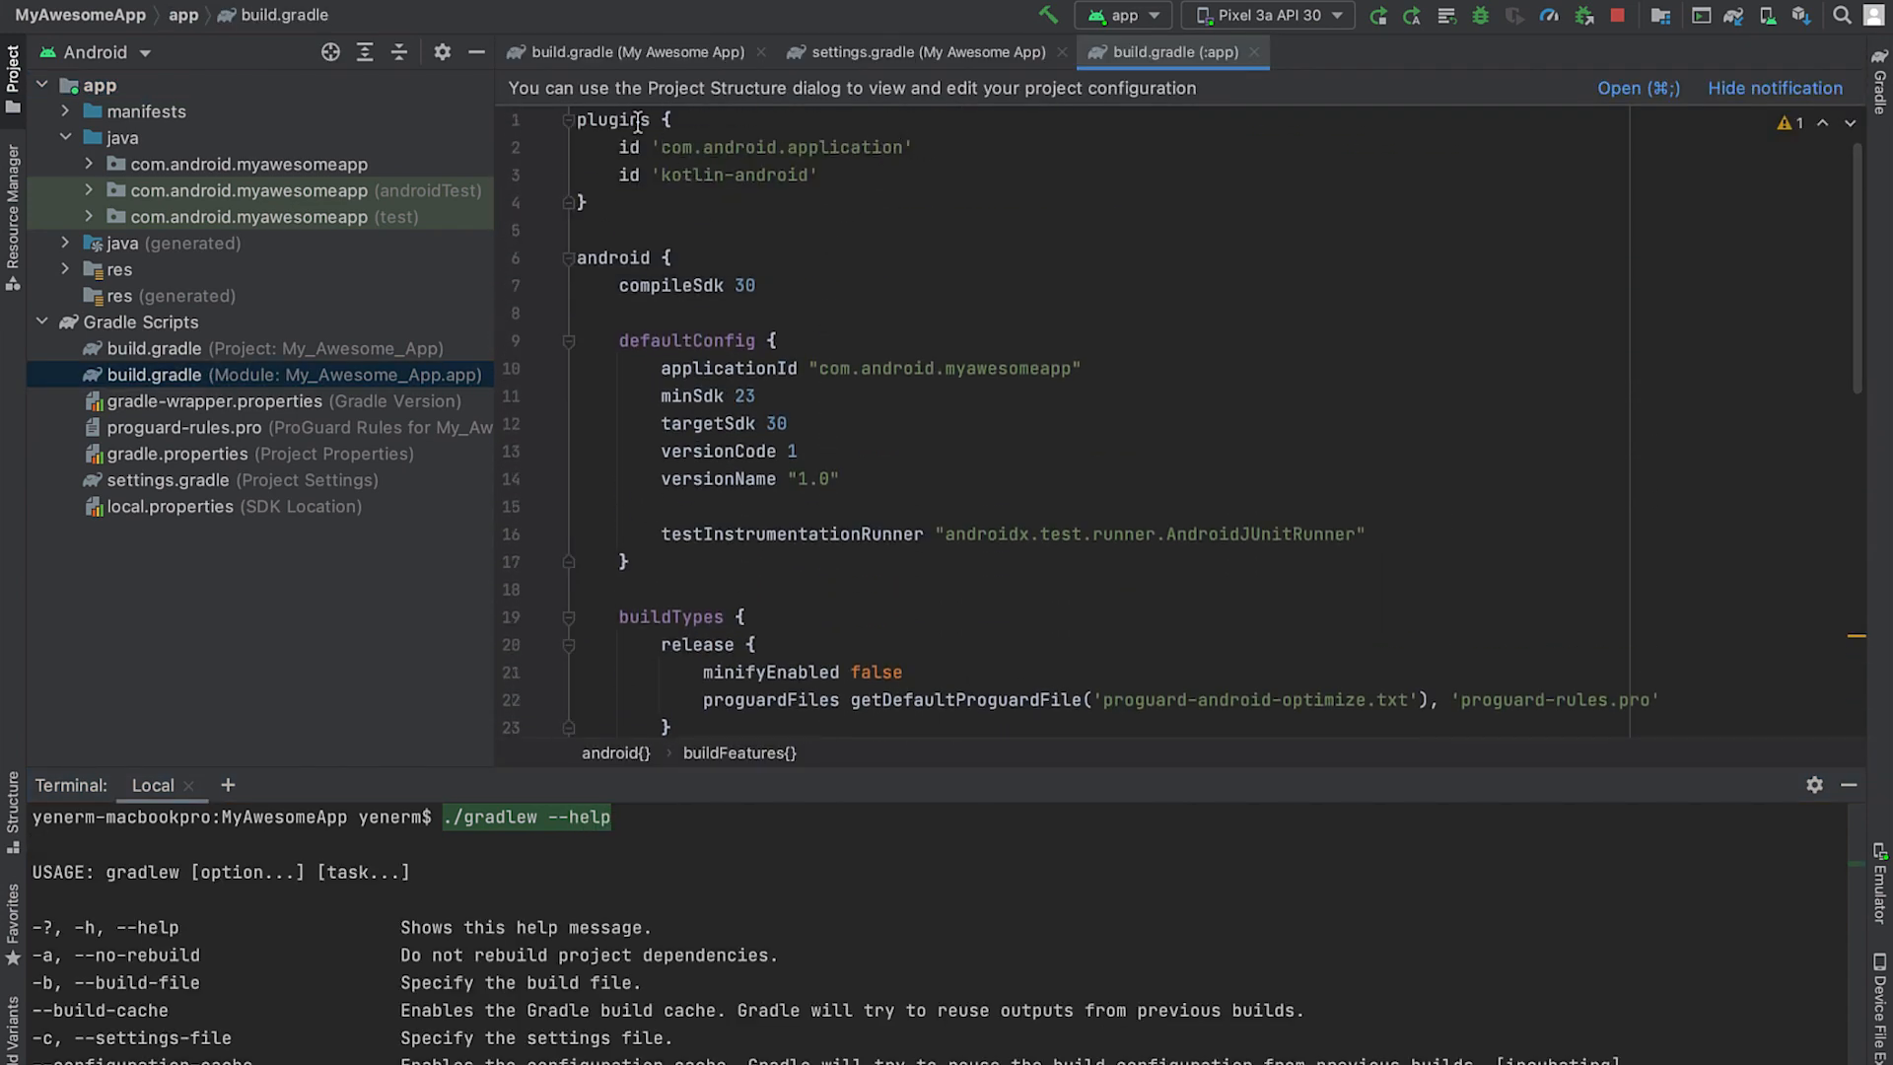
pyautogui.doubleClick(608, 121)
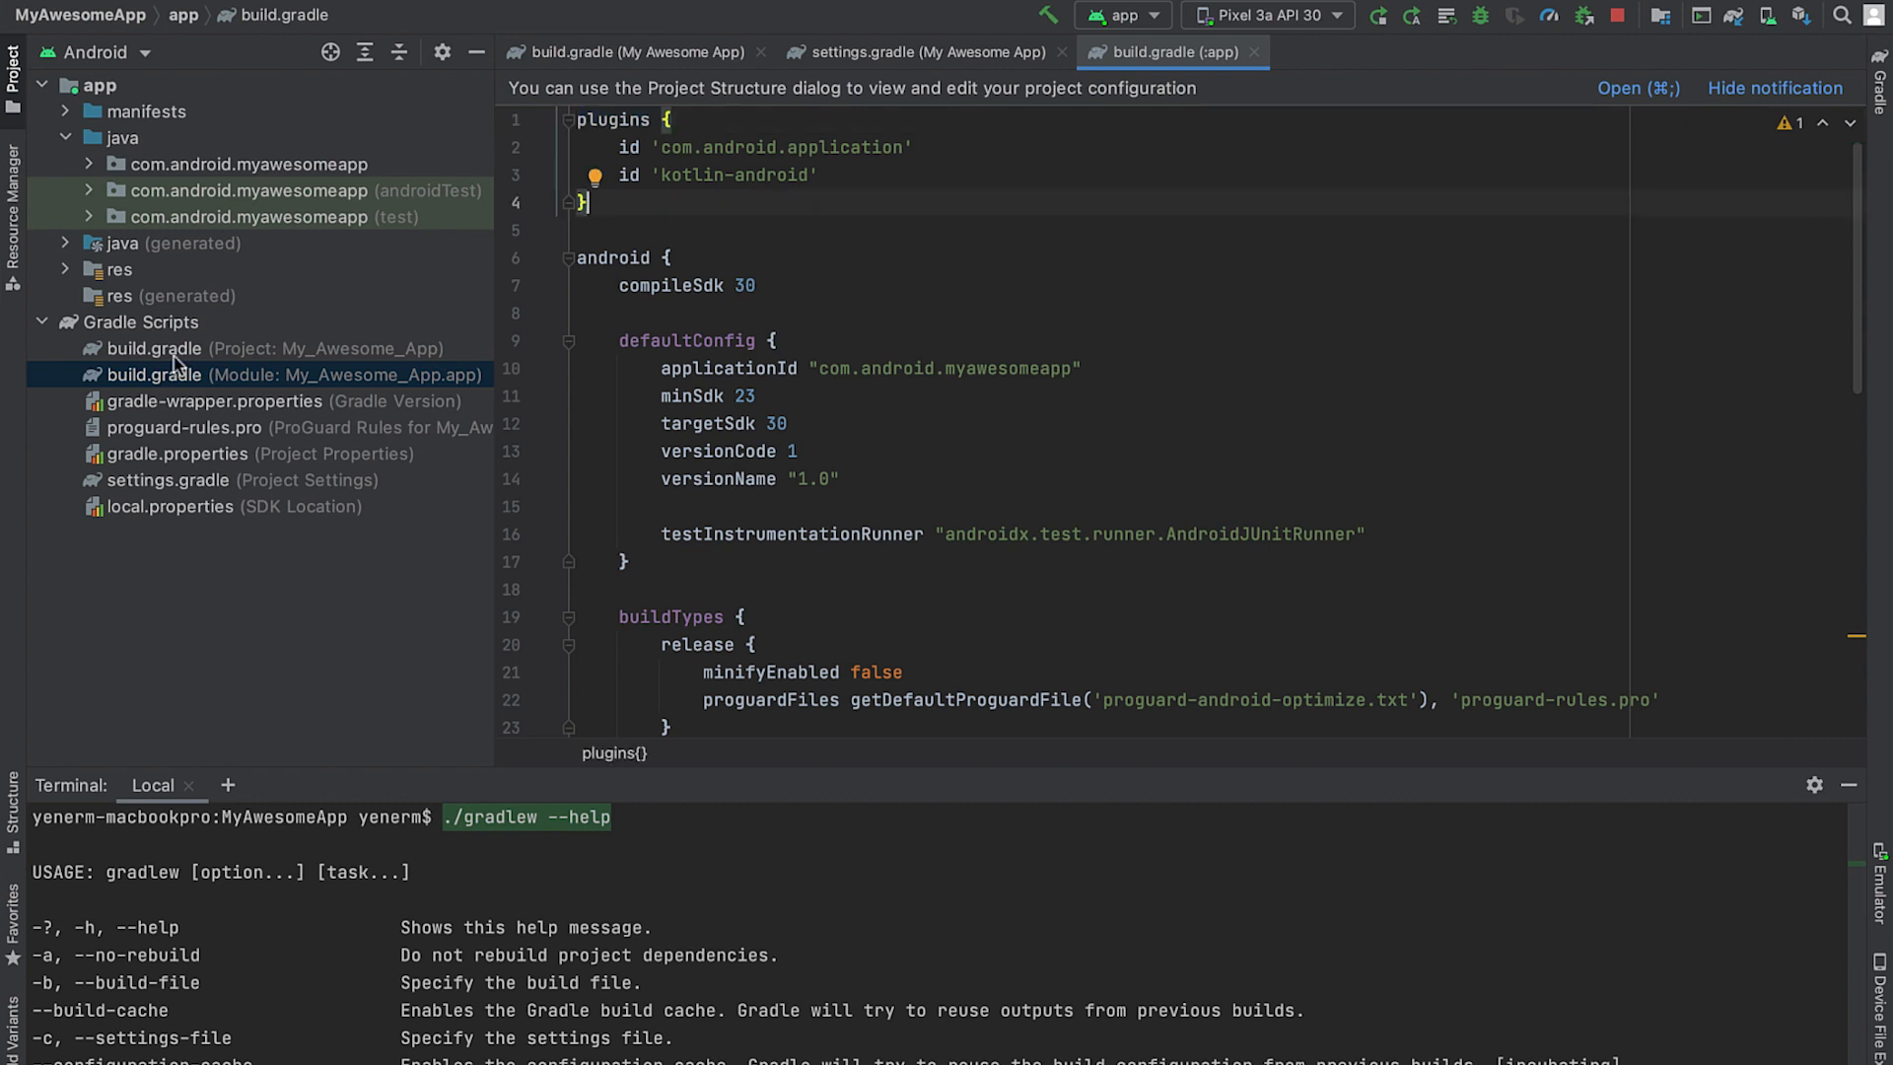
pyautogui.click(153, 347)
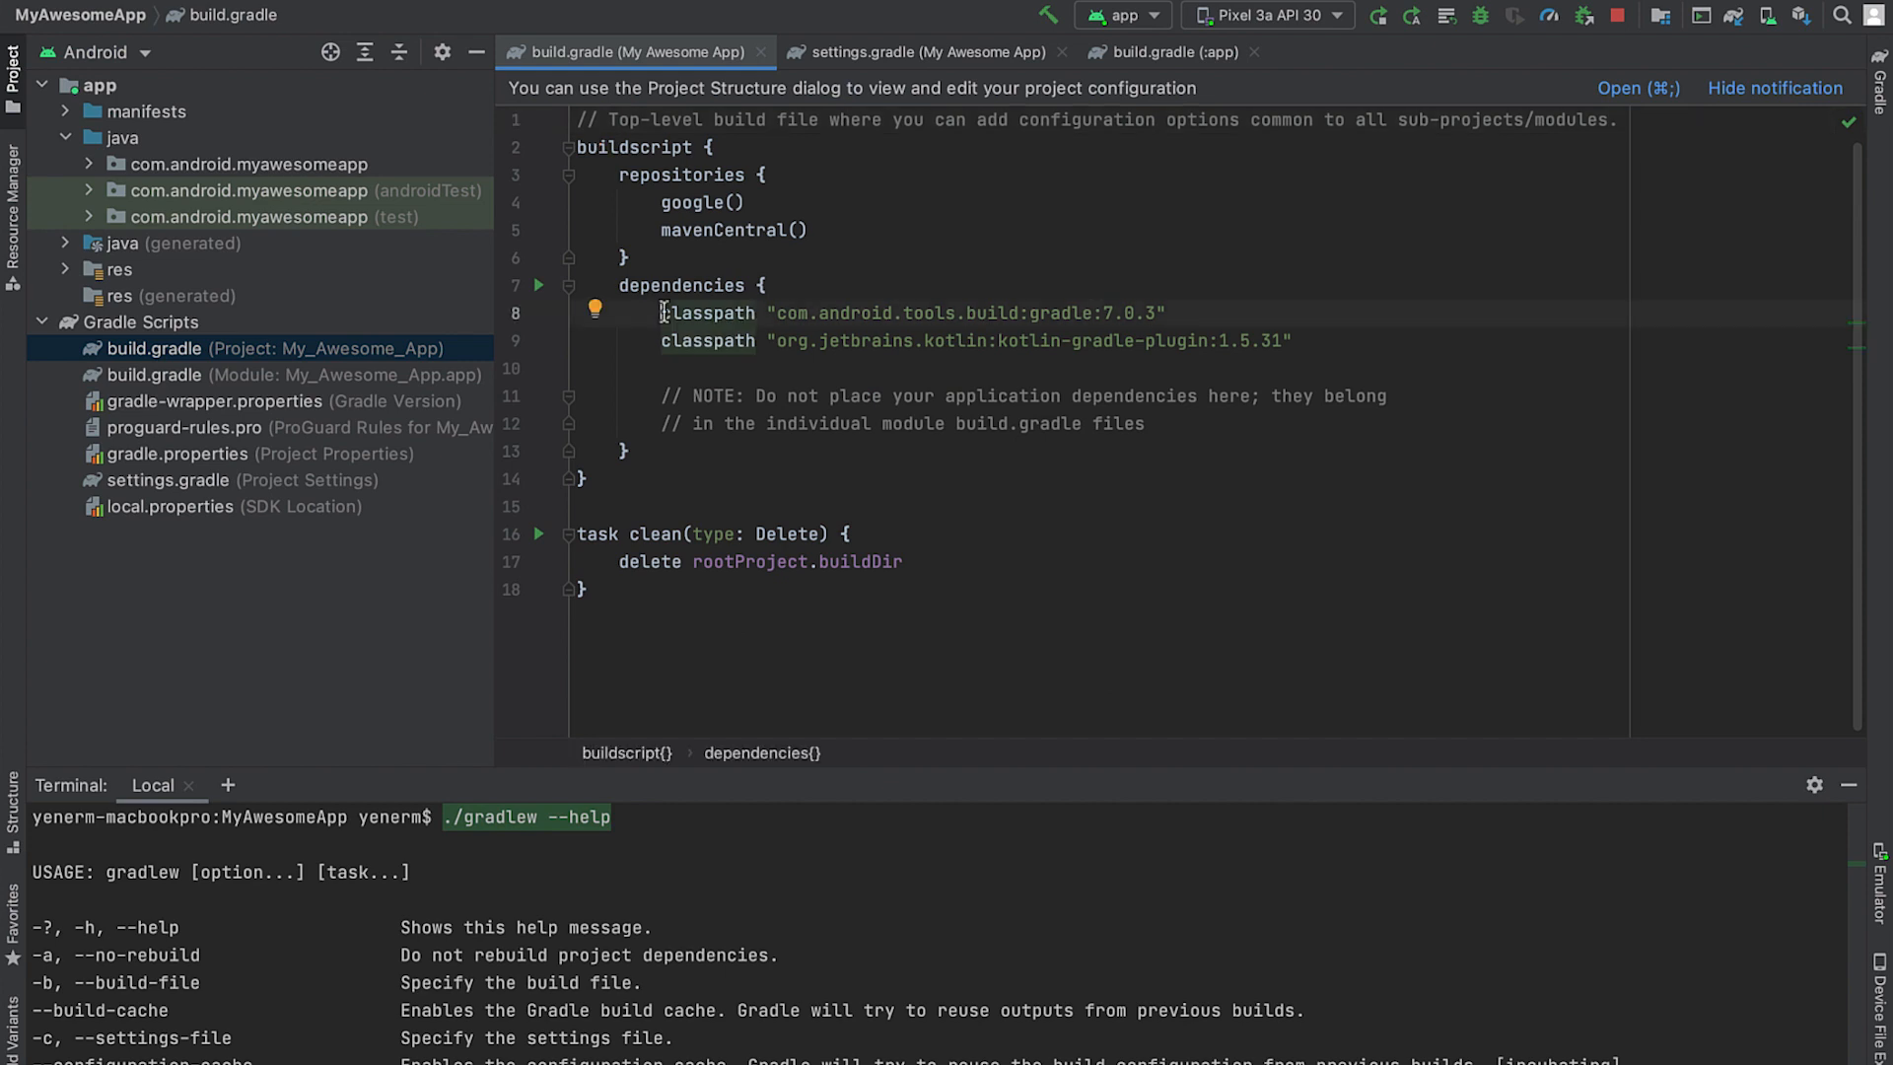
# Run ./gradlew tasks in the terminal and expand the project's Gradle task groups.
pyautogui.click(164, 375)
pyautogui.write('./')
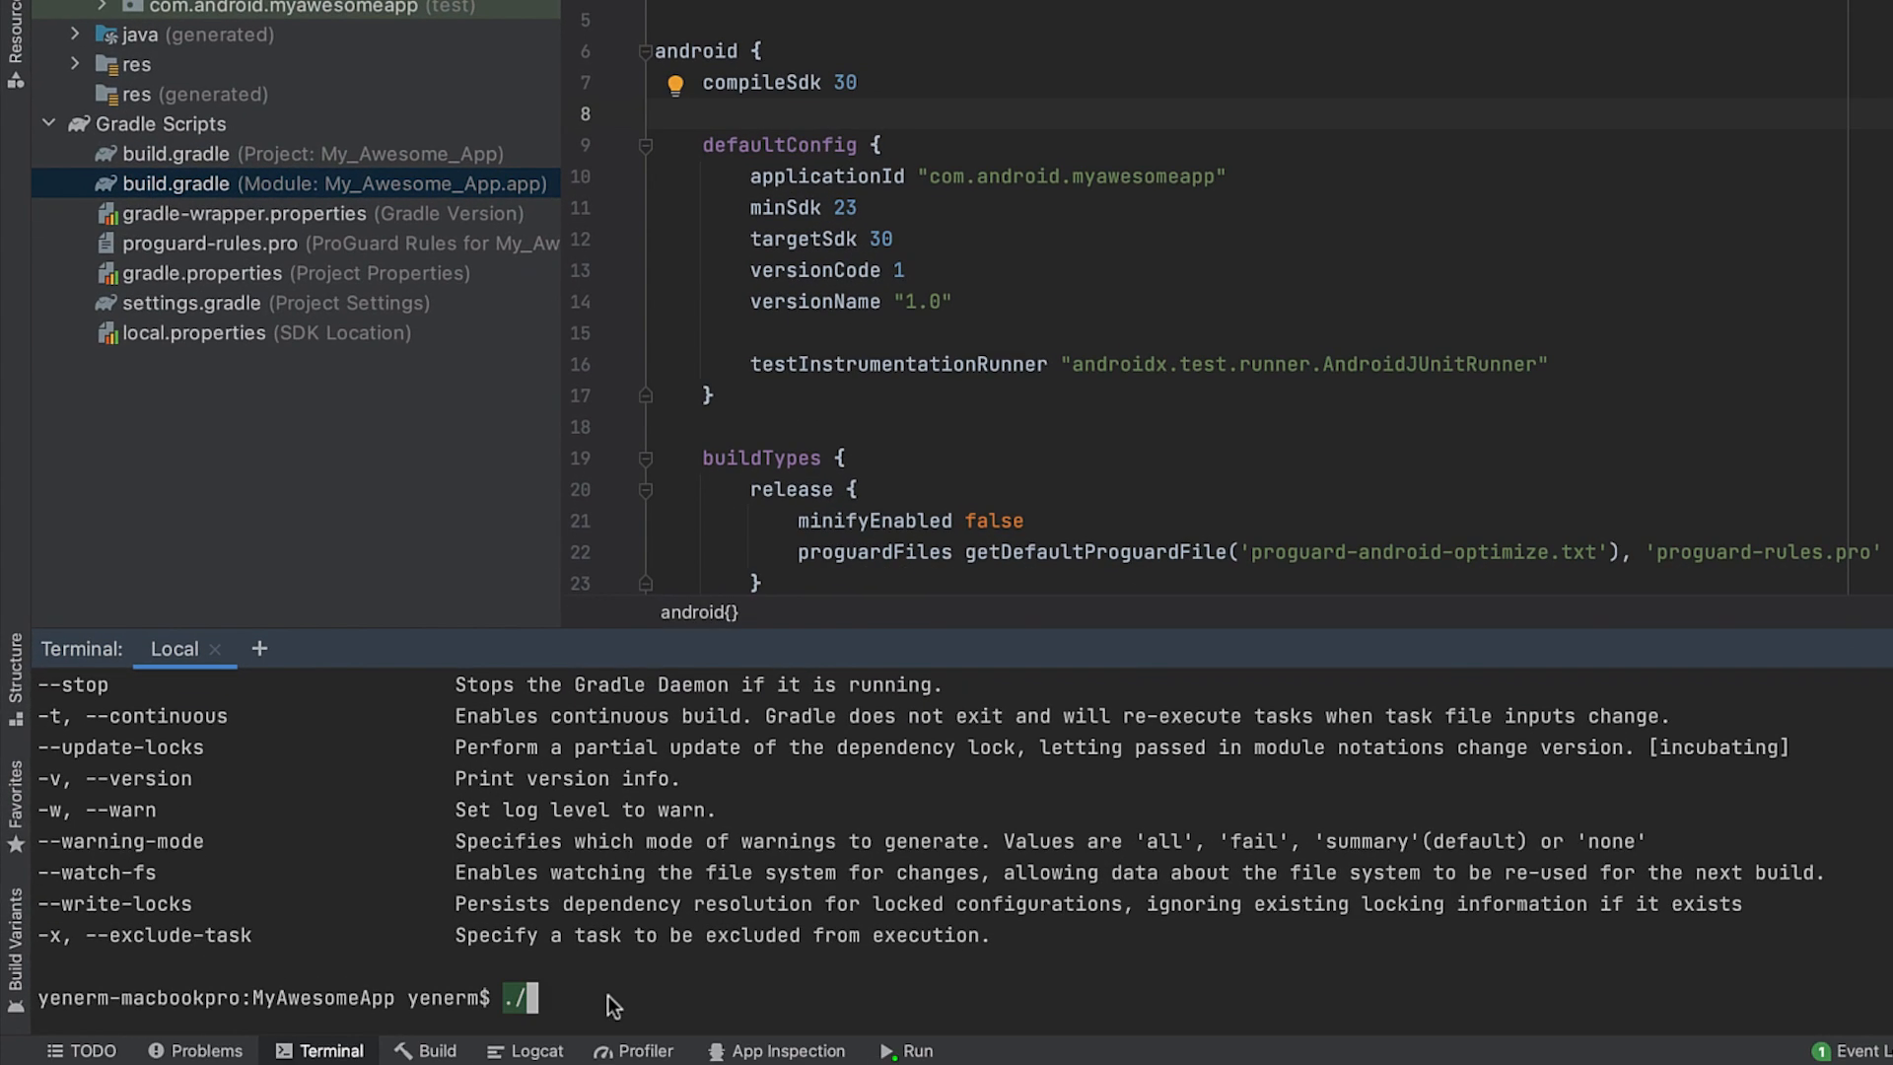
pyautogui.write('gradlew tasks')
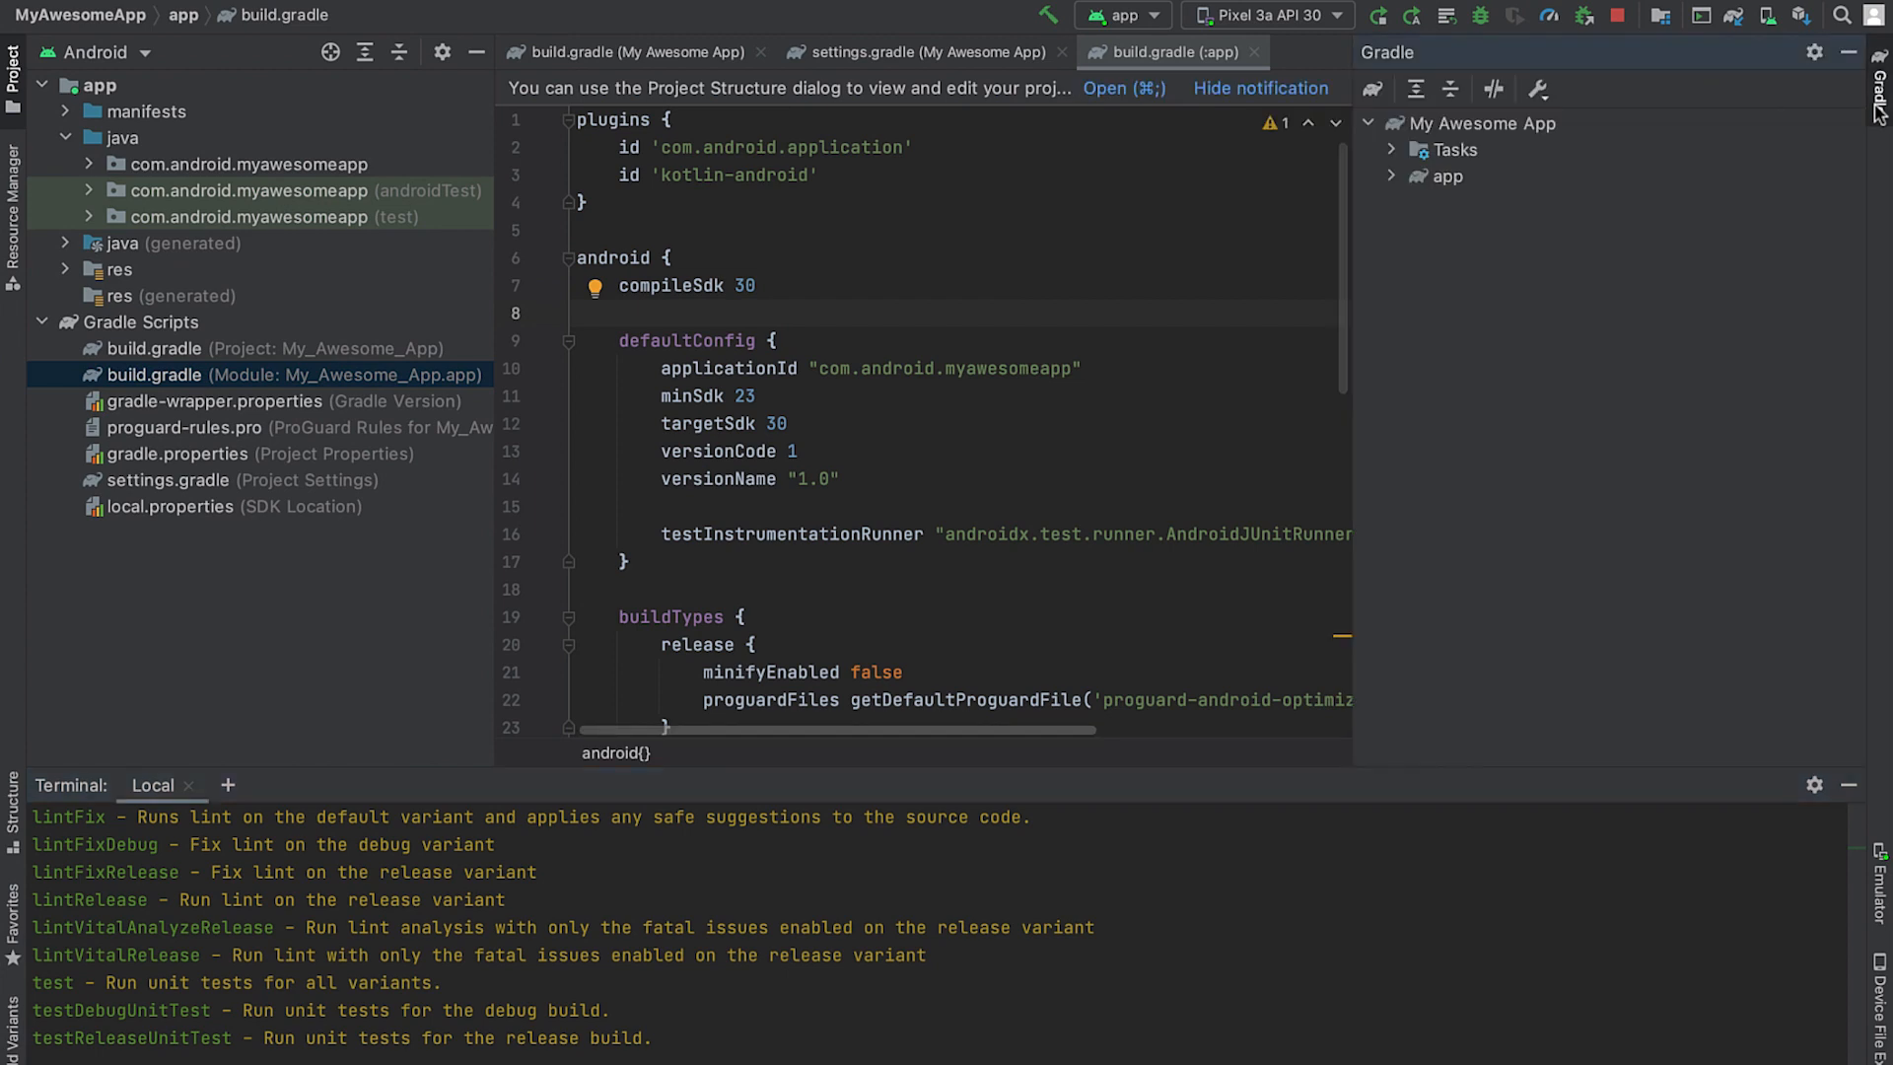
pyautogui.click(1444, 150)
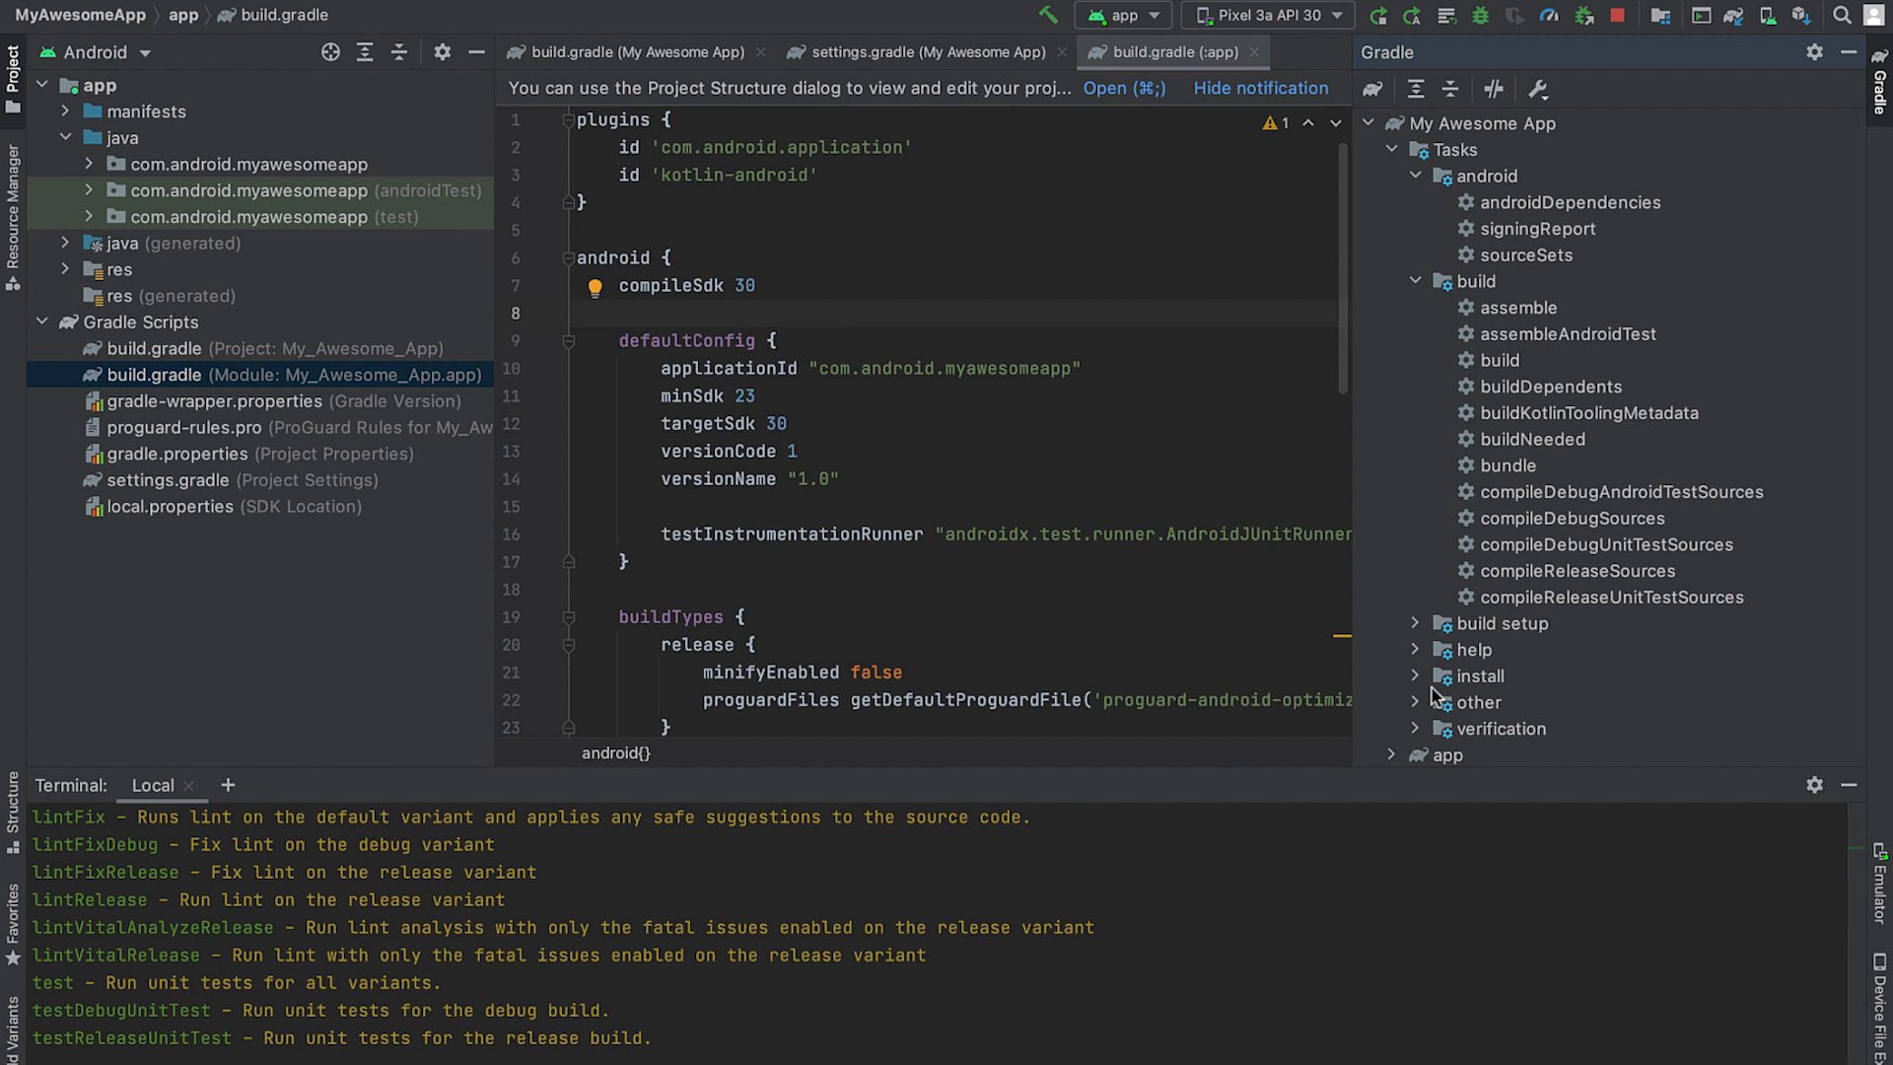
pyautogui.moveTo(1436, 696)
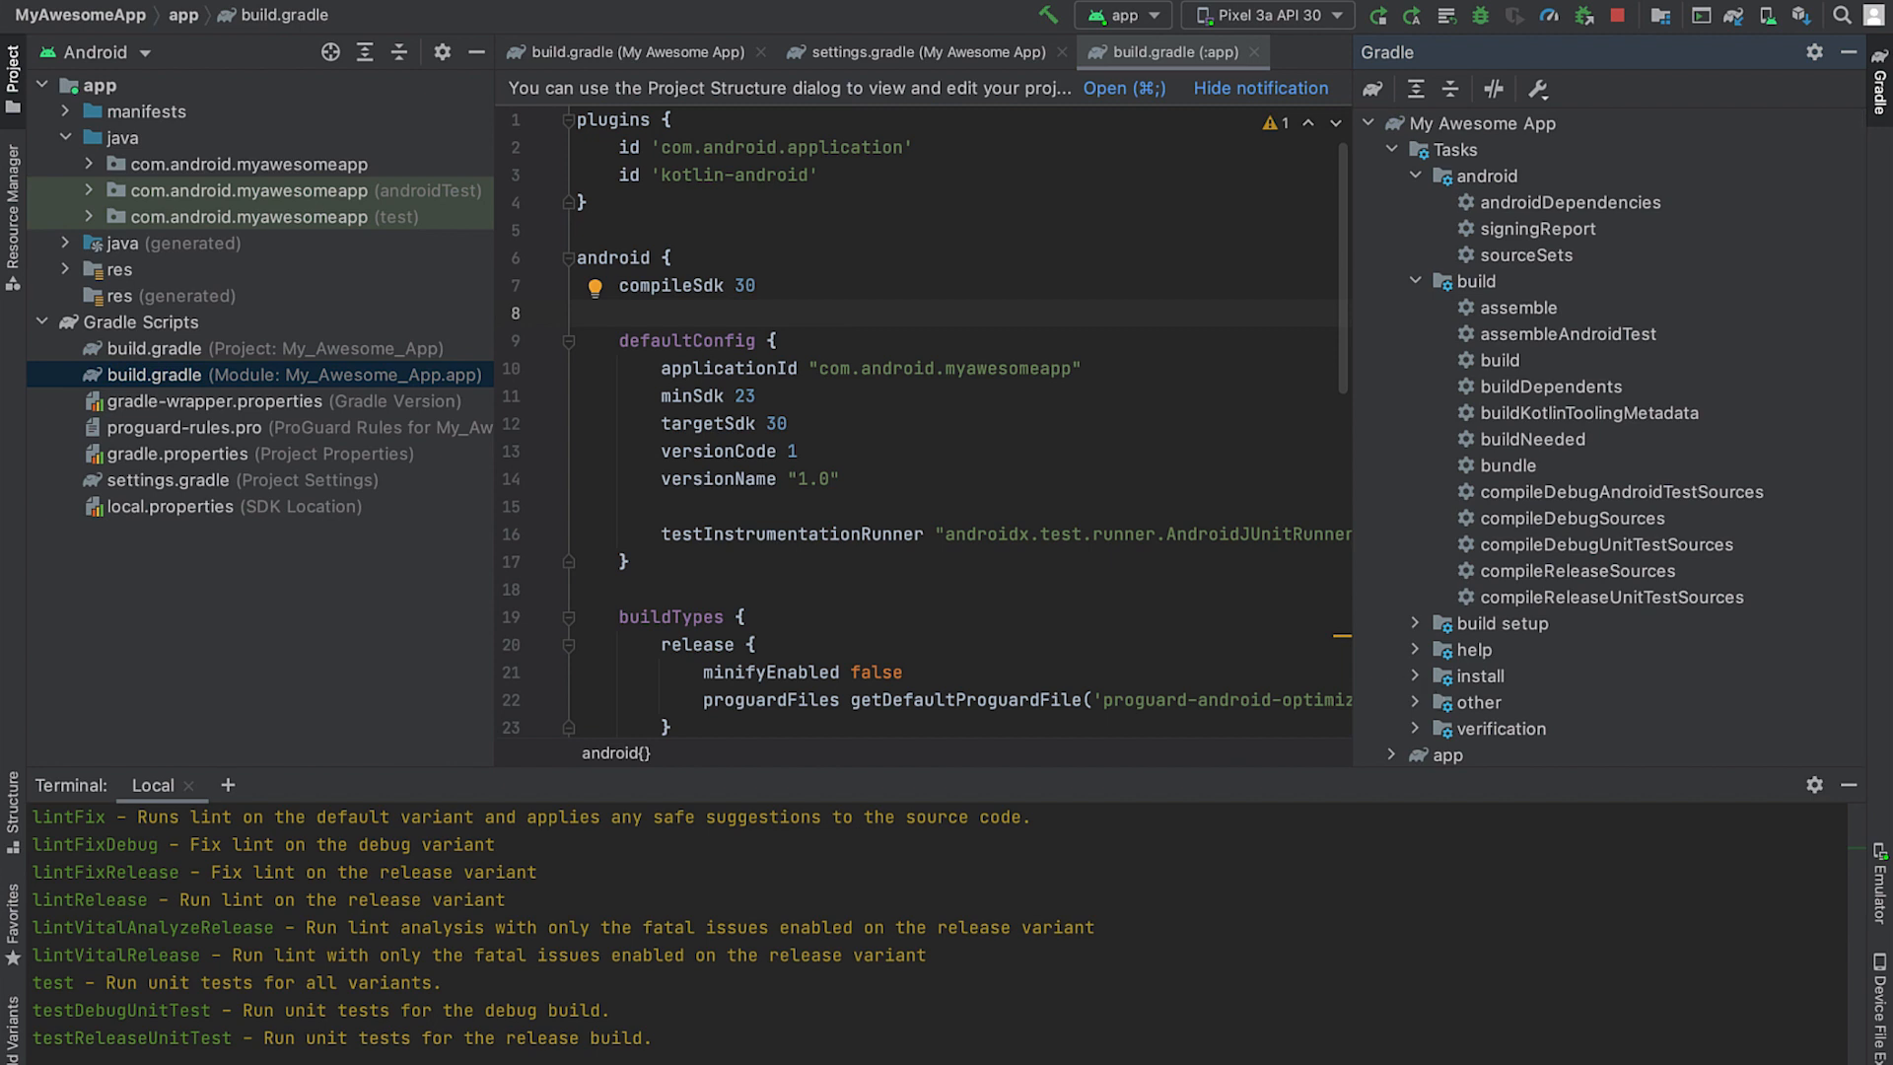
pyautogui.moveTo(1863, 117)
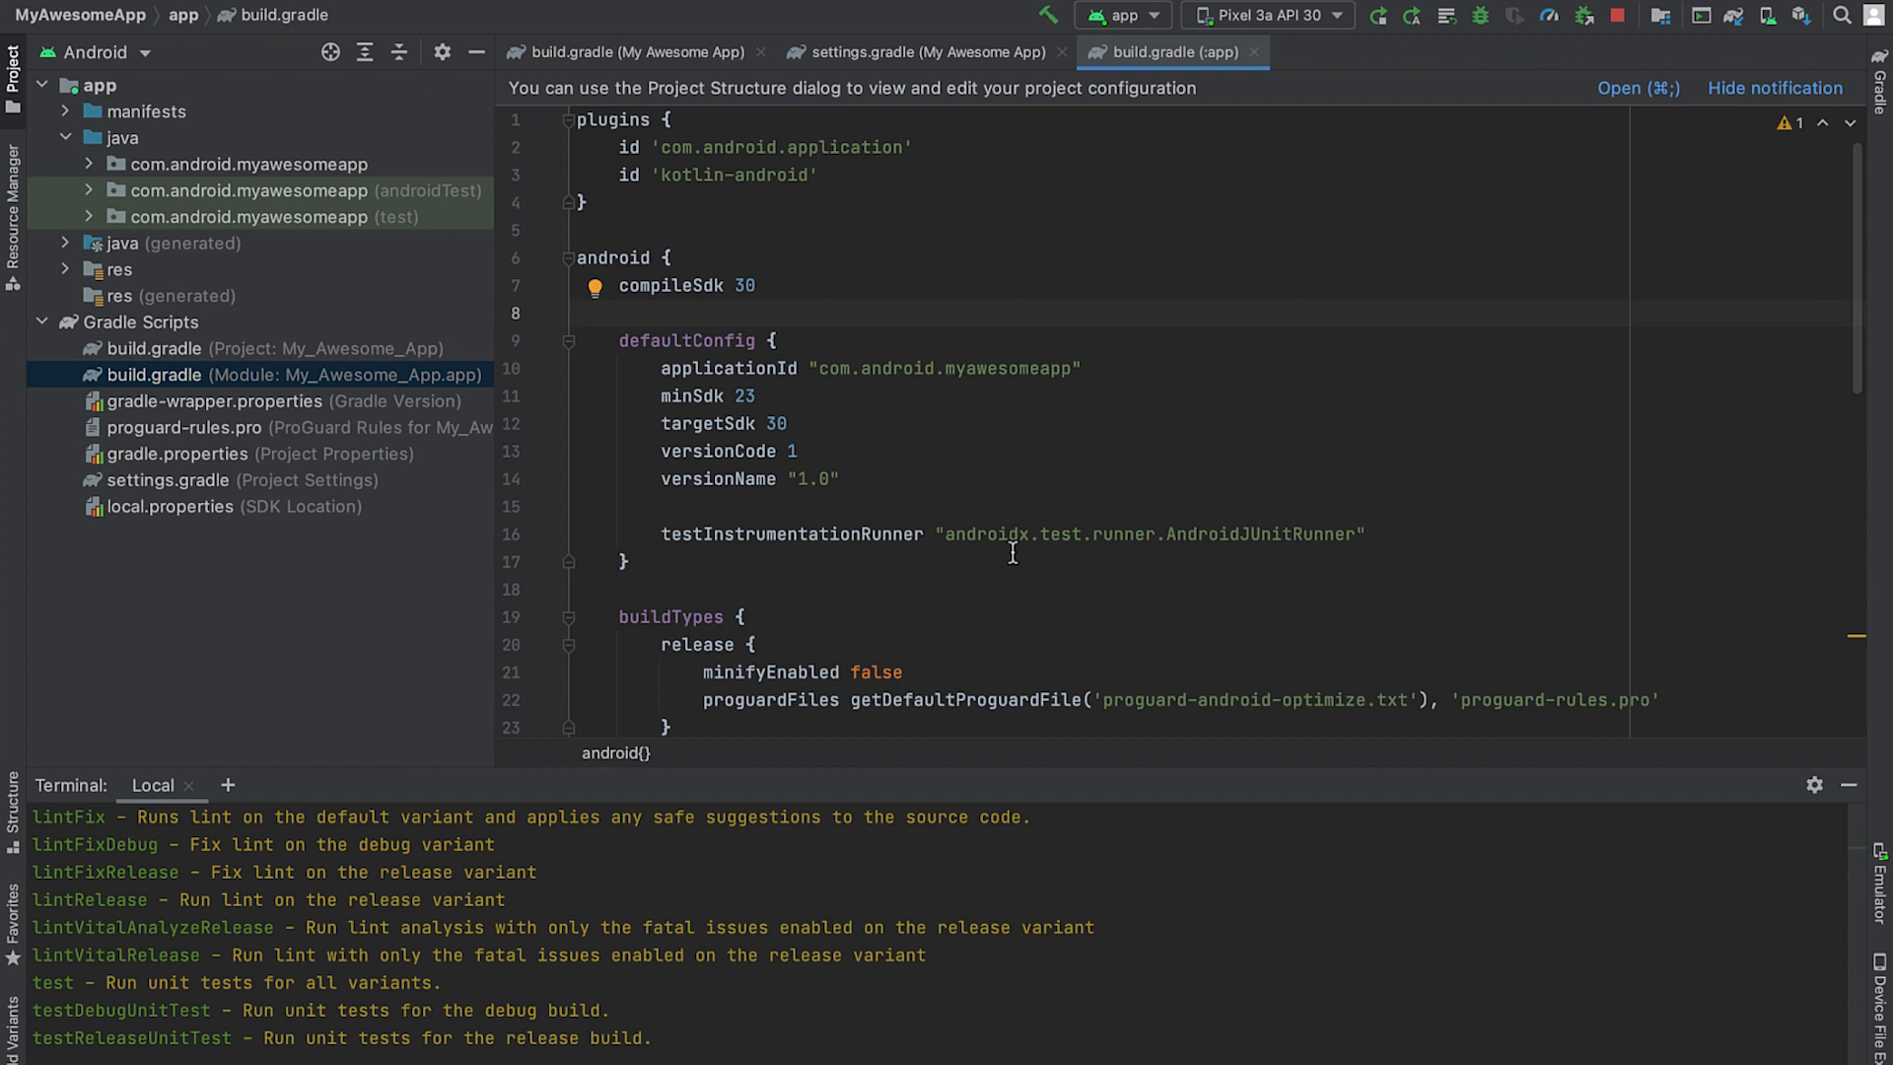
# Review the project-level build.gradle full-size, then return to the app module's build.gradle with its plugins and android config.
pyautogui.doubleClick(611, 259)
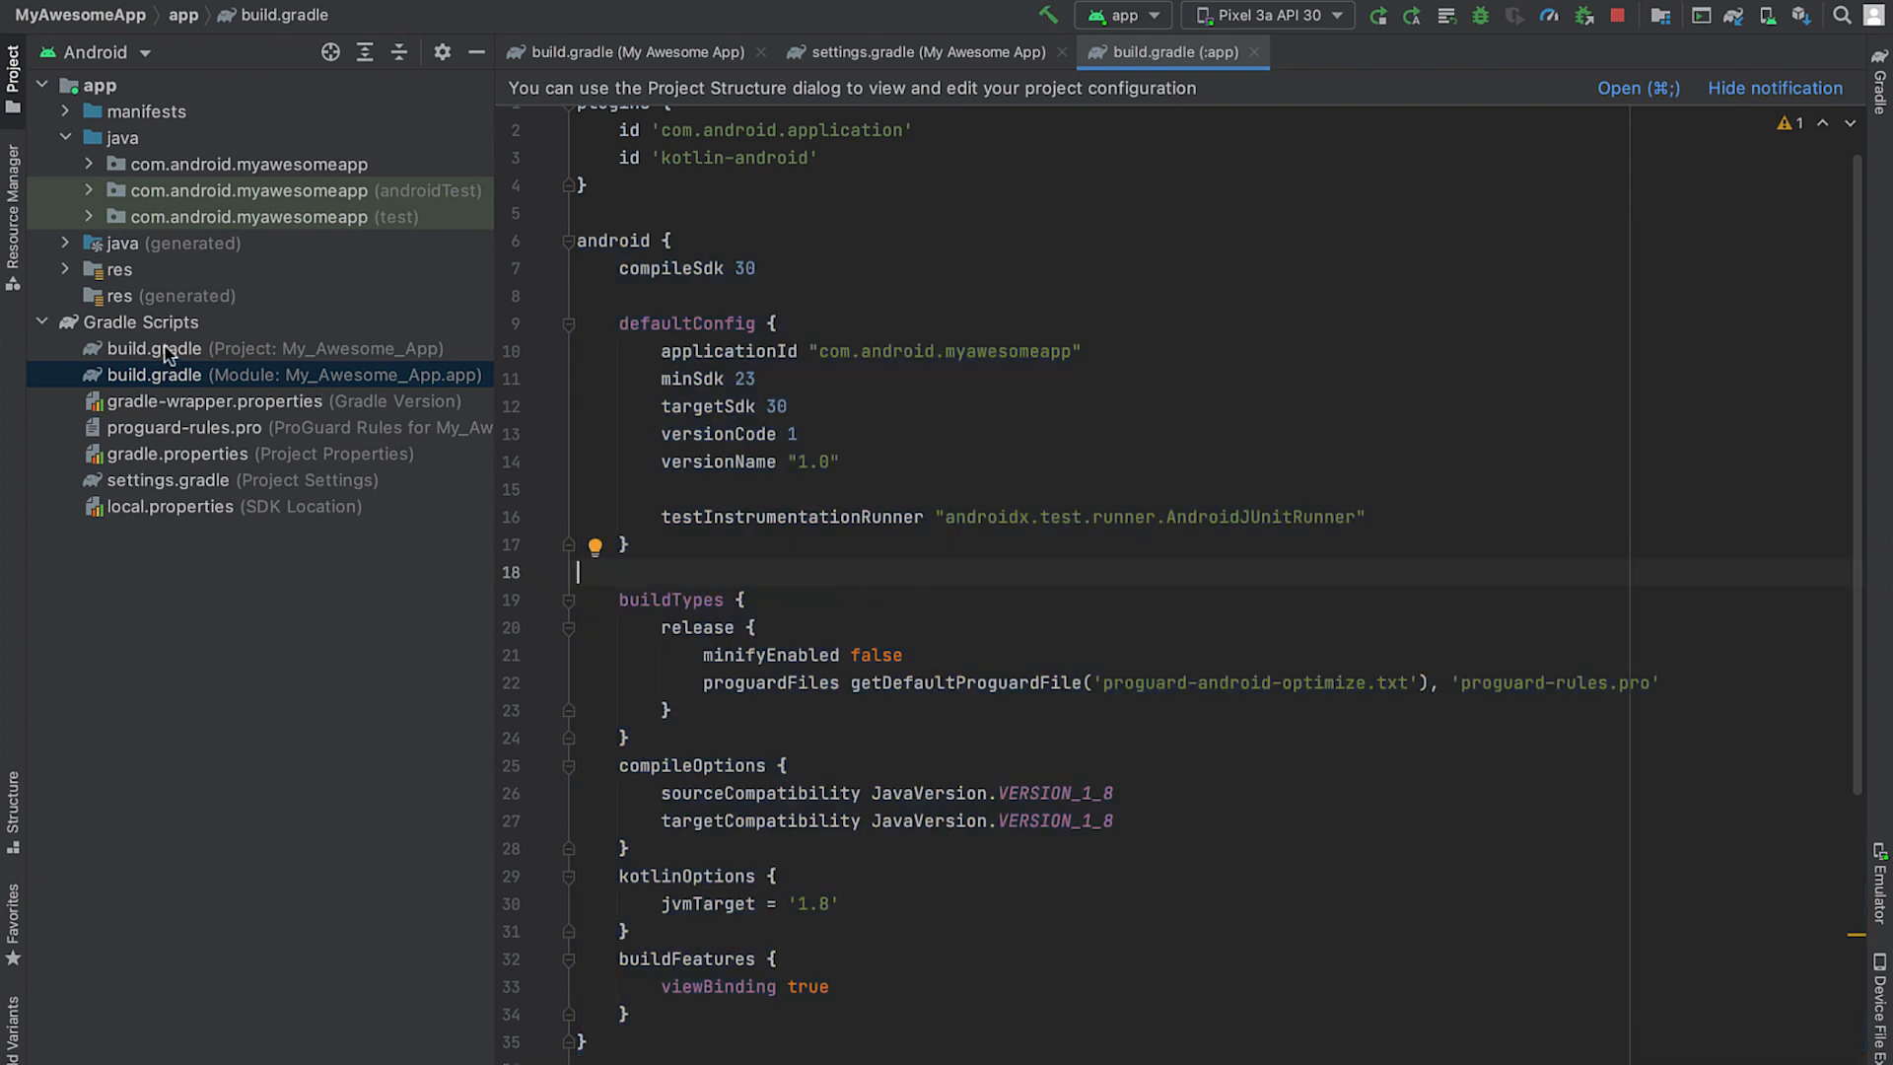
pyautogui.click(253, 348)
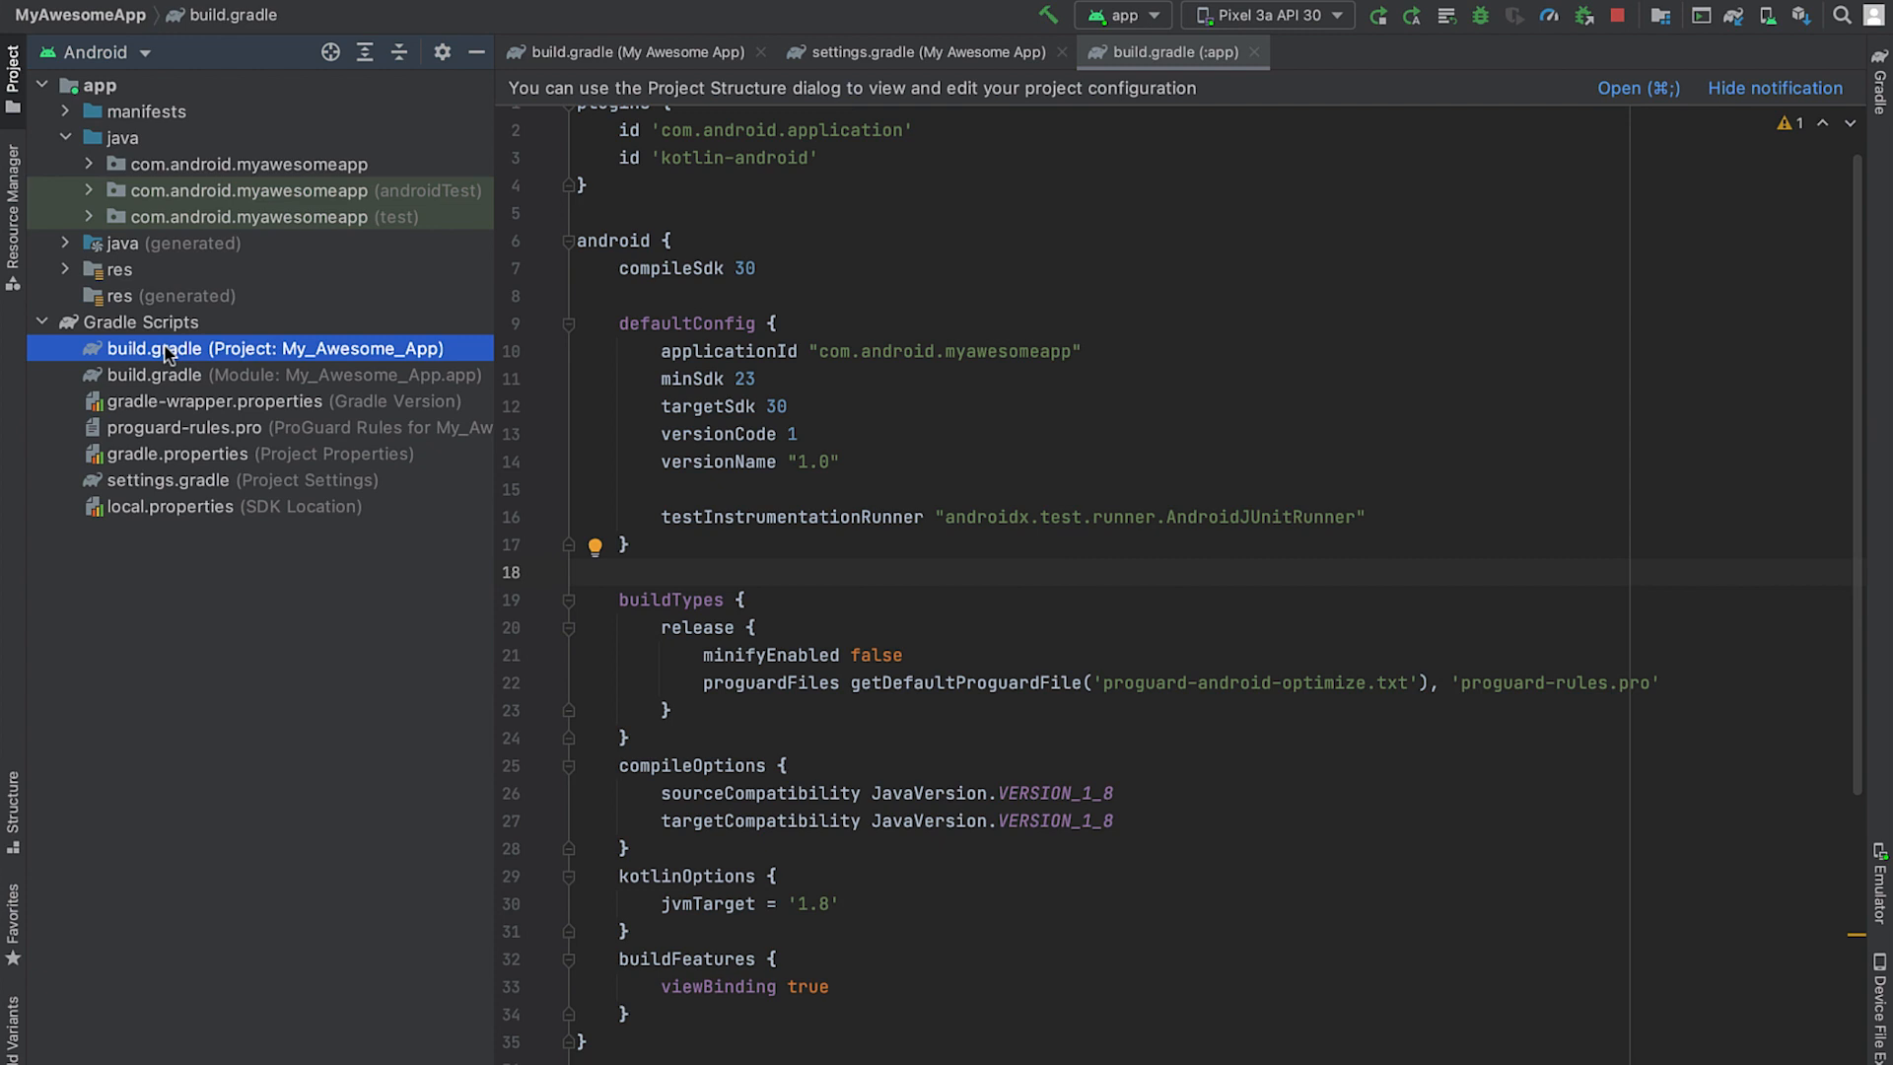
pyautogui.click(247, 479)
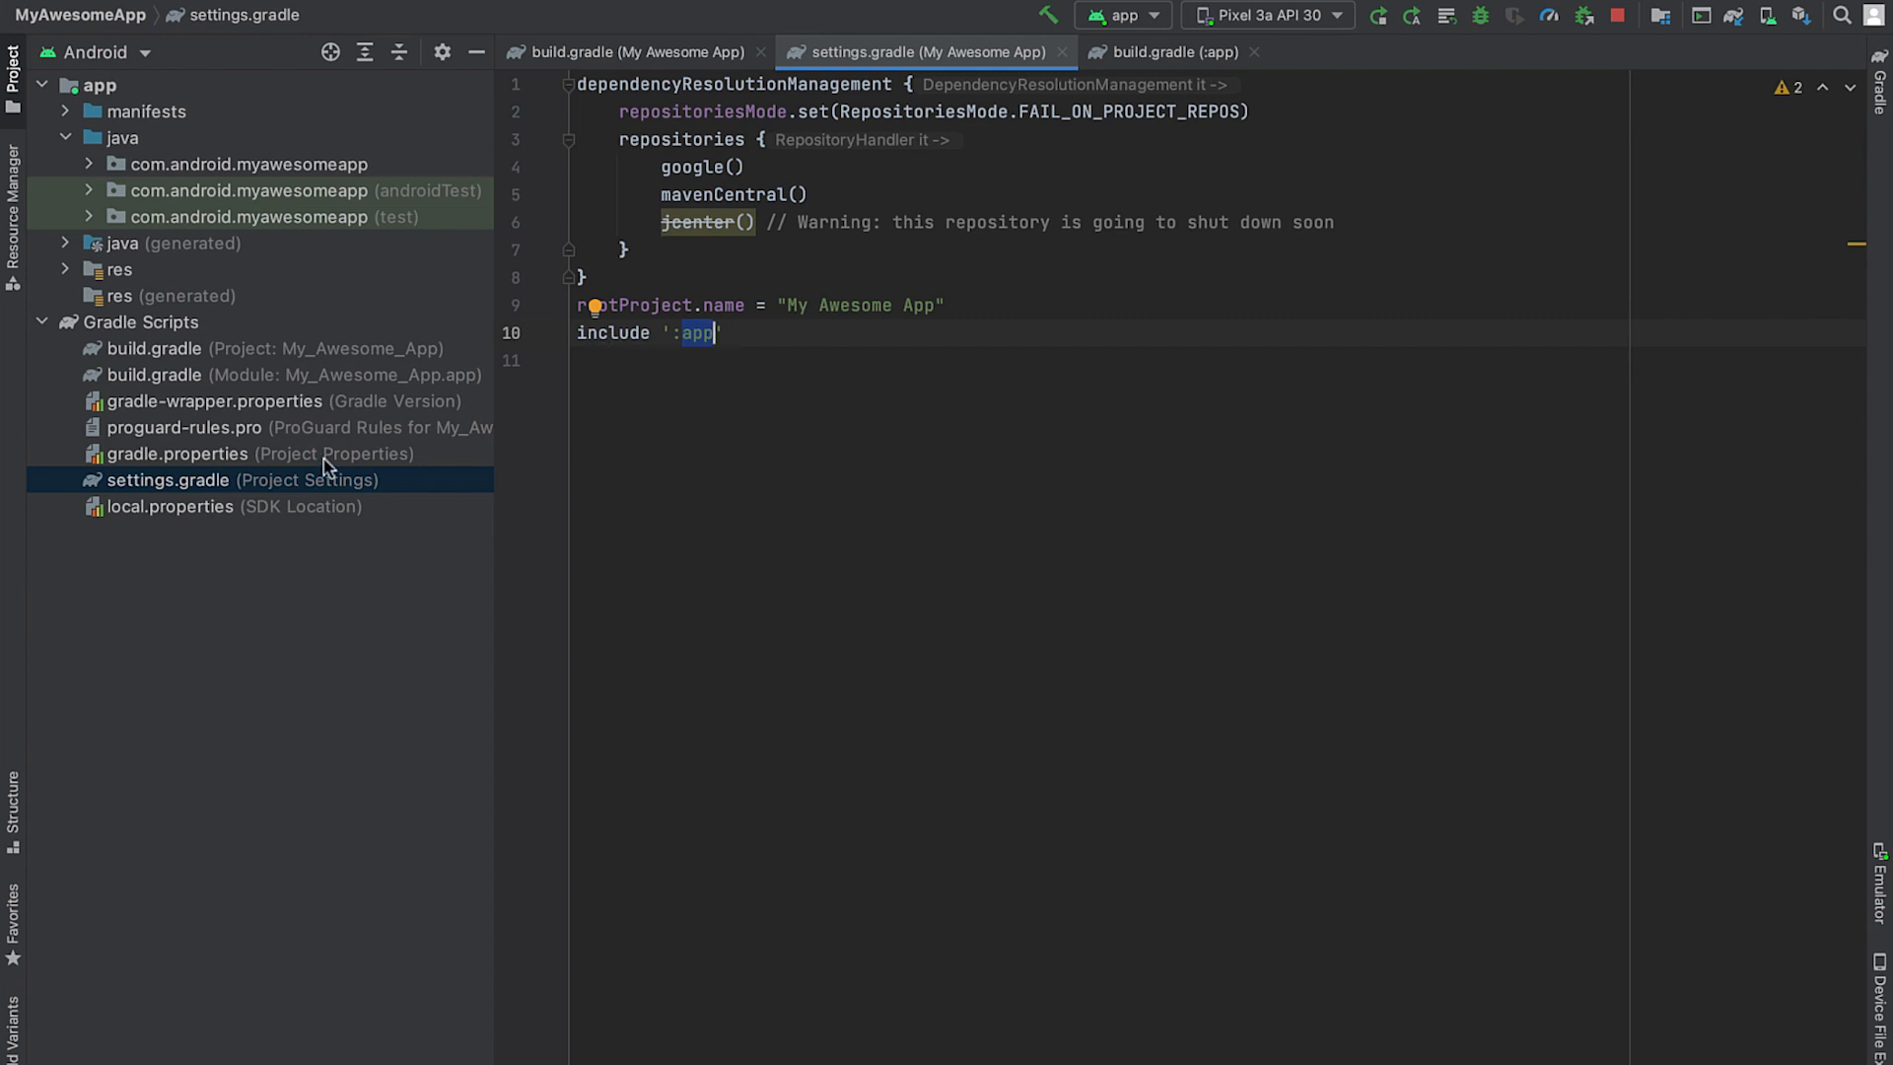
pyautogui.click(1168, 52)
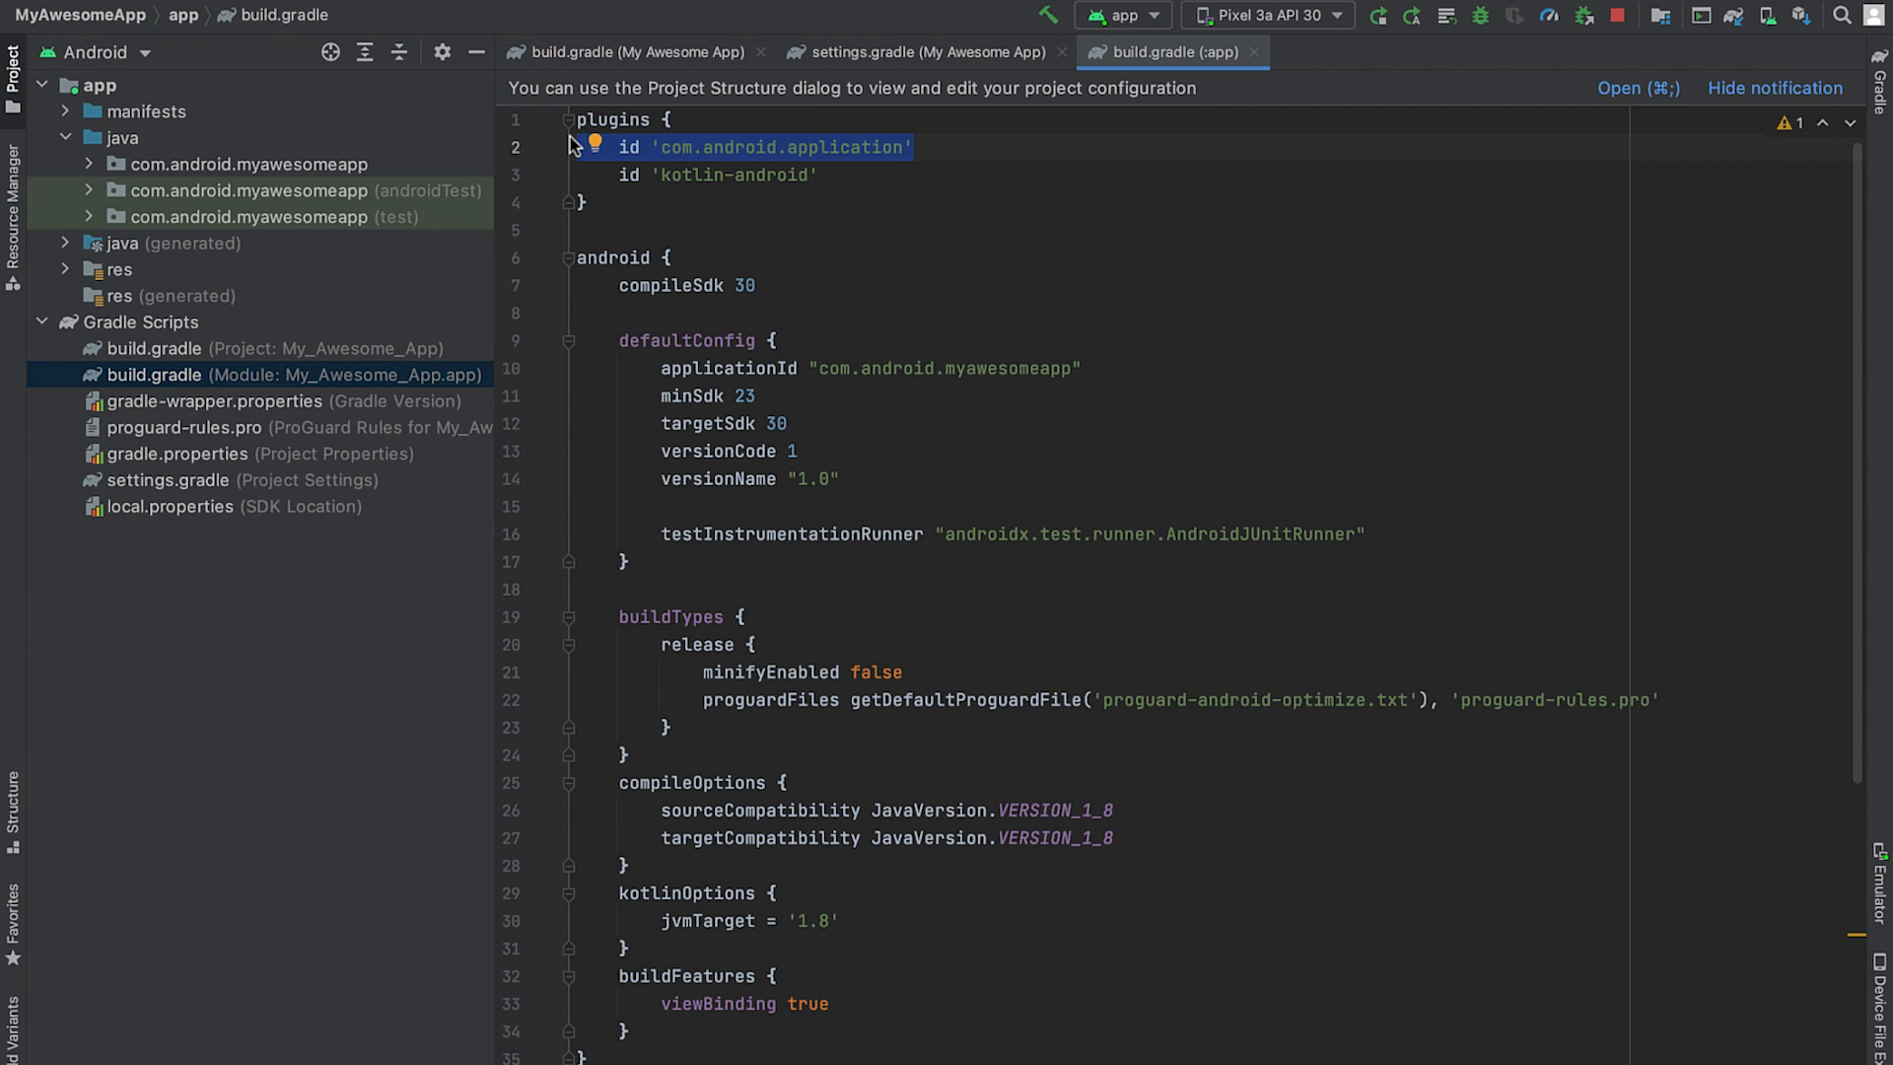
# Walk through the app build file's kotlin-android plugin declaration and android configuration block.
pyautogui.click(820, 173)
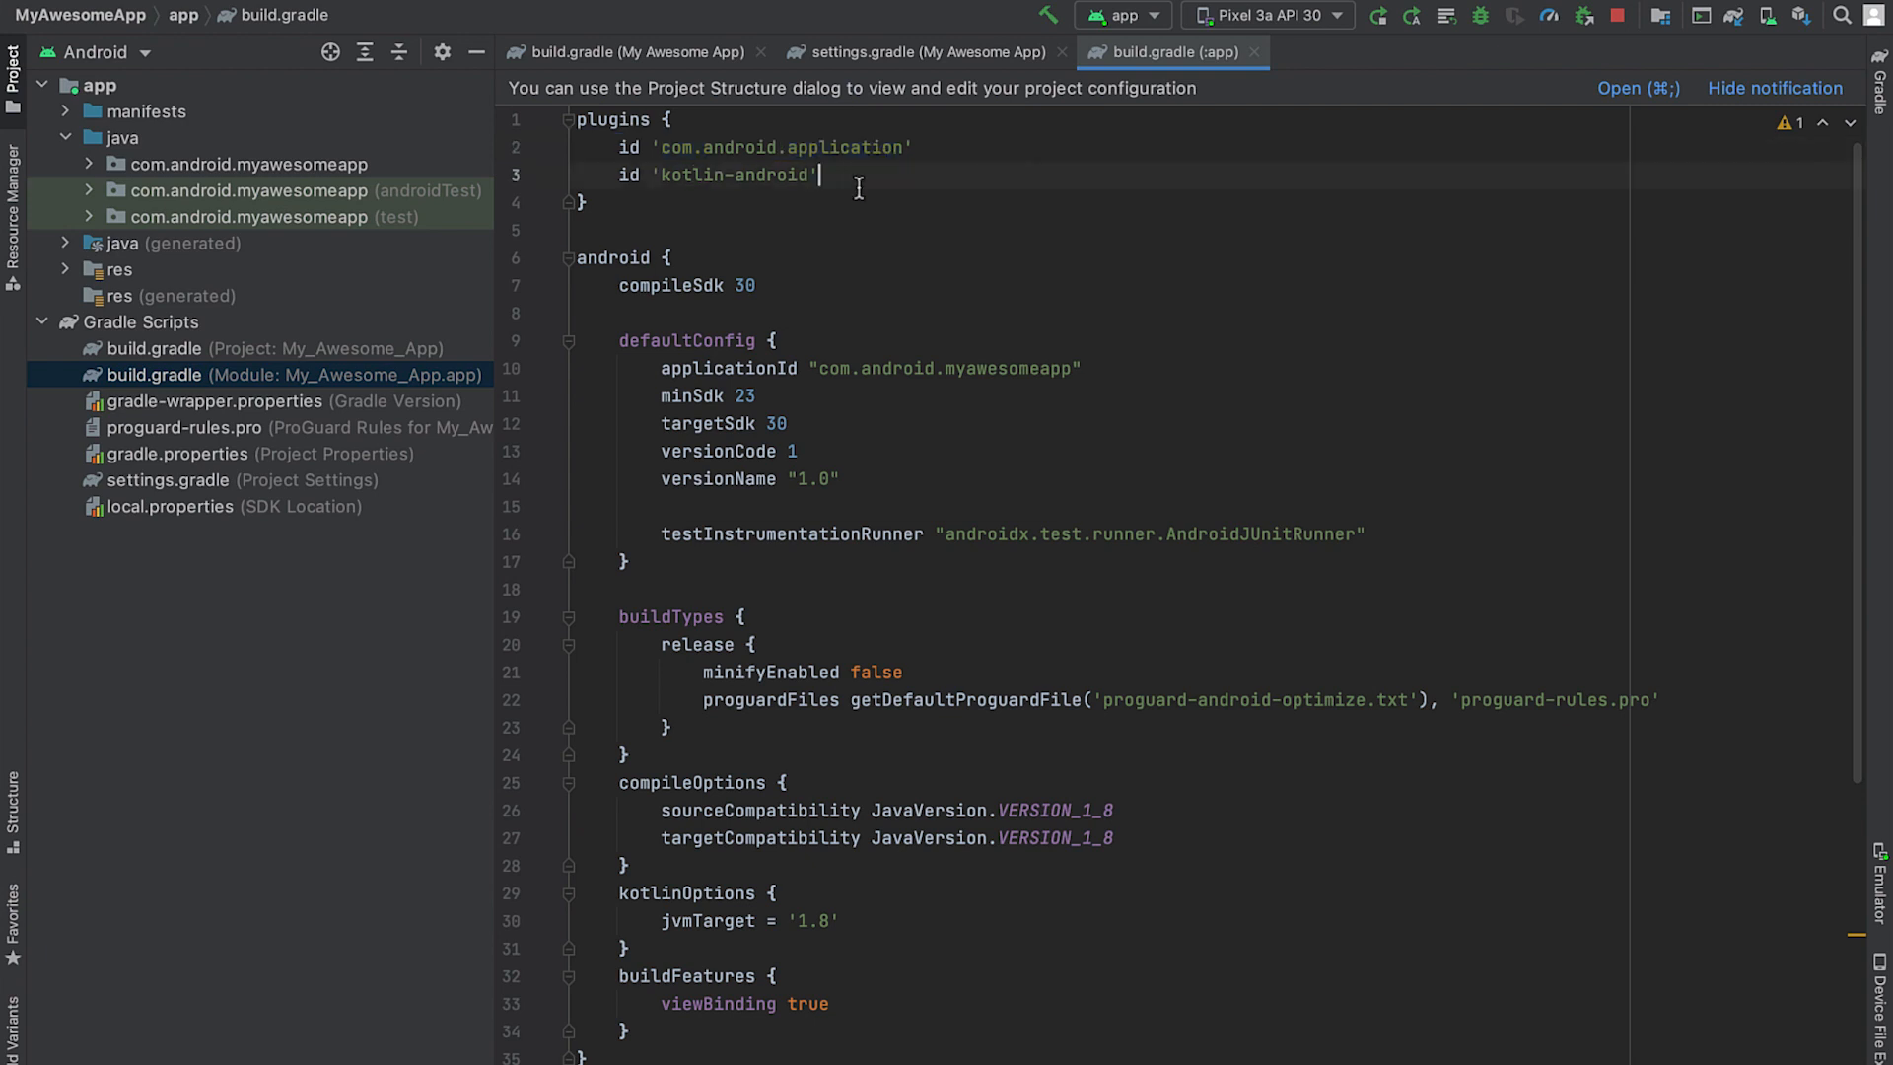
pyautogui.doubleClick(690, 175)
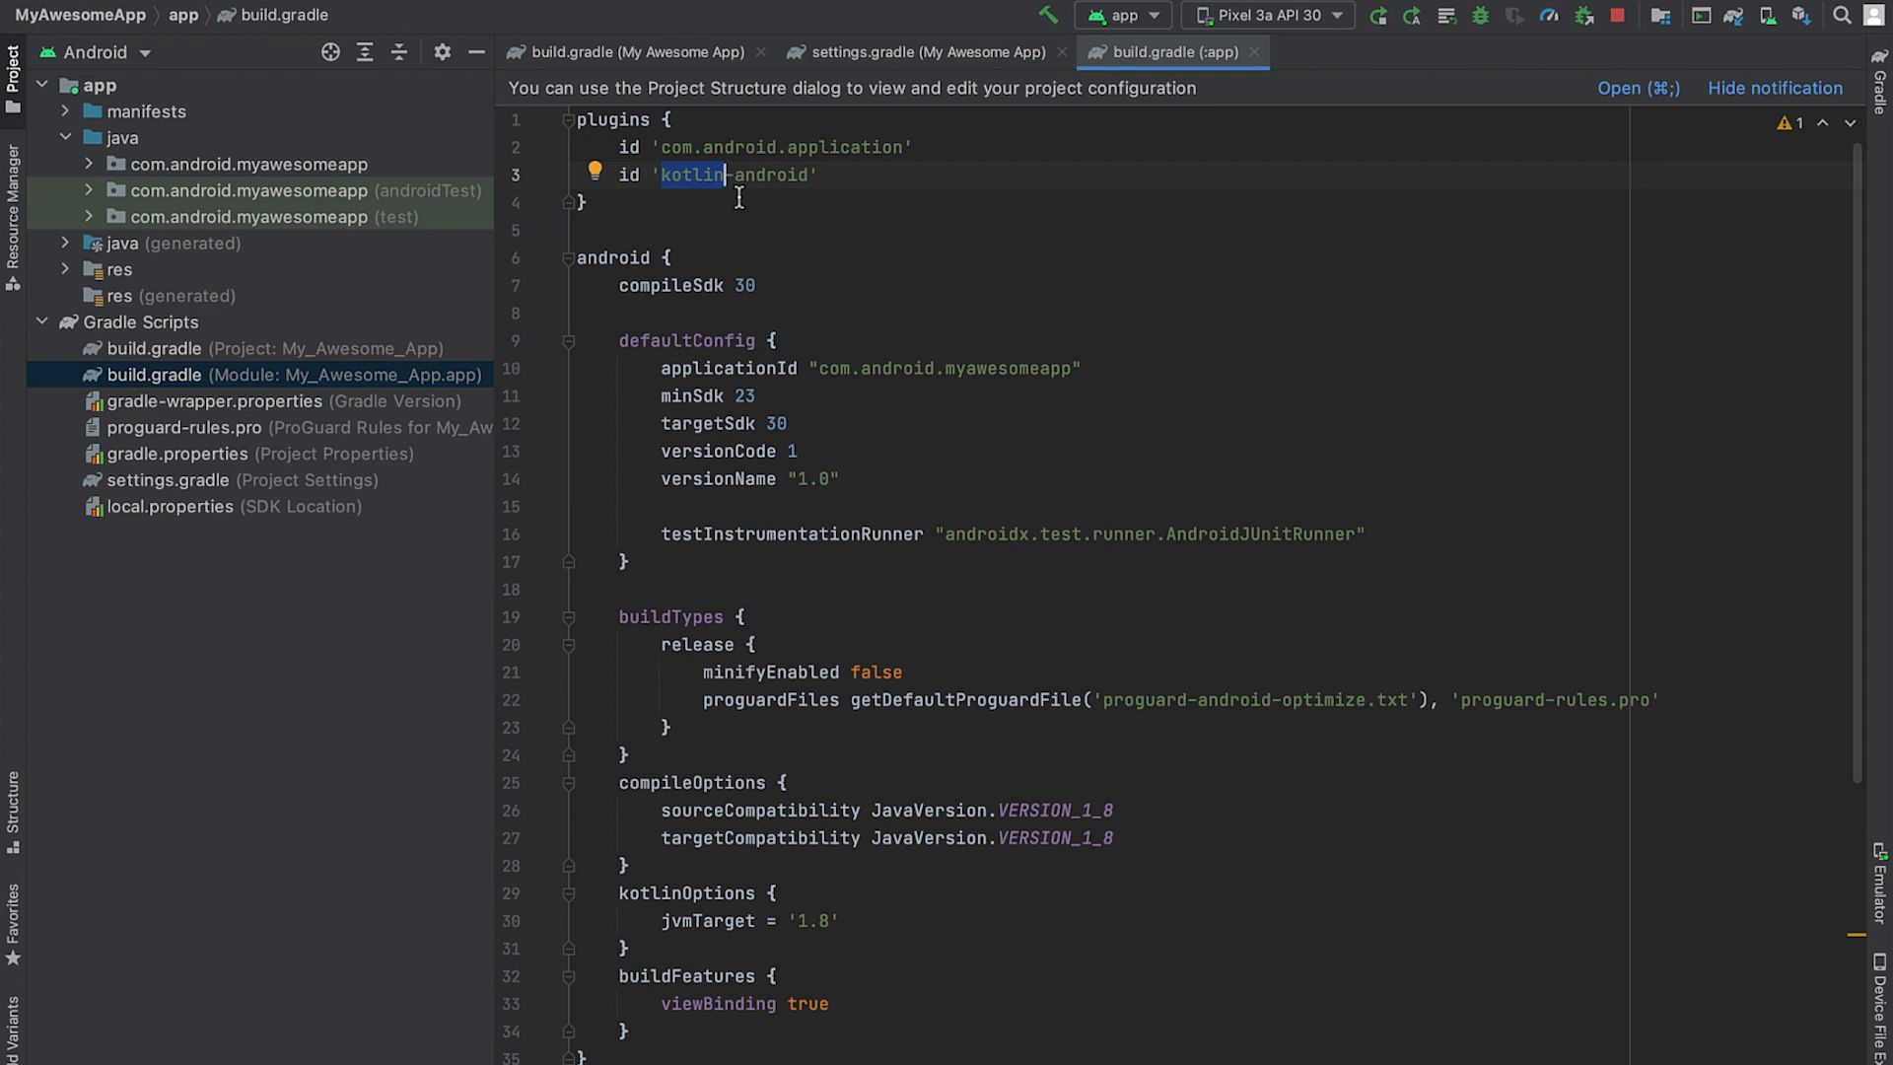
pyautogui.scroll(-3)
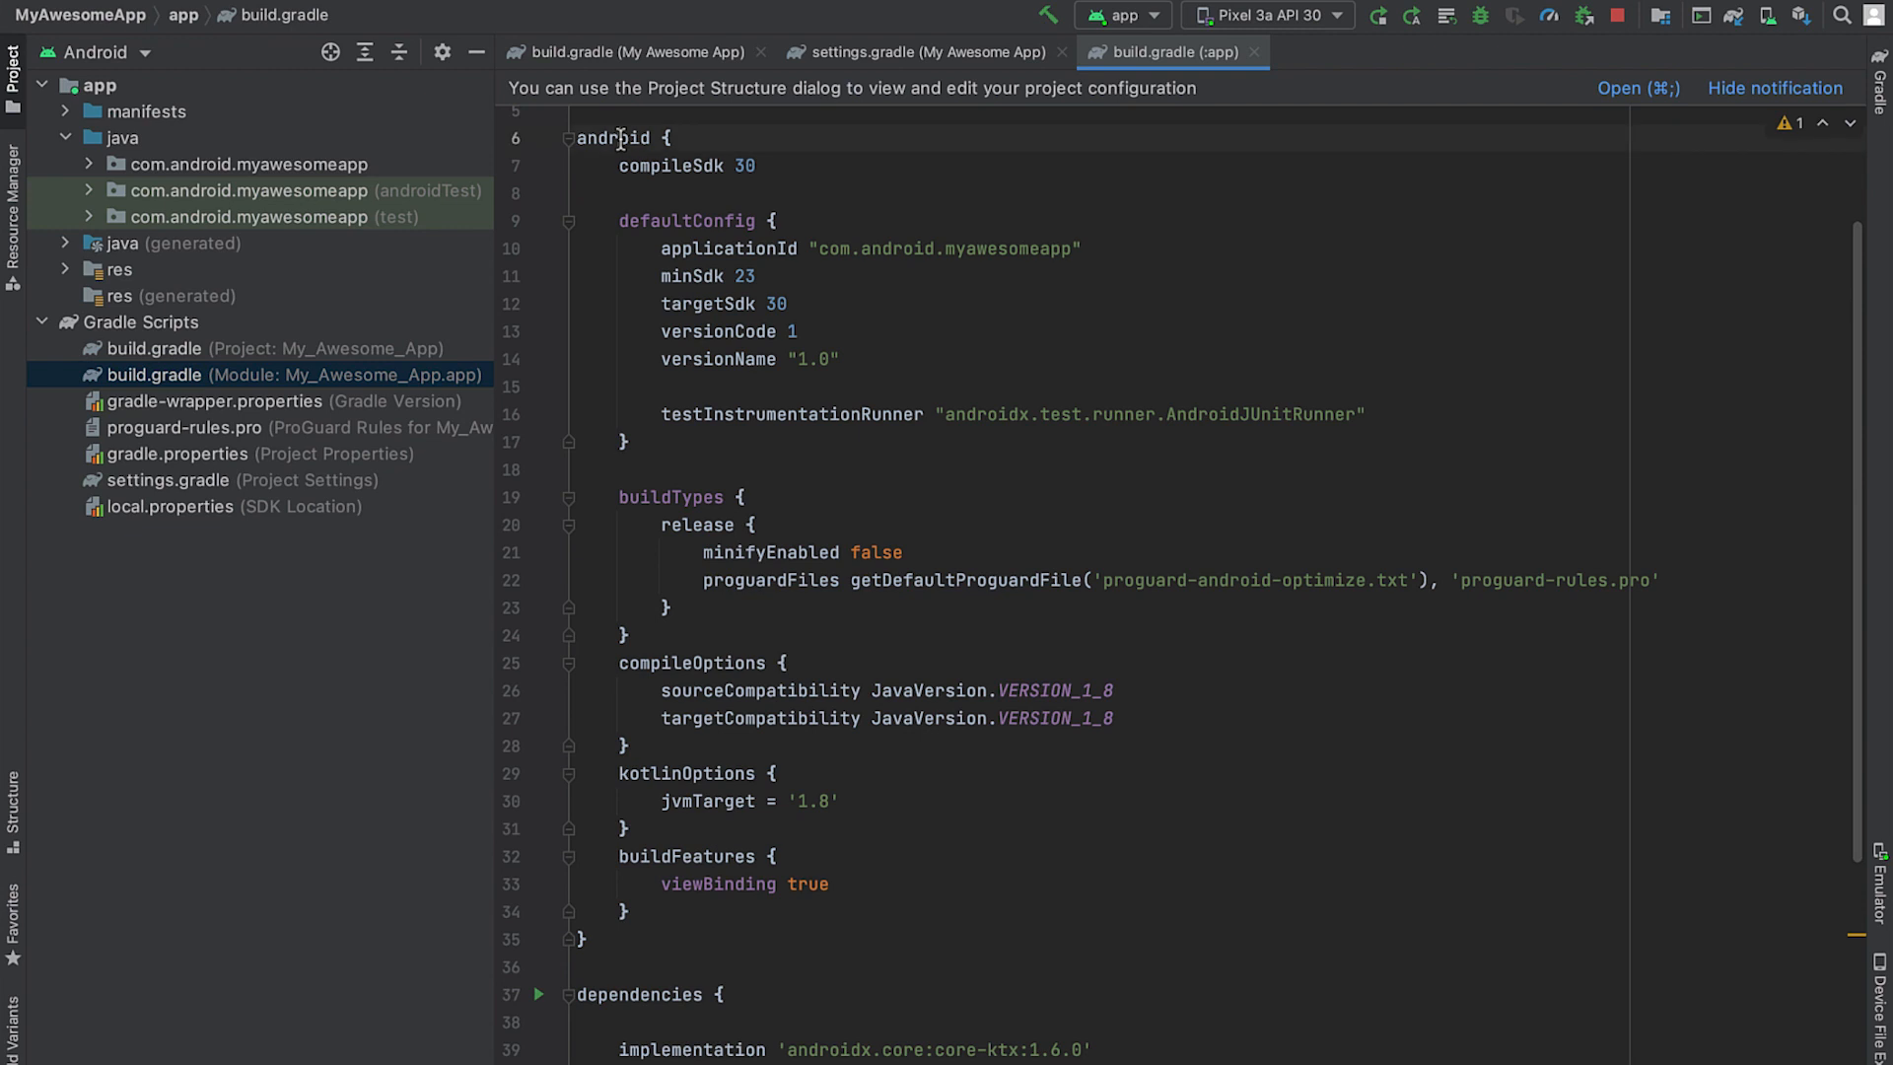
pyautogui.doubleClick(611, 136)
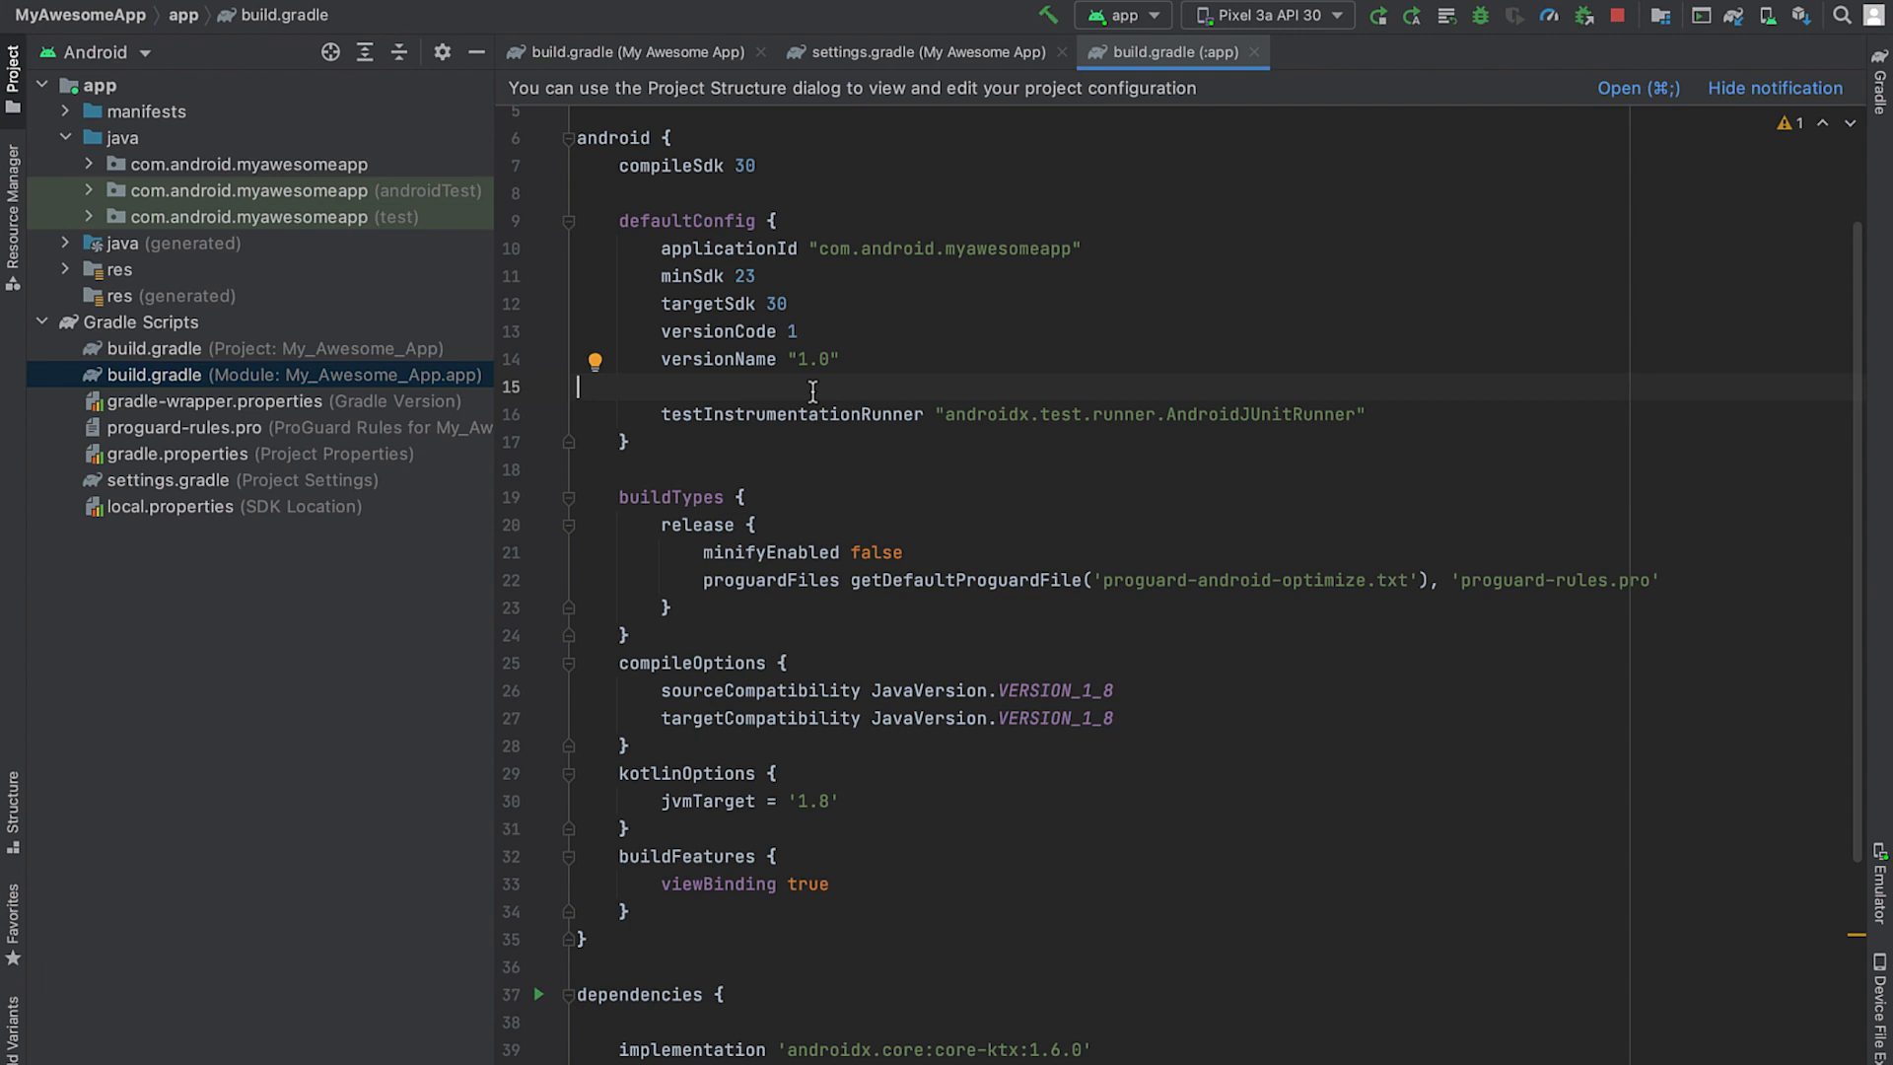
pyautogui.moveTo(686, 593)
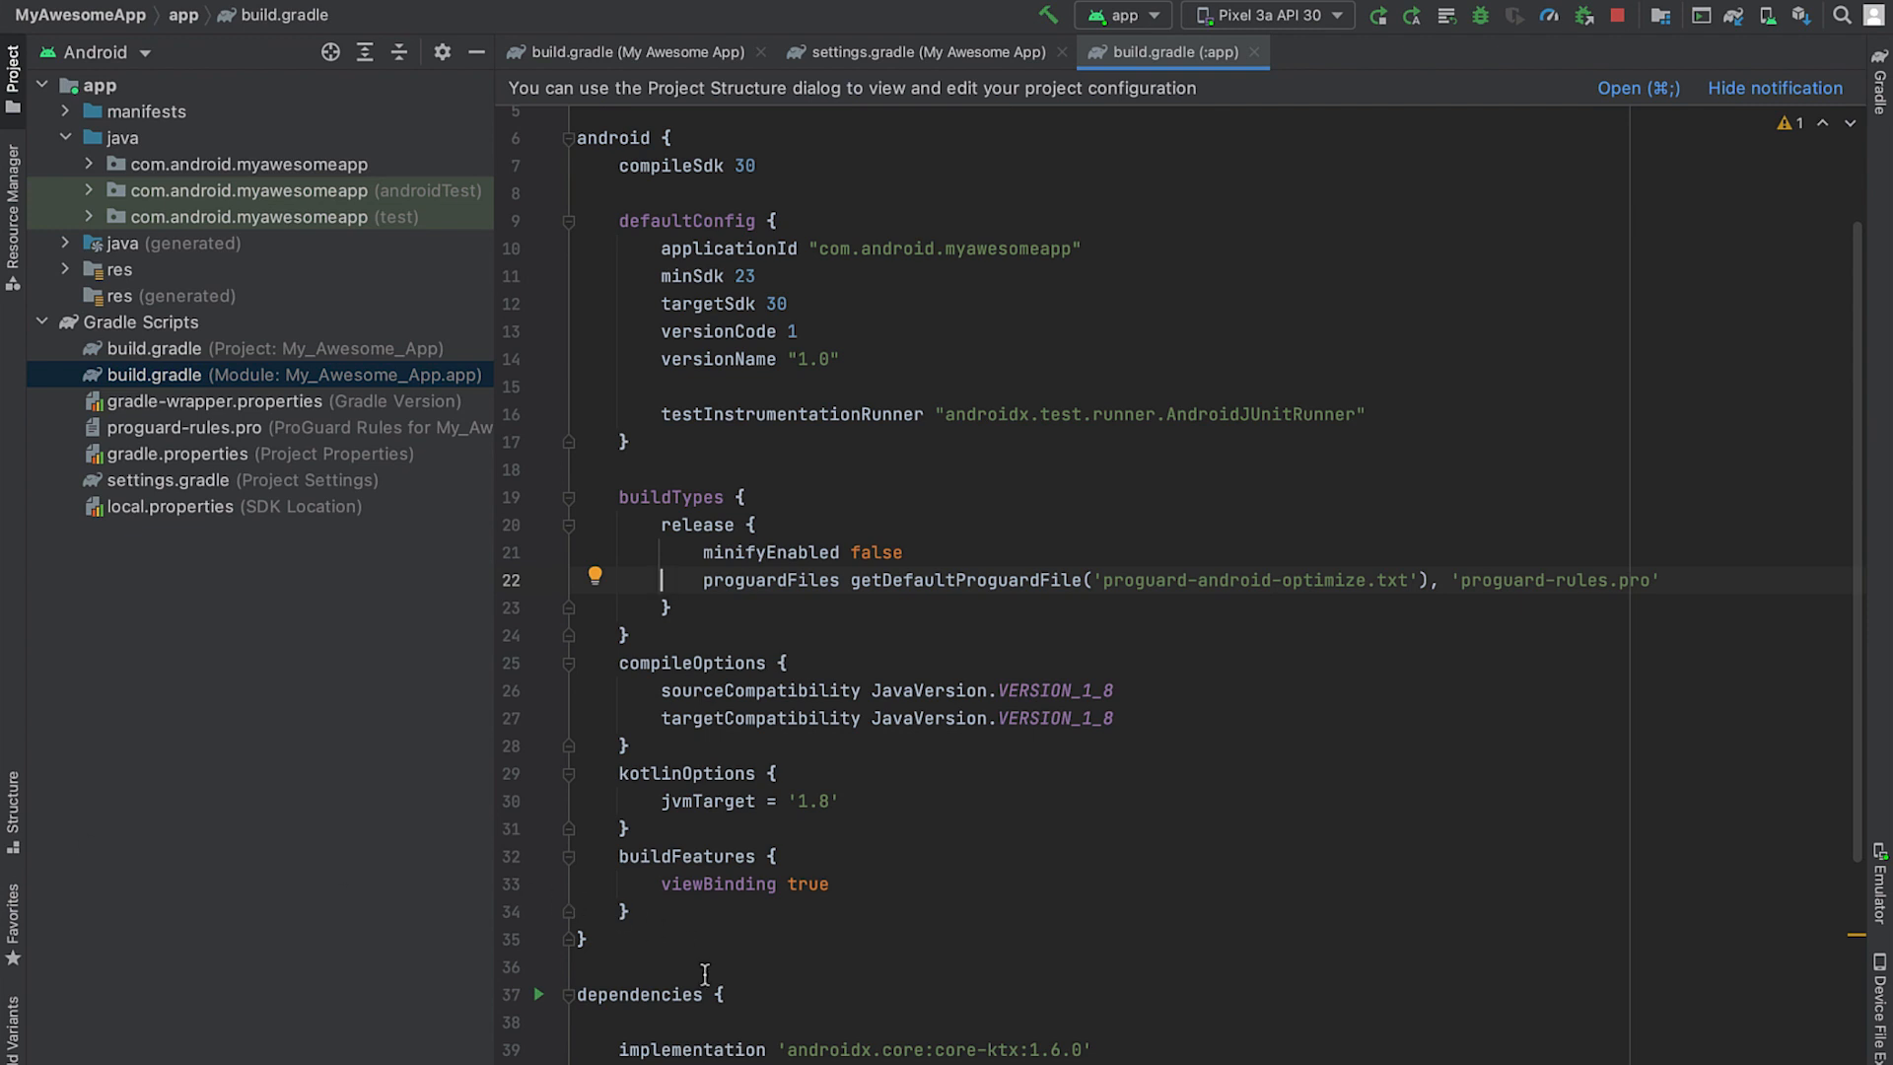
# Add implementation("log4j:log4j:1.2.12") as the last line of the dependencies block.
pyautogui.scroll(-3)
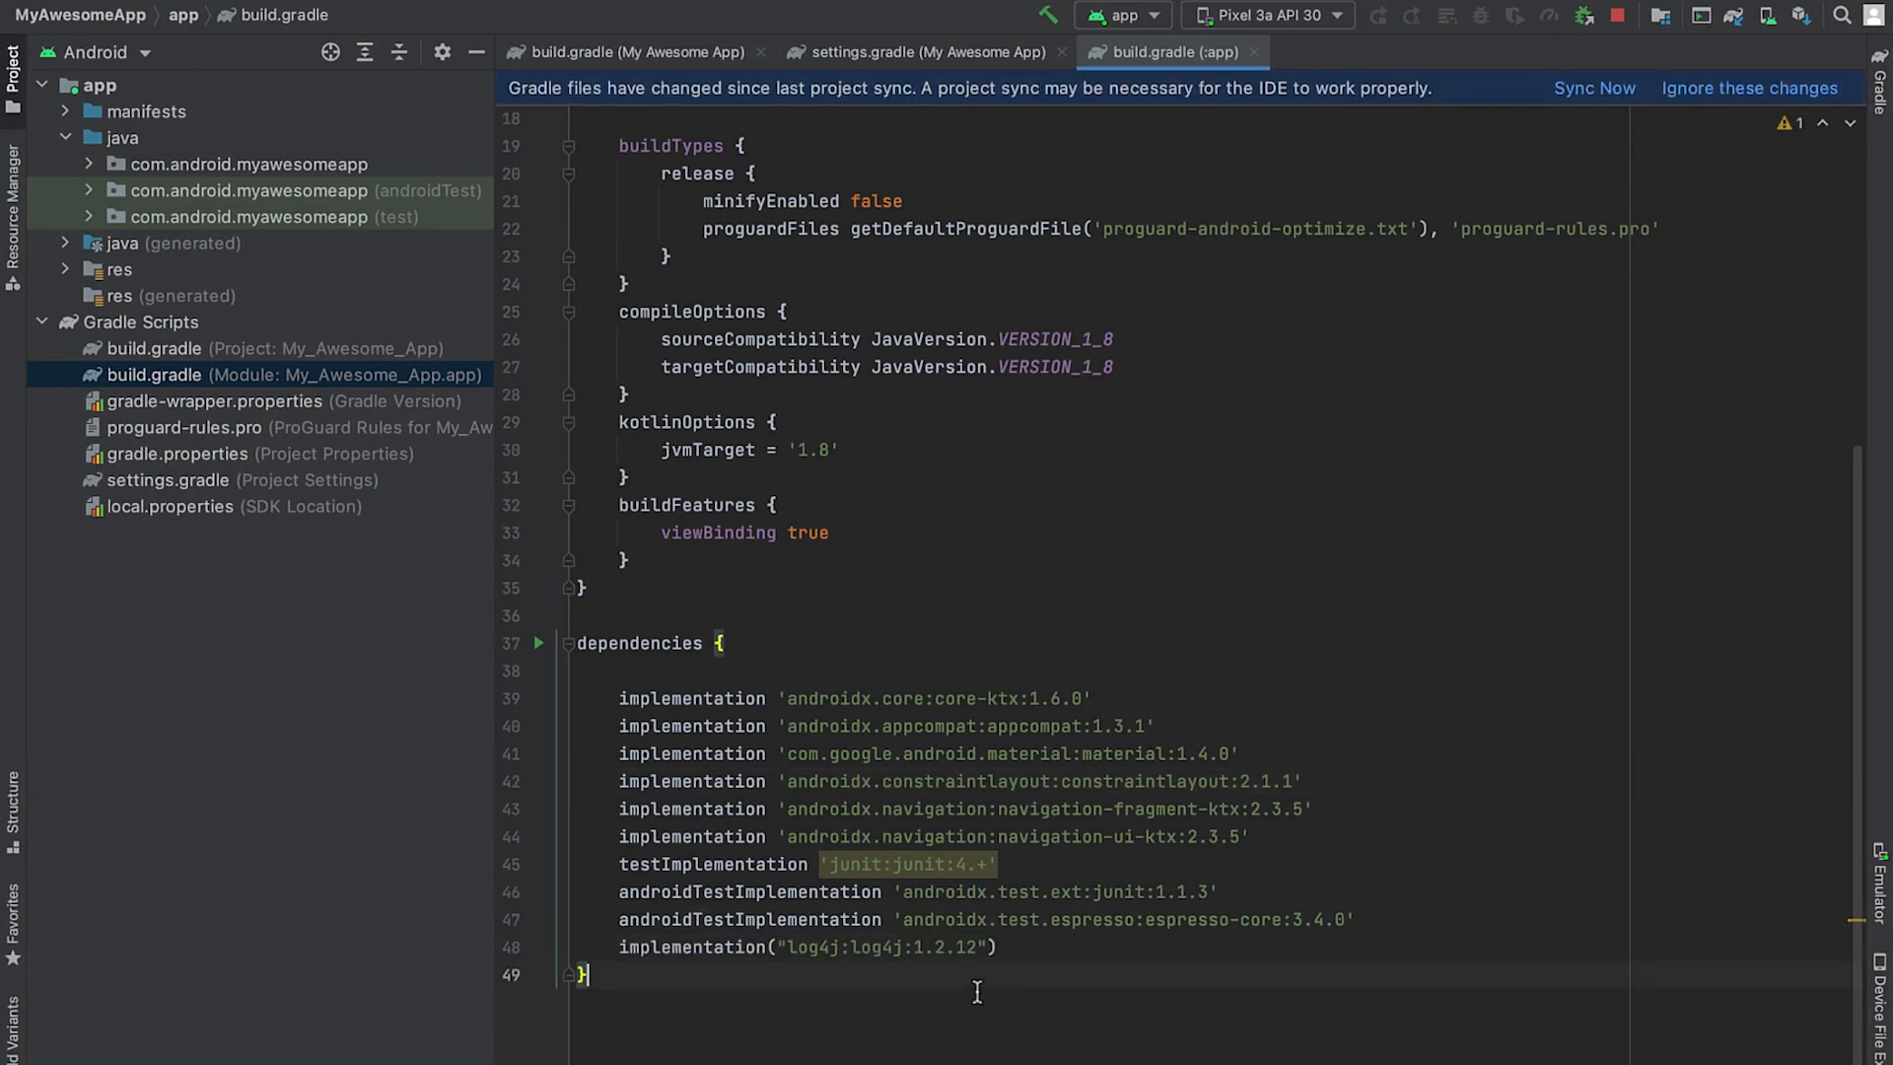
pyautogui.click(1593, 87)
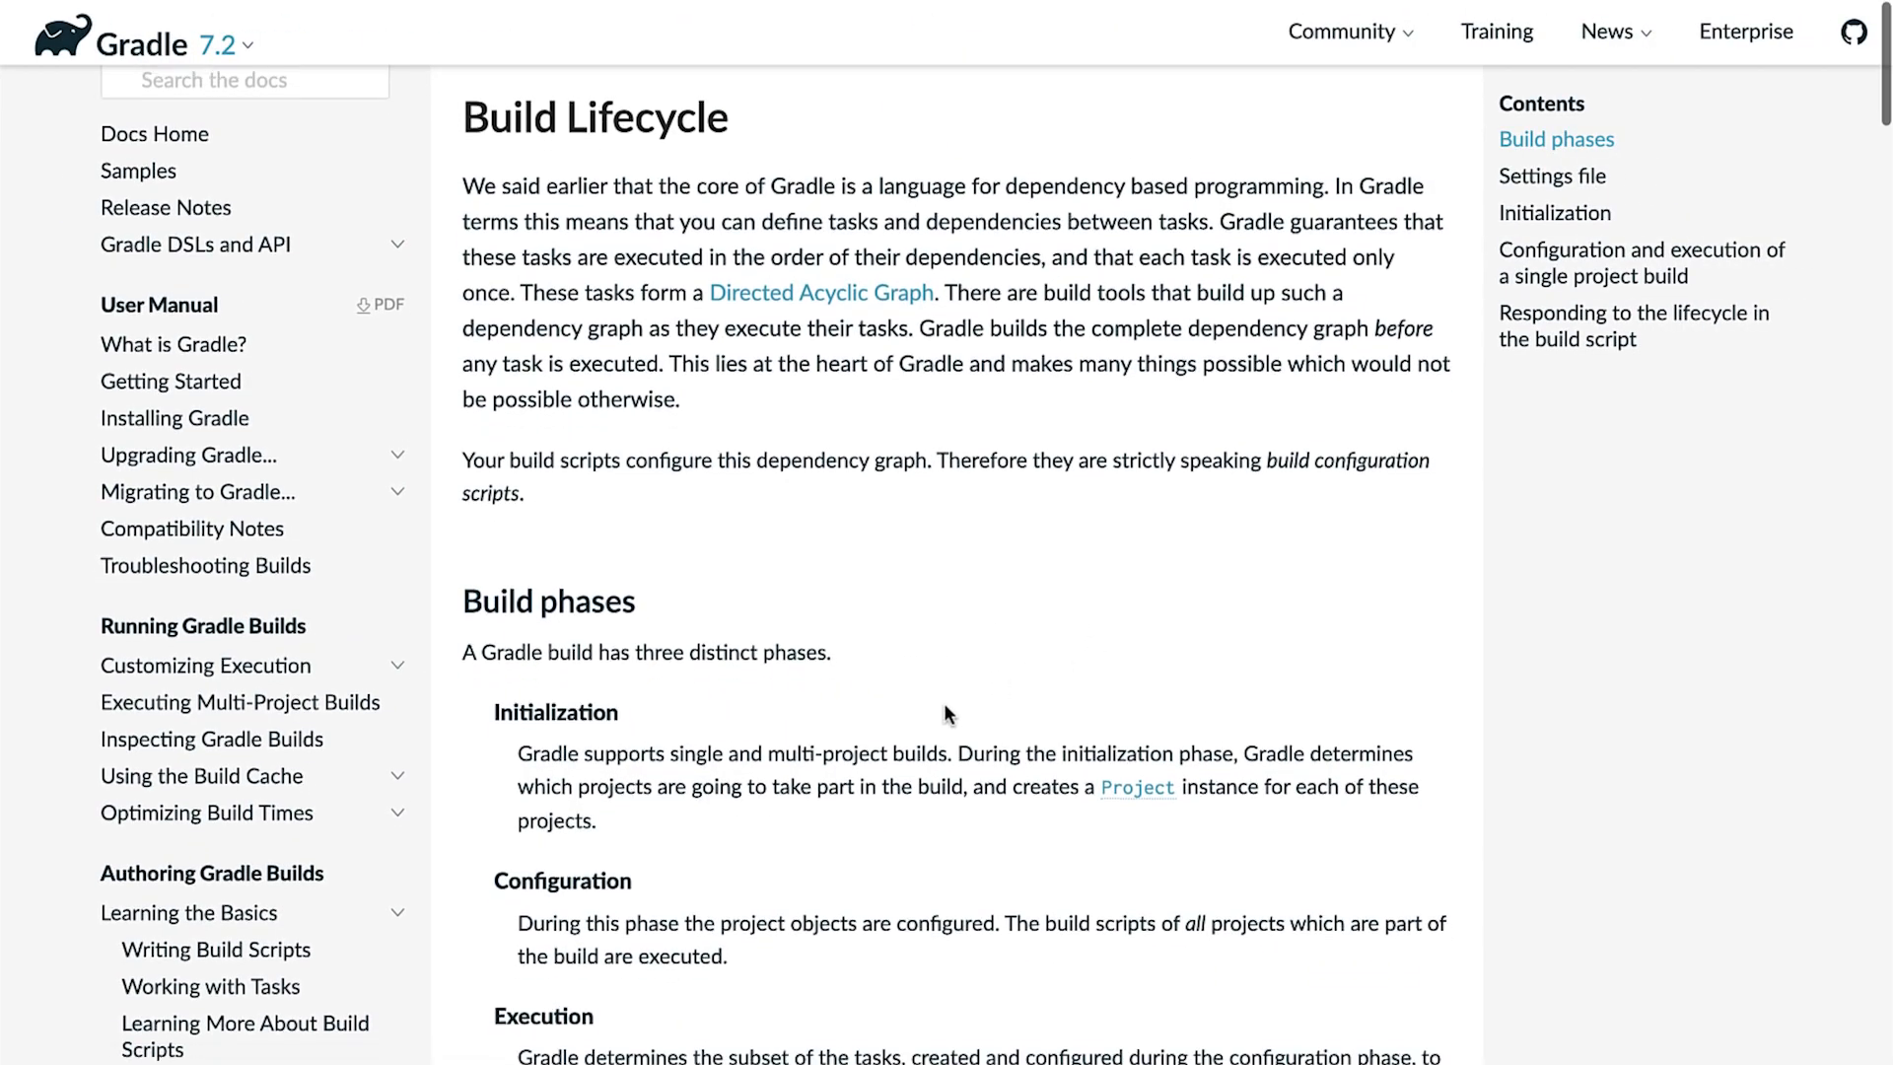
# Scroll the Gradle Build Lifecycle page to the Build phases section on initialization, configuration and execution.
pyautogui.scroll(-3)
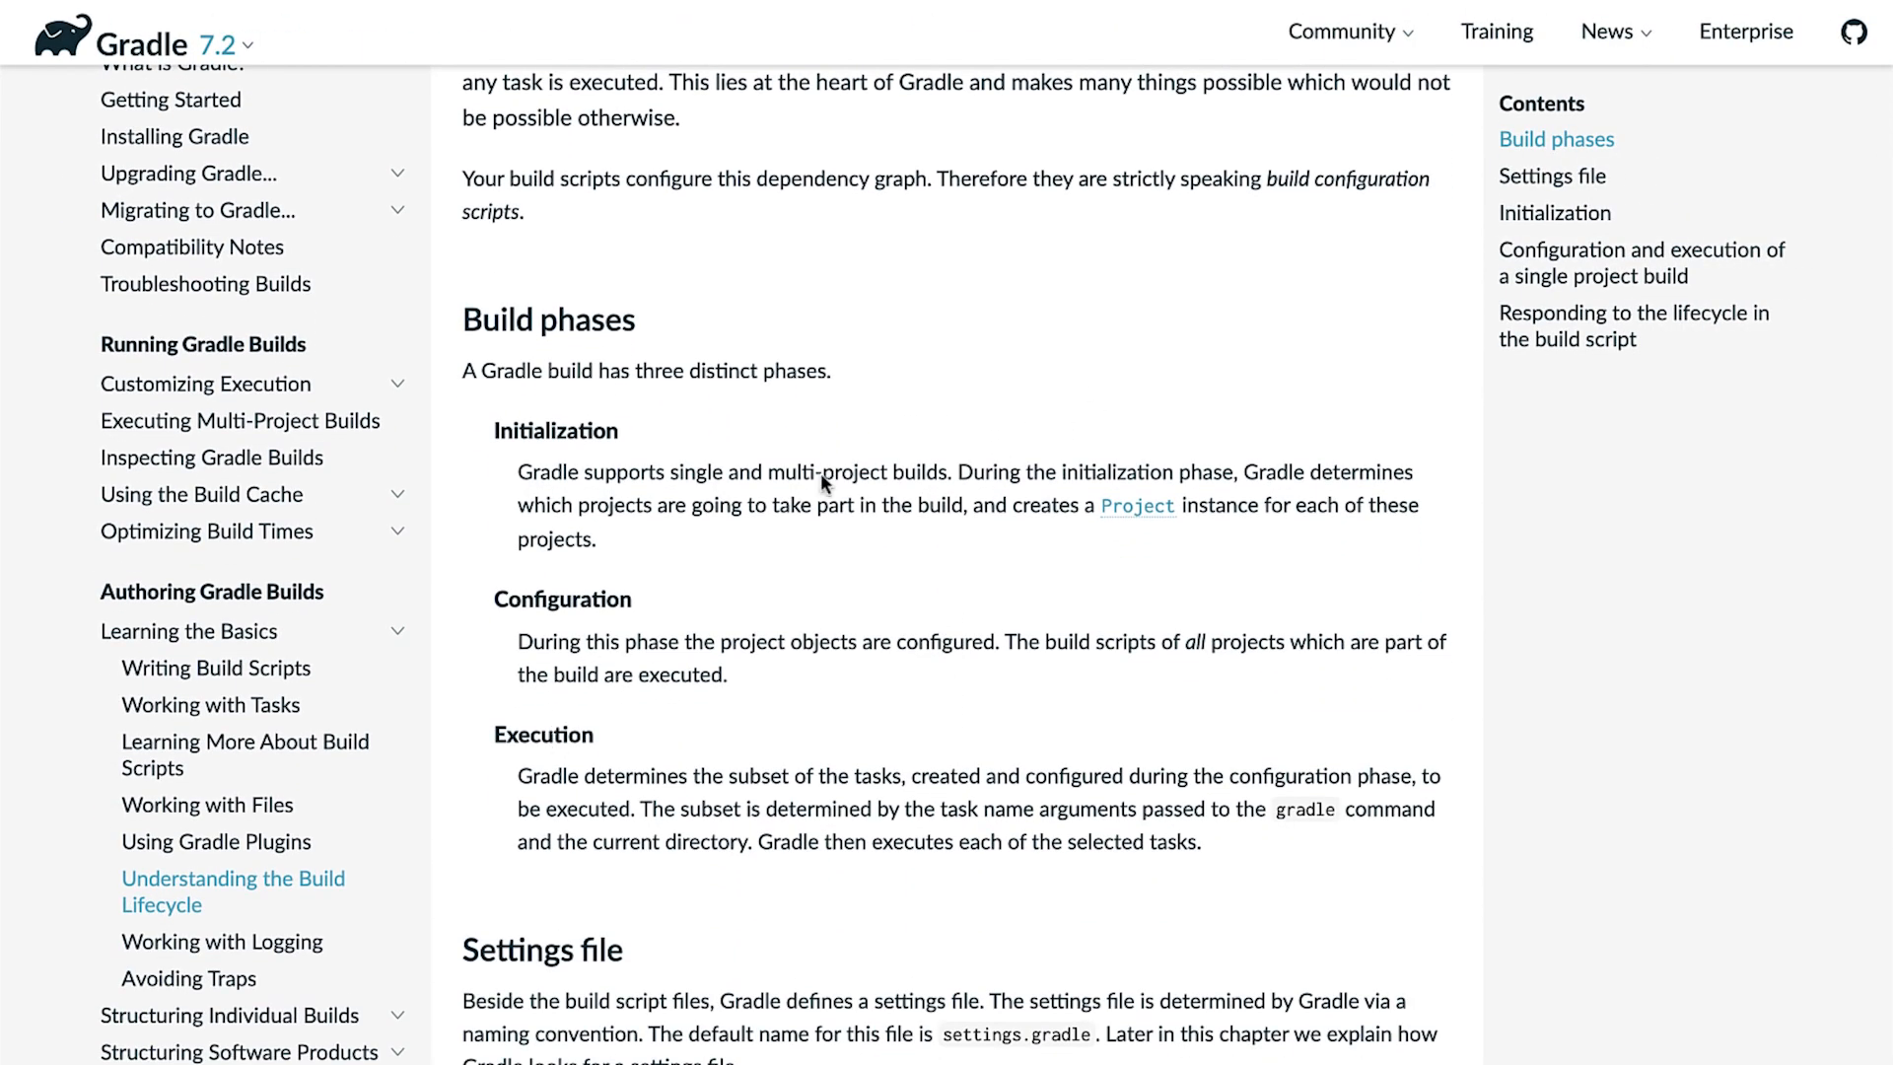
pyautogui.doubleClick(554, 430)
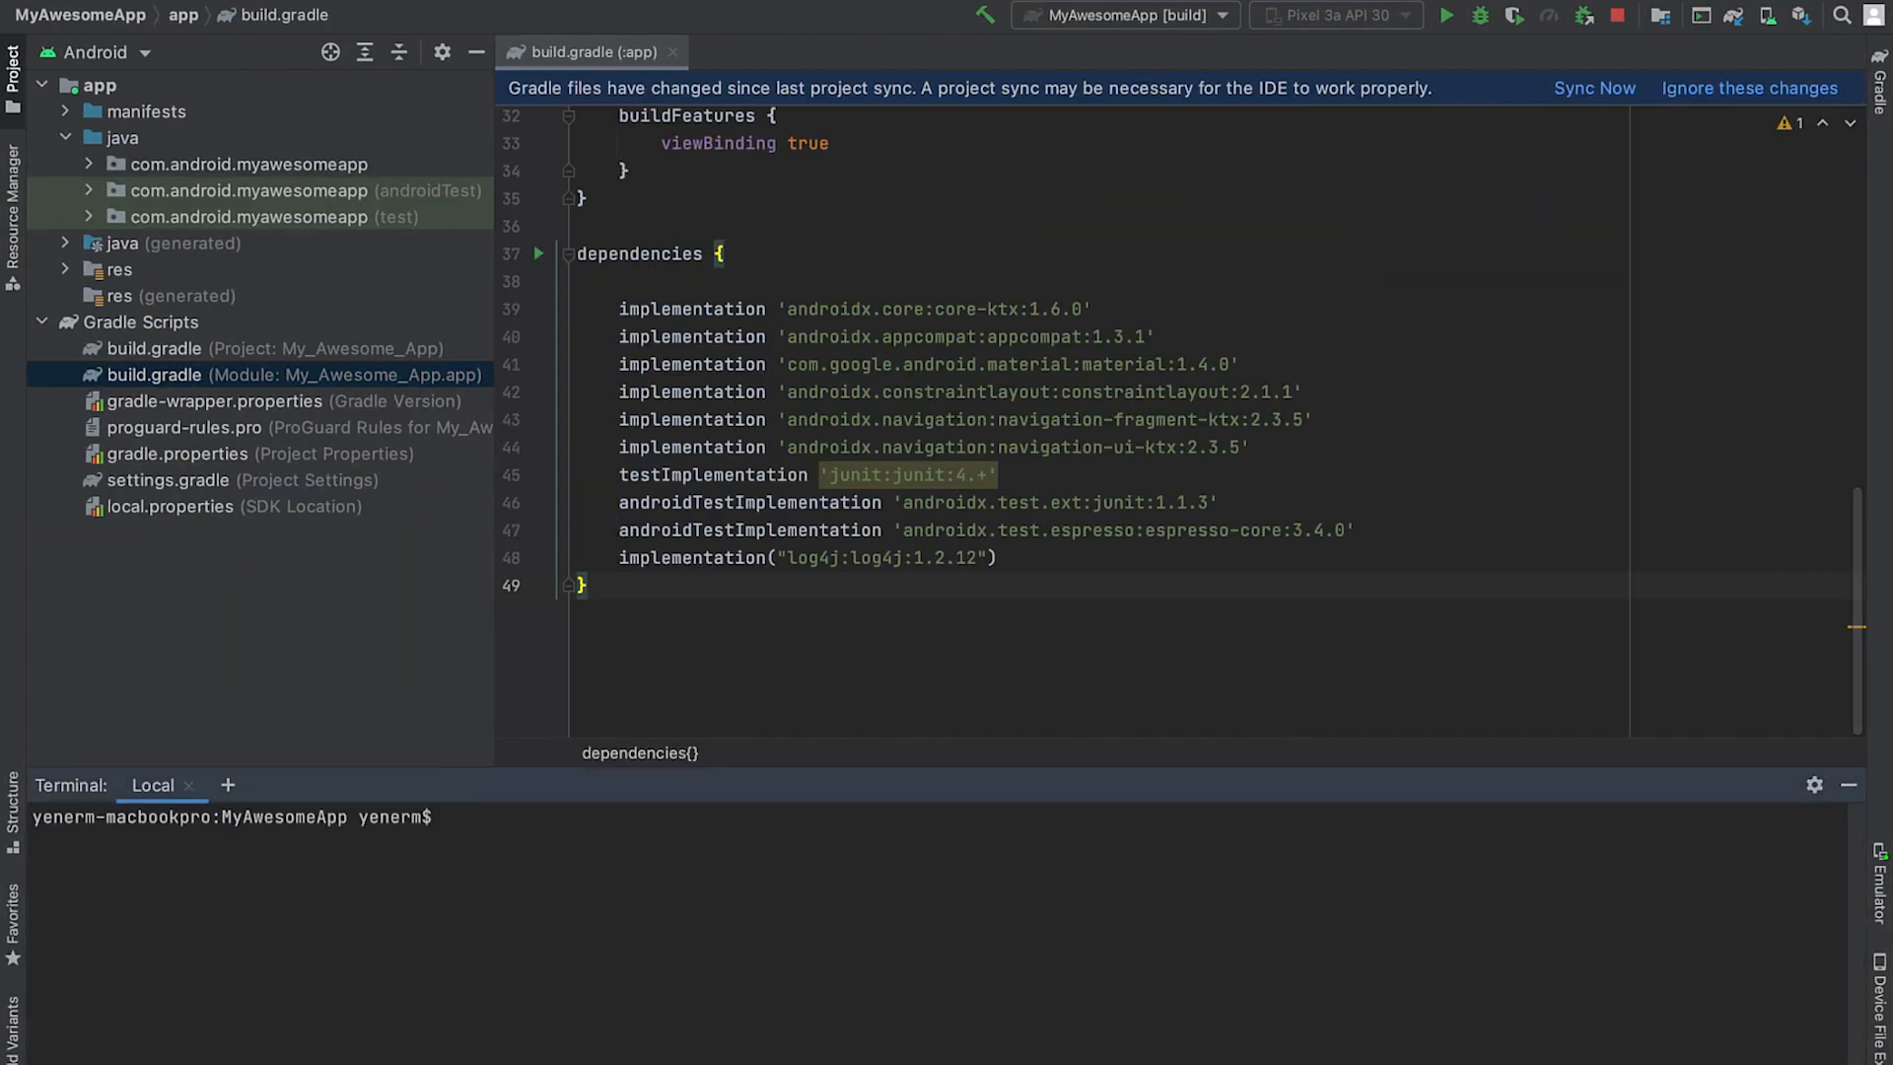
# Build the project with ./gradlew build from the local terminal.
pyautogui.write('./gradlew build')
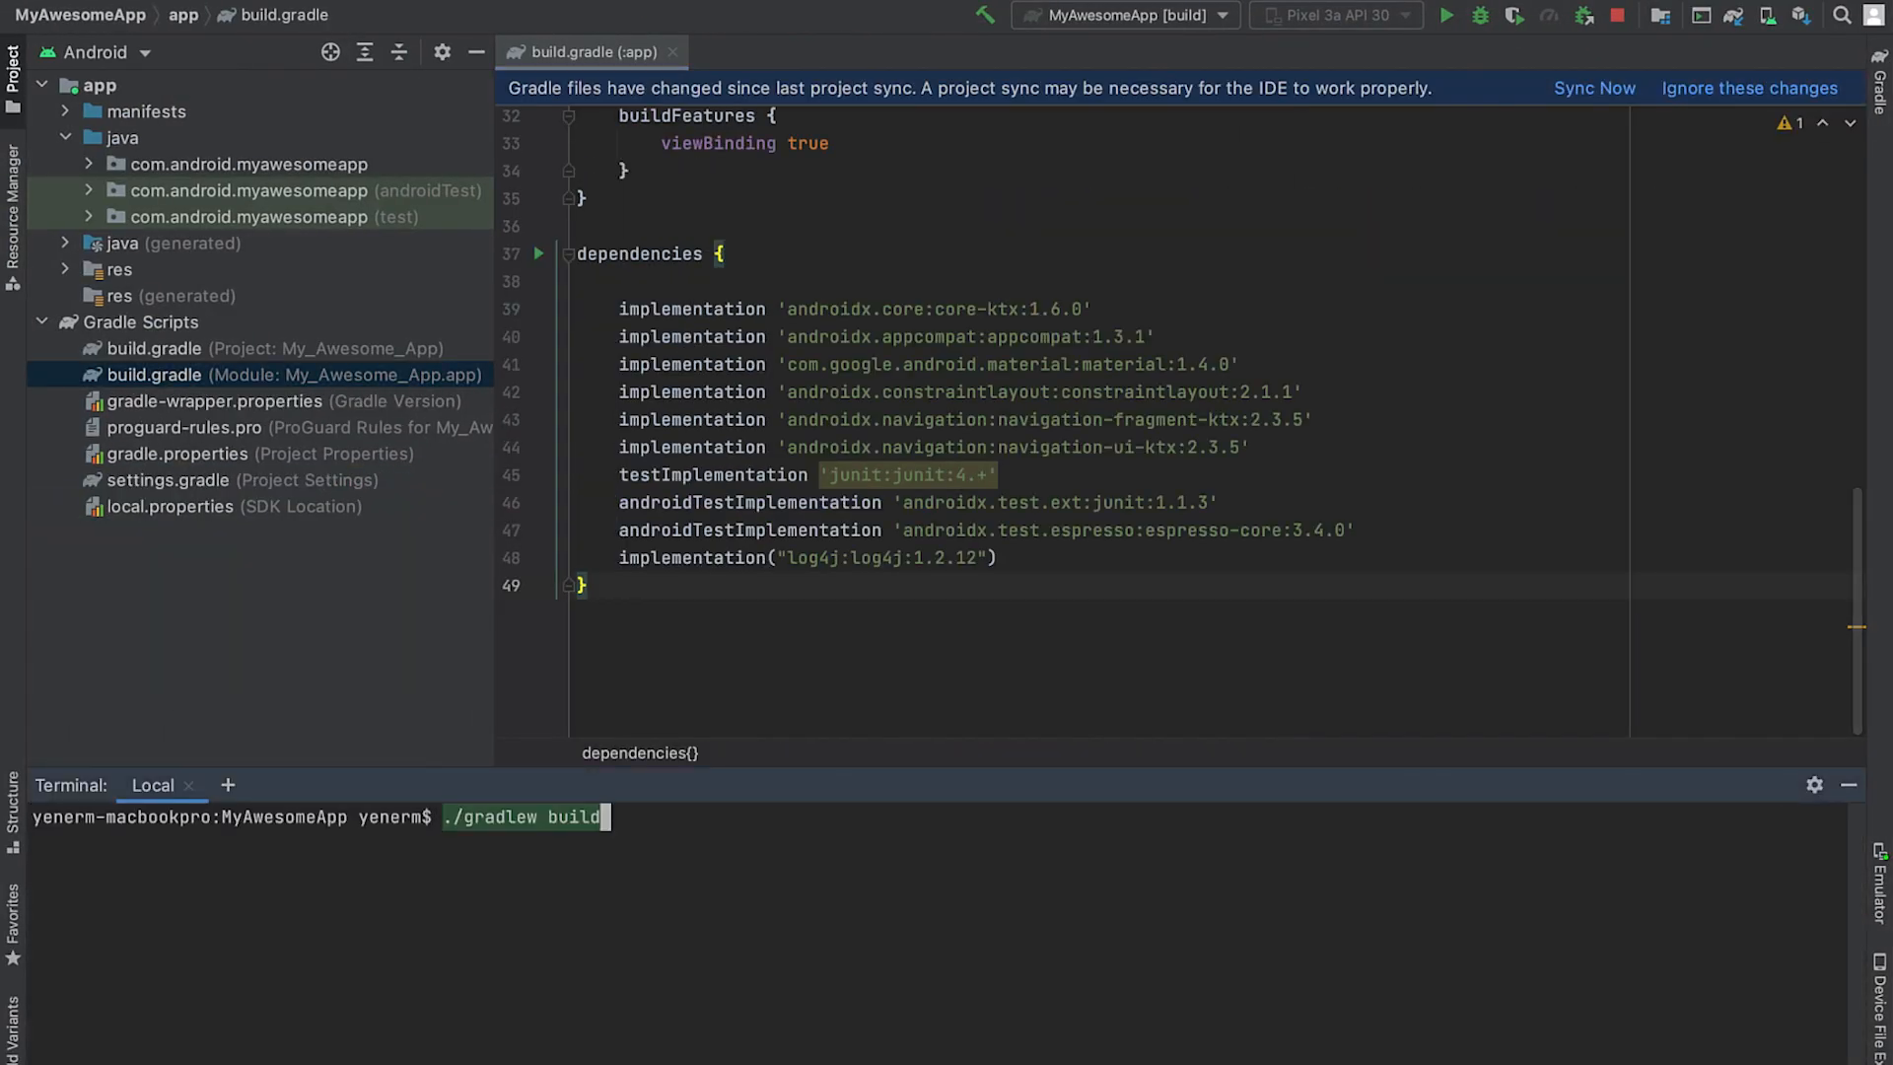
pyautogui.press('Return')
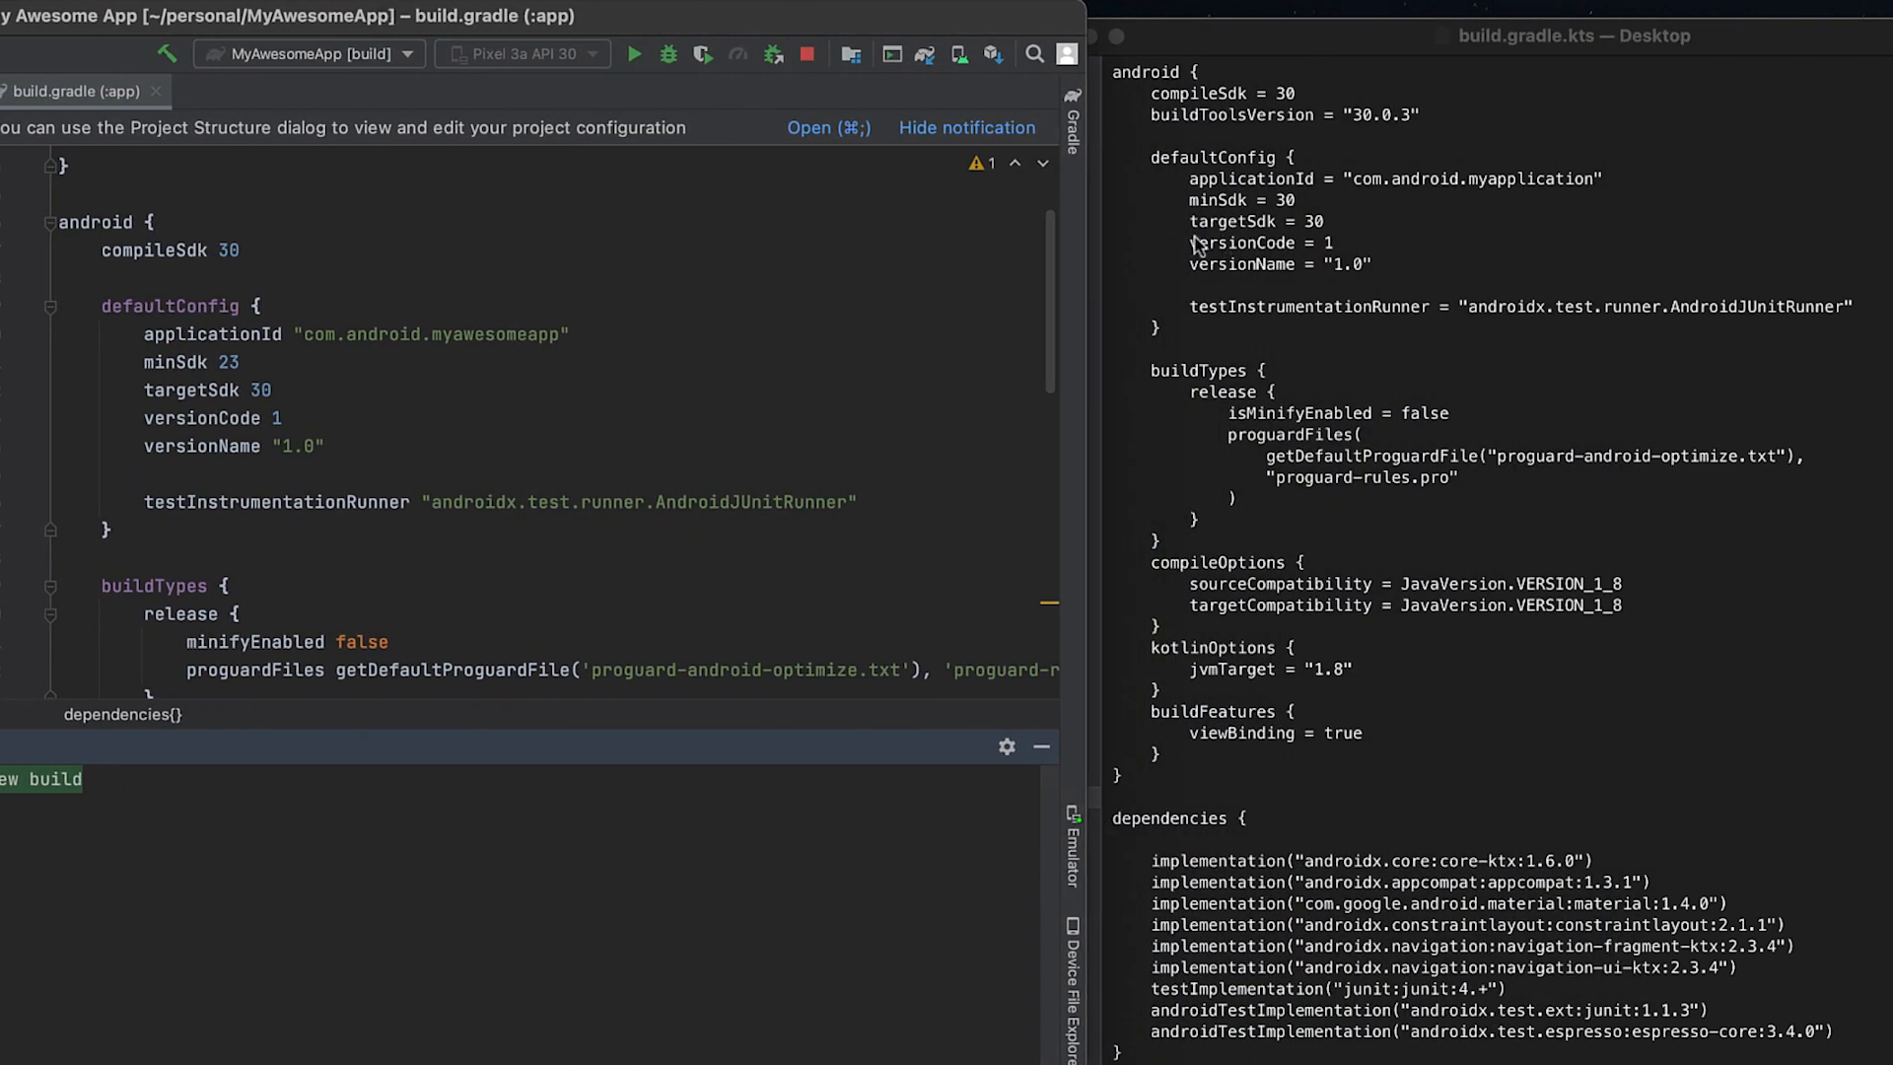
# Scroll the Groovy build.gradle and Kotlin build.gradle.kts through plugins, android and dependencies blocks side by side.
pyautogui.scroll(-3)
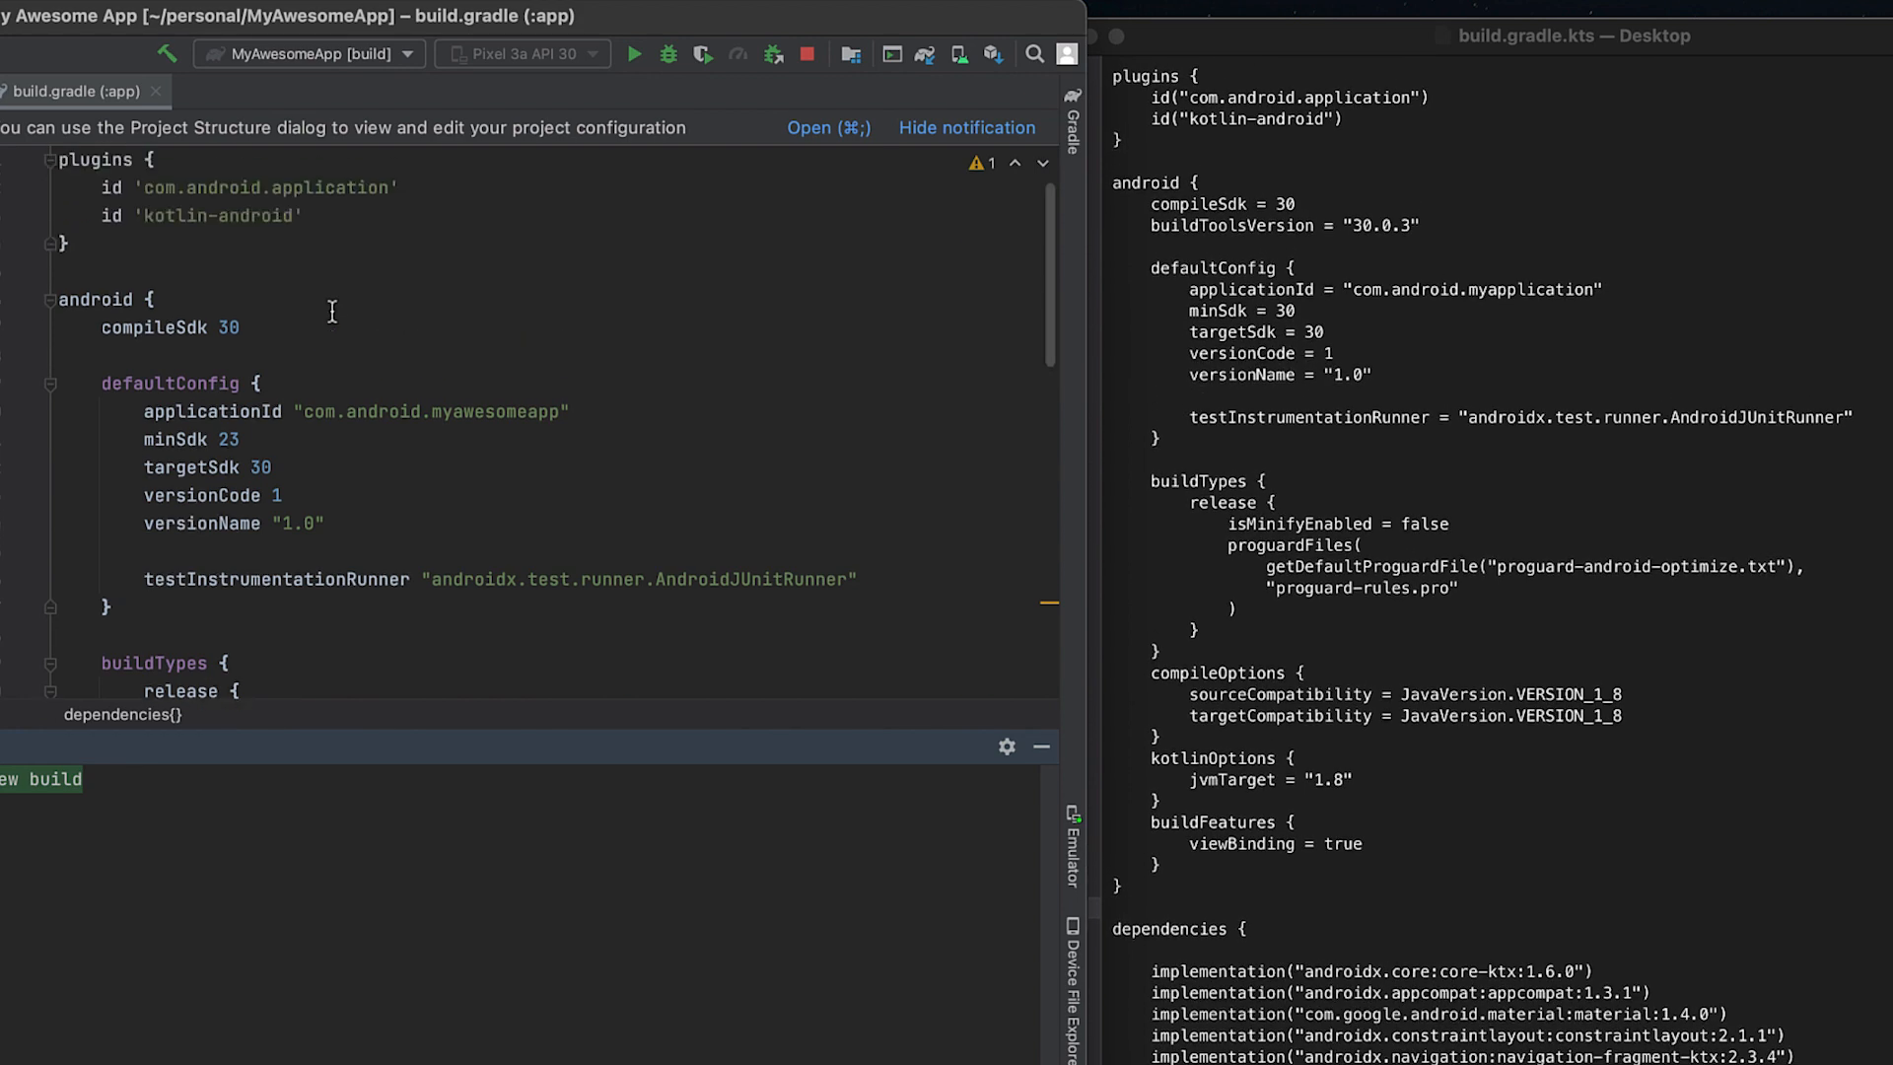
pyautogui.moveTo(1234, 529)
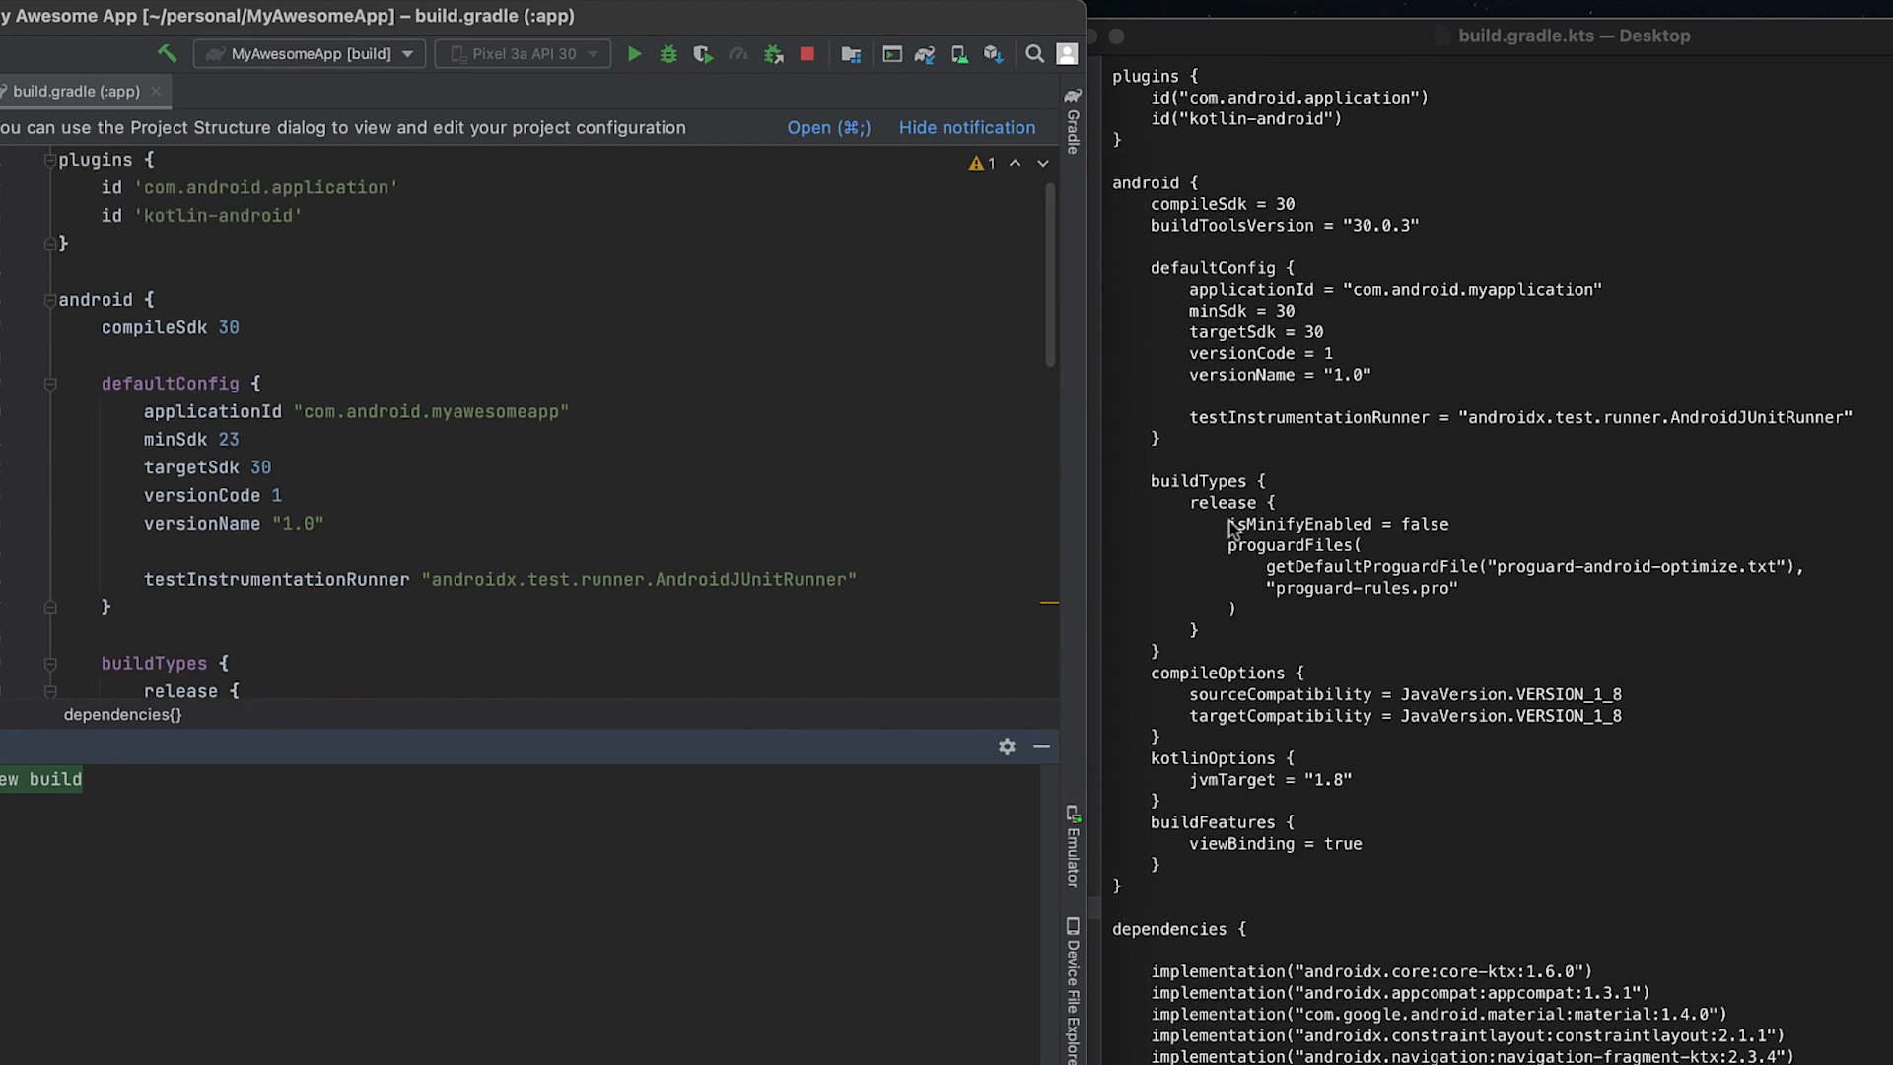
pyautogui.scroll(-3)
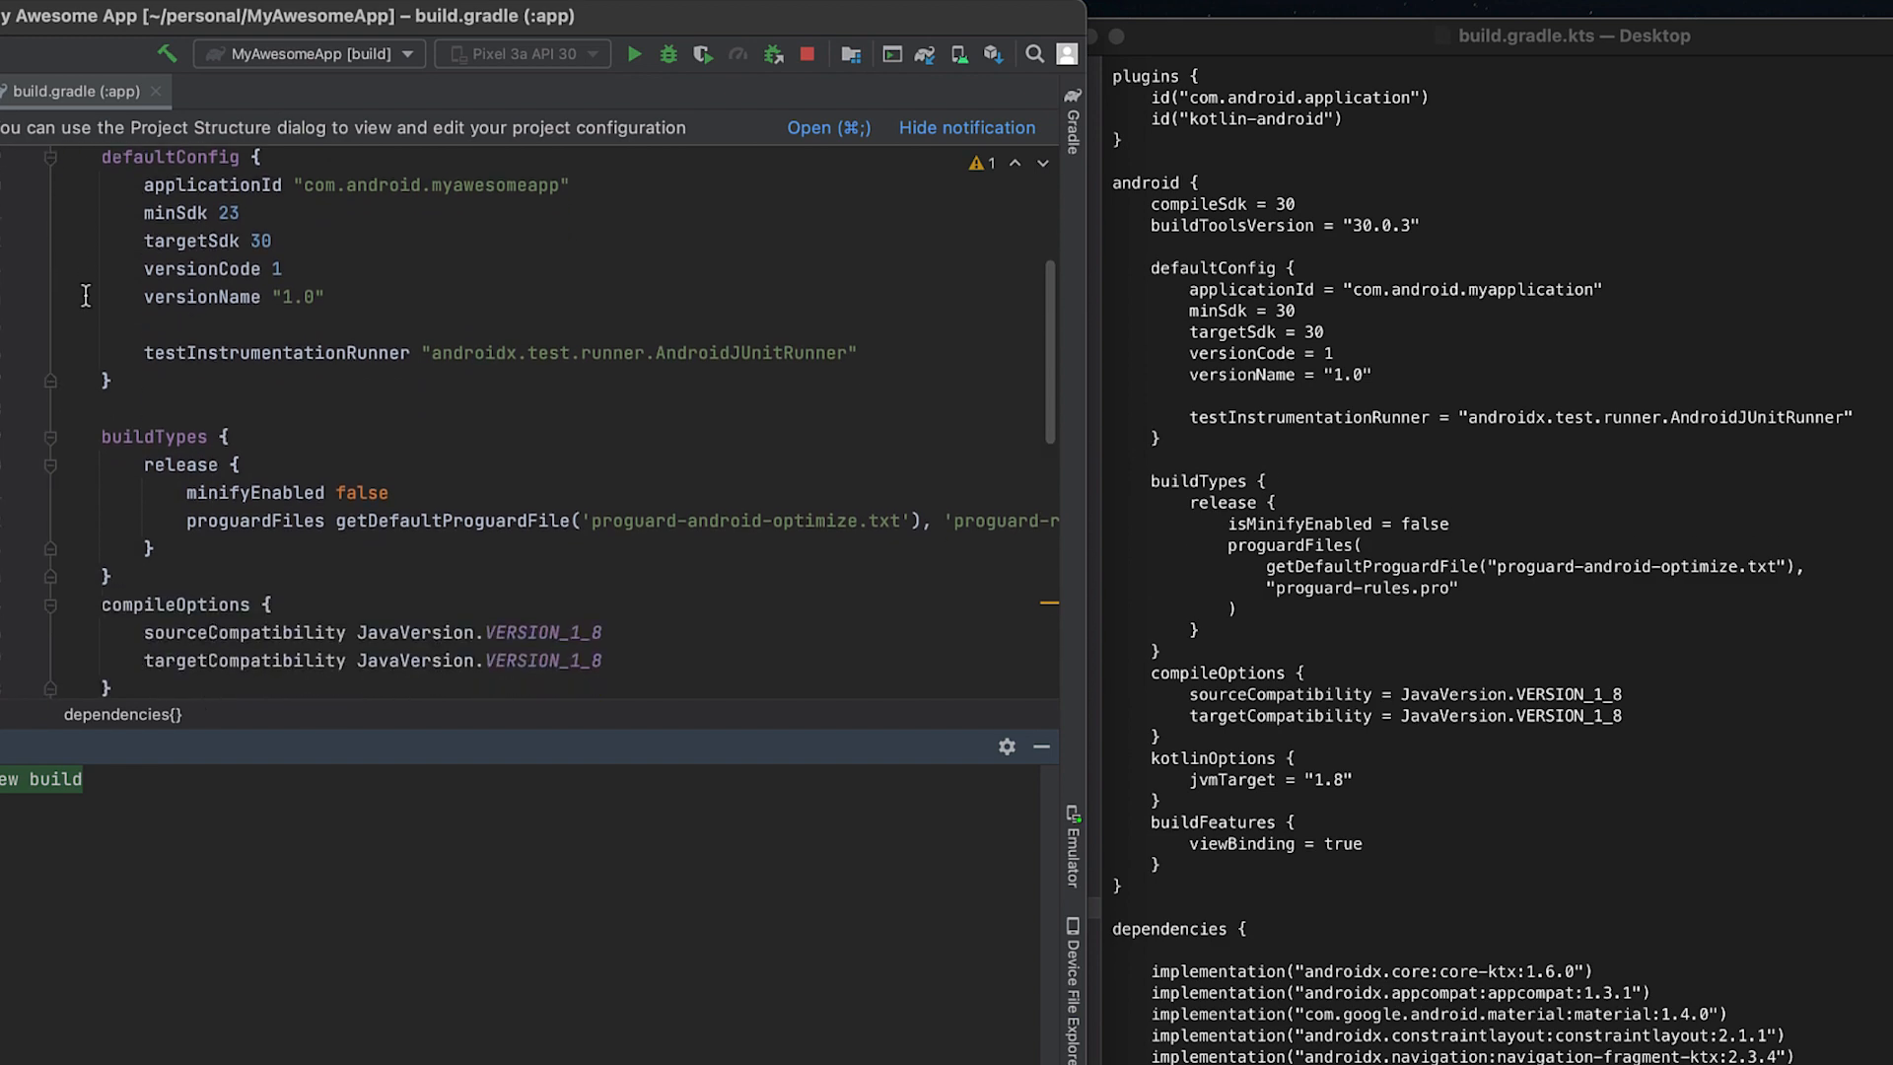
pyautogui.scroll(-3)
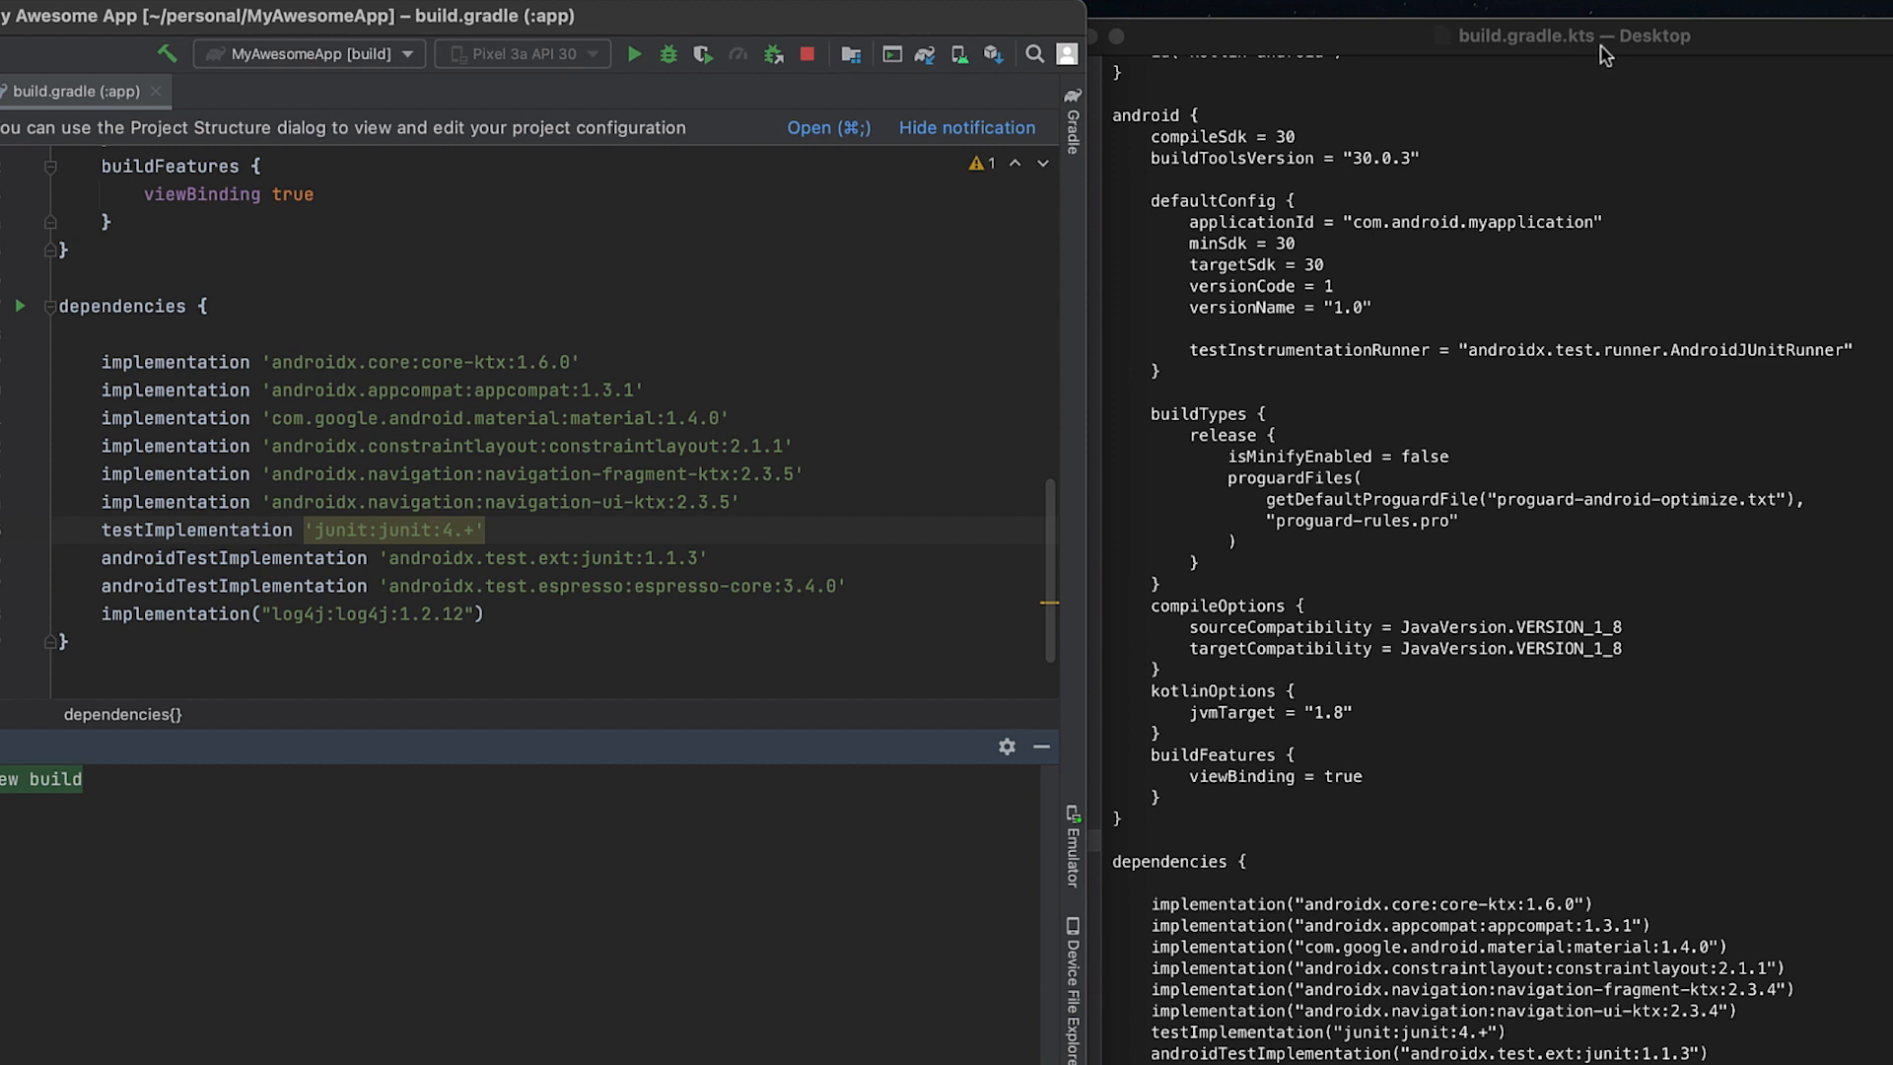
pyautogui.moveTo(529, 23)
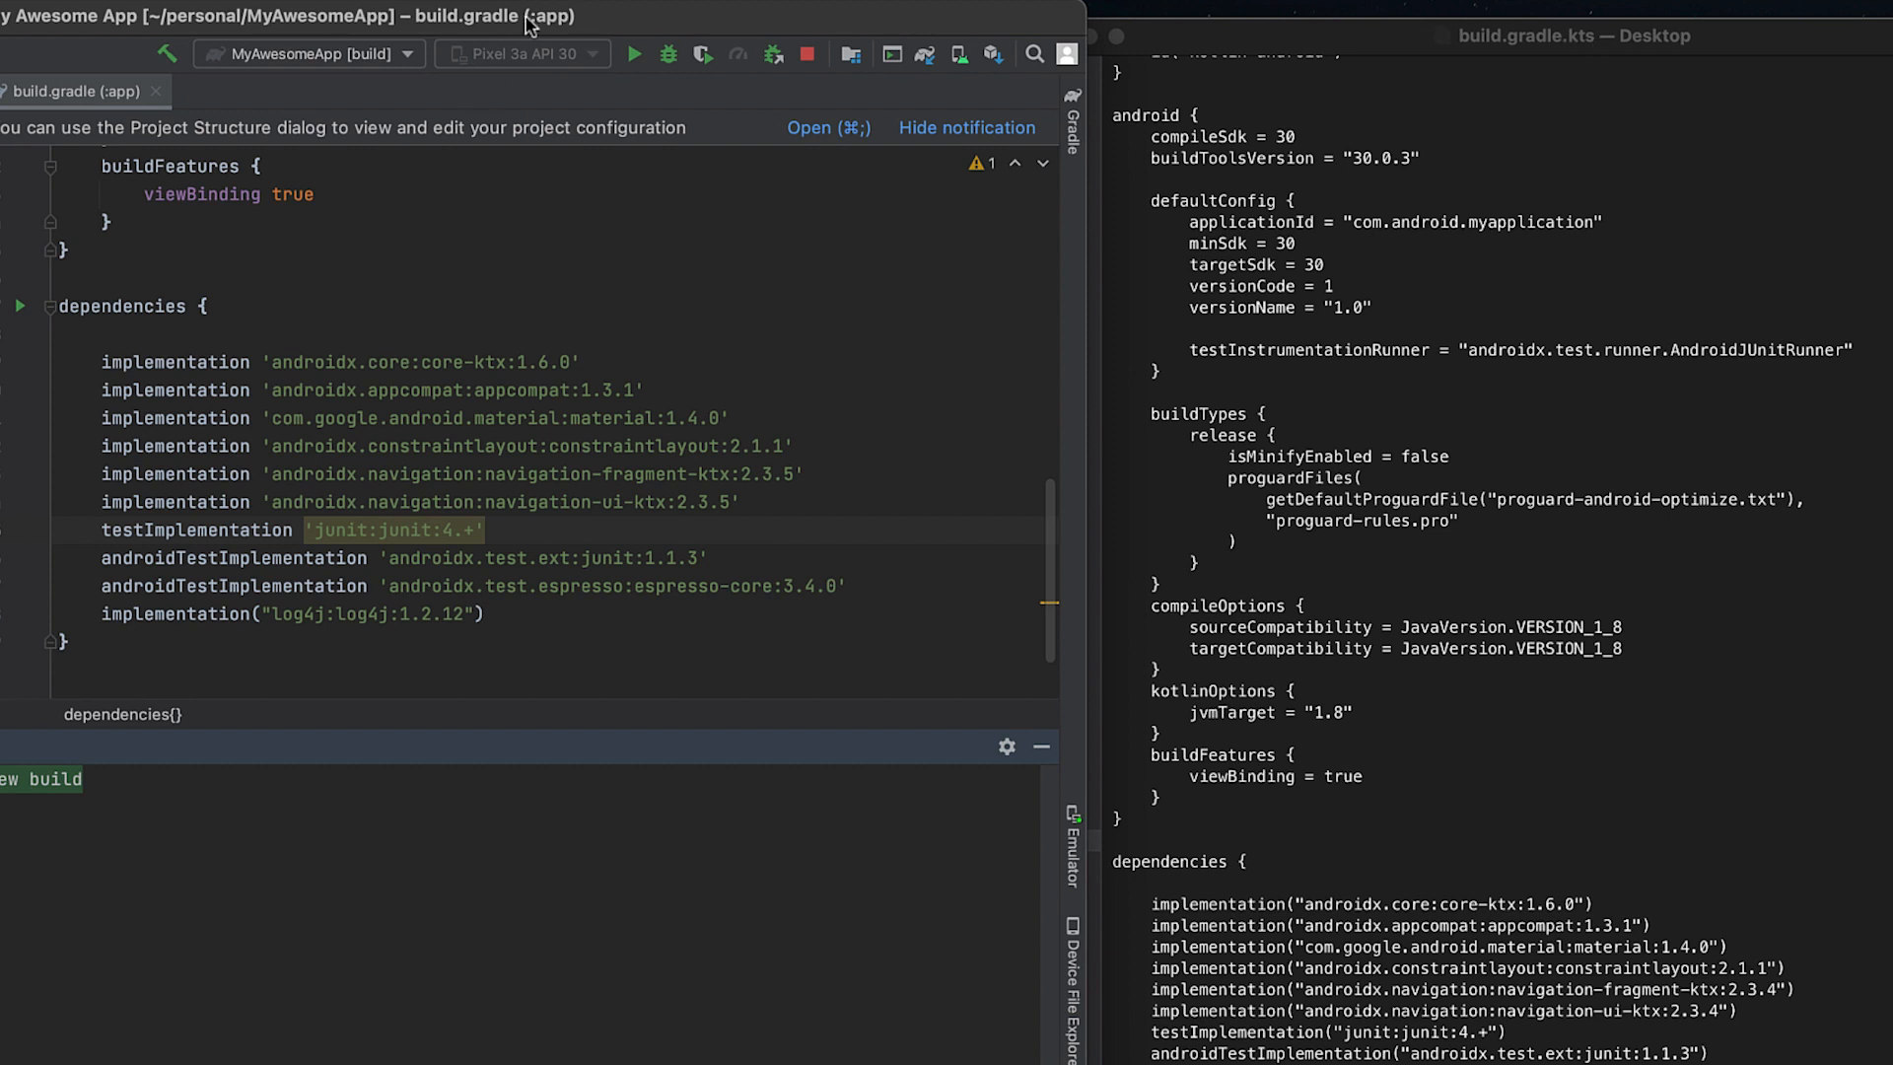